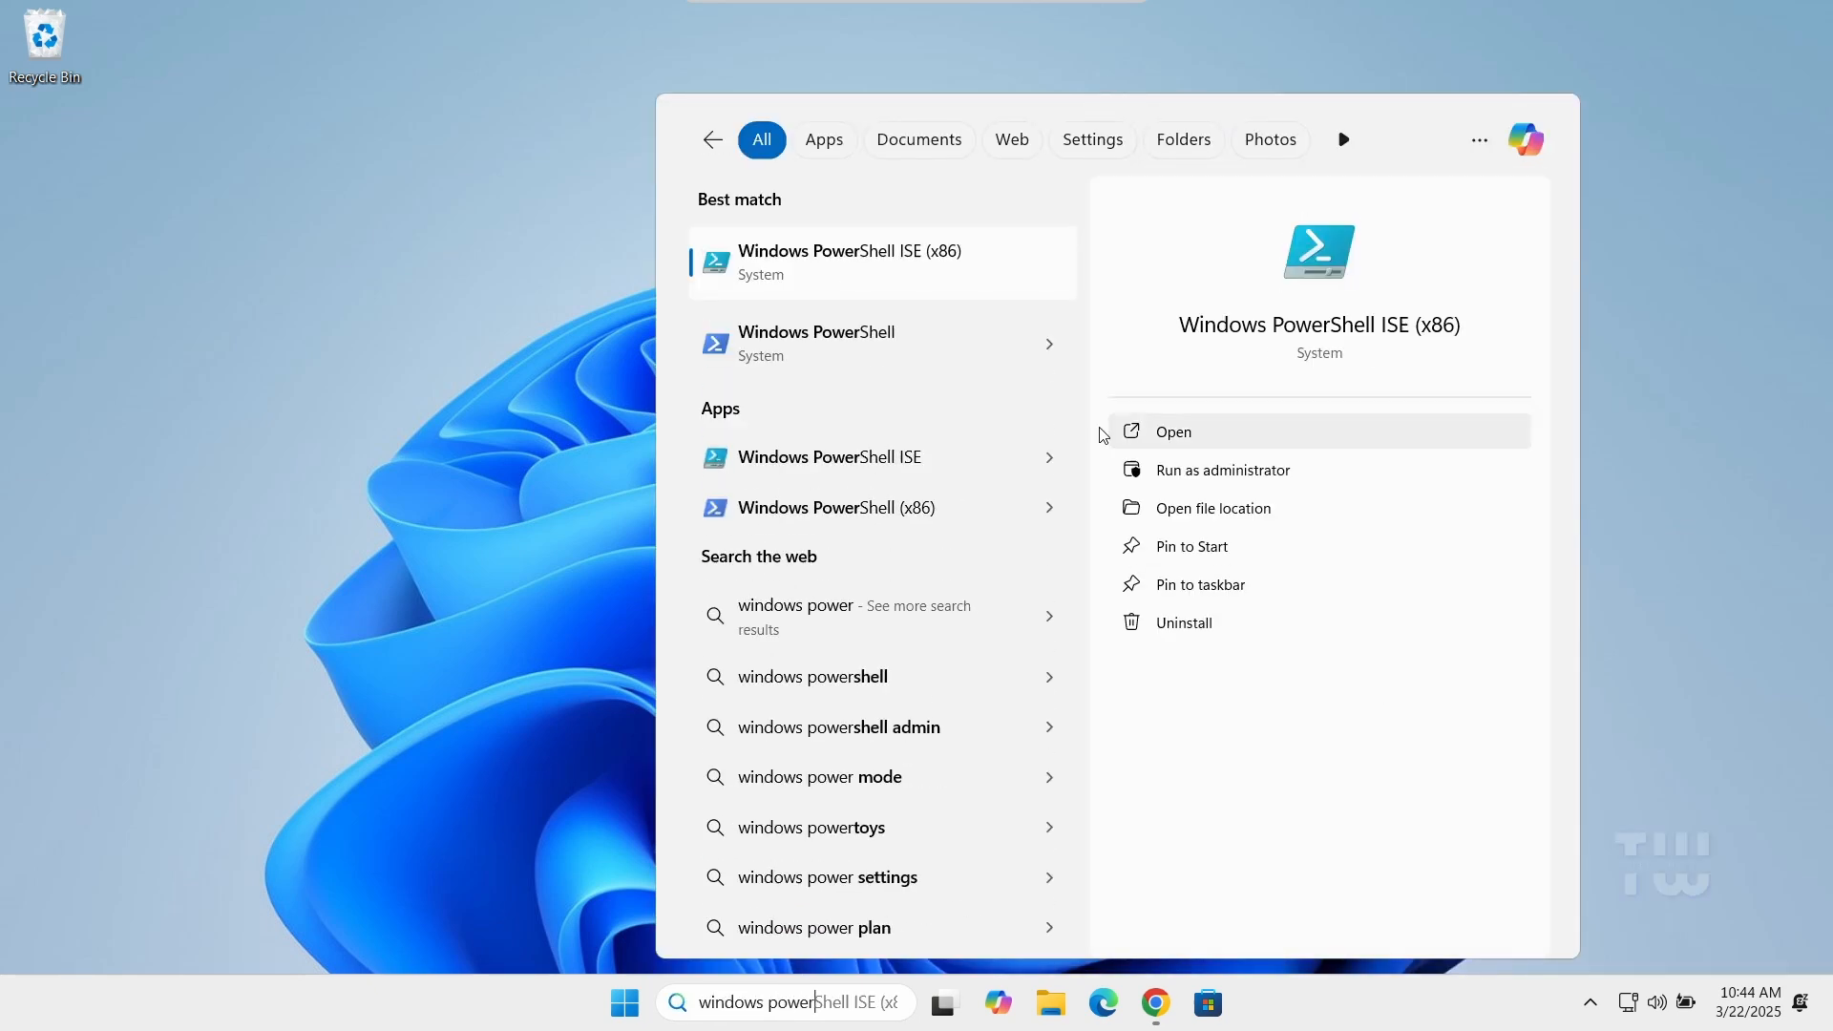
# - Pick app removal mode, show only installed apps, and tick Microsoft.OneDrive and Microsoft.Edge
pyautogui.click(1172, 431)
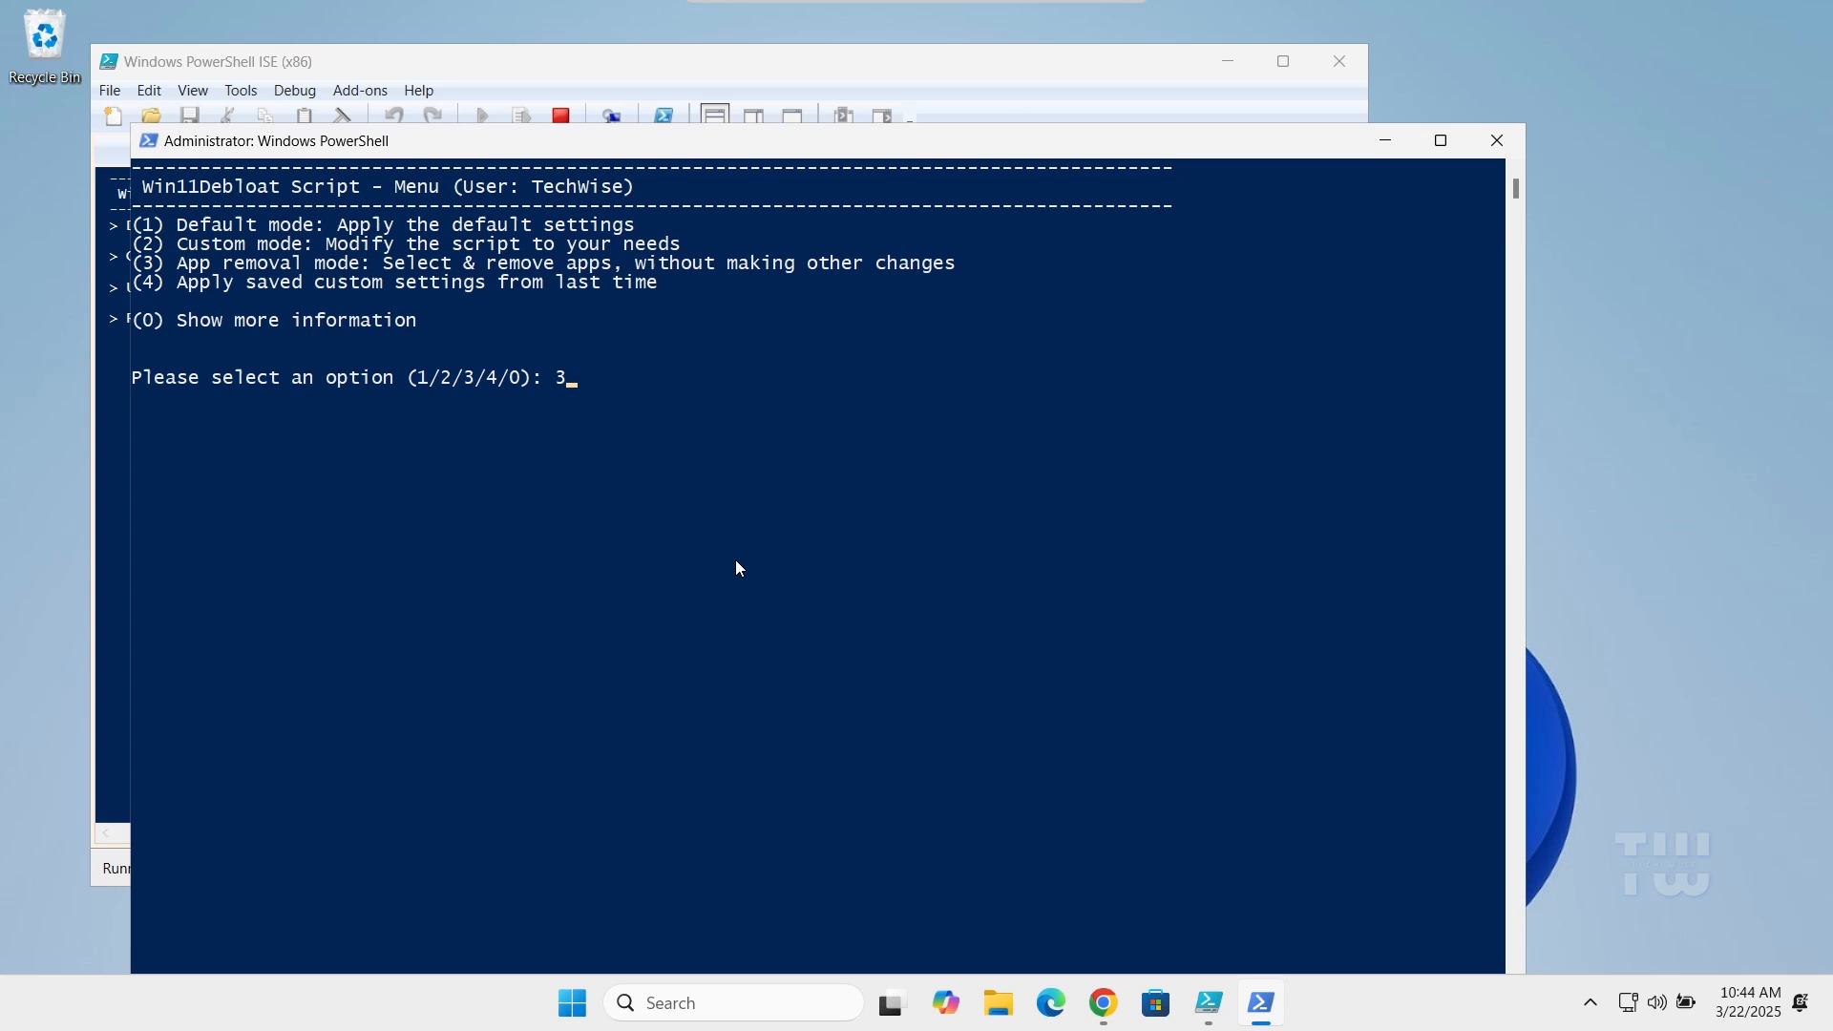
pyautogui.press('enter')
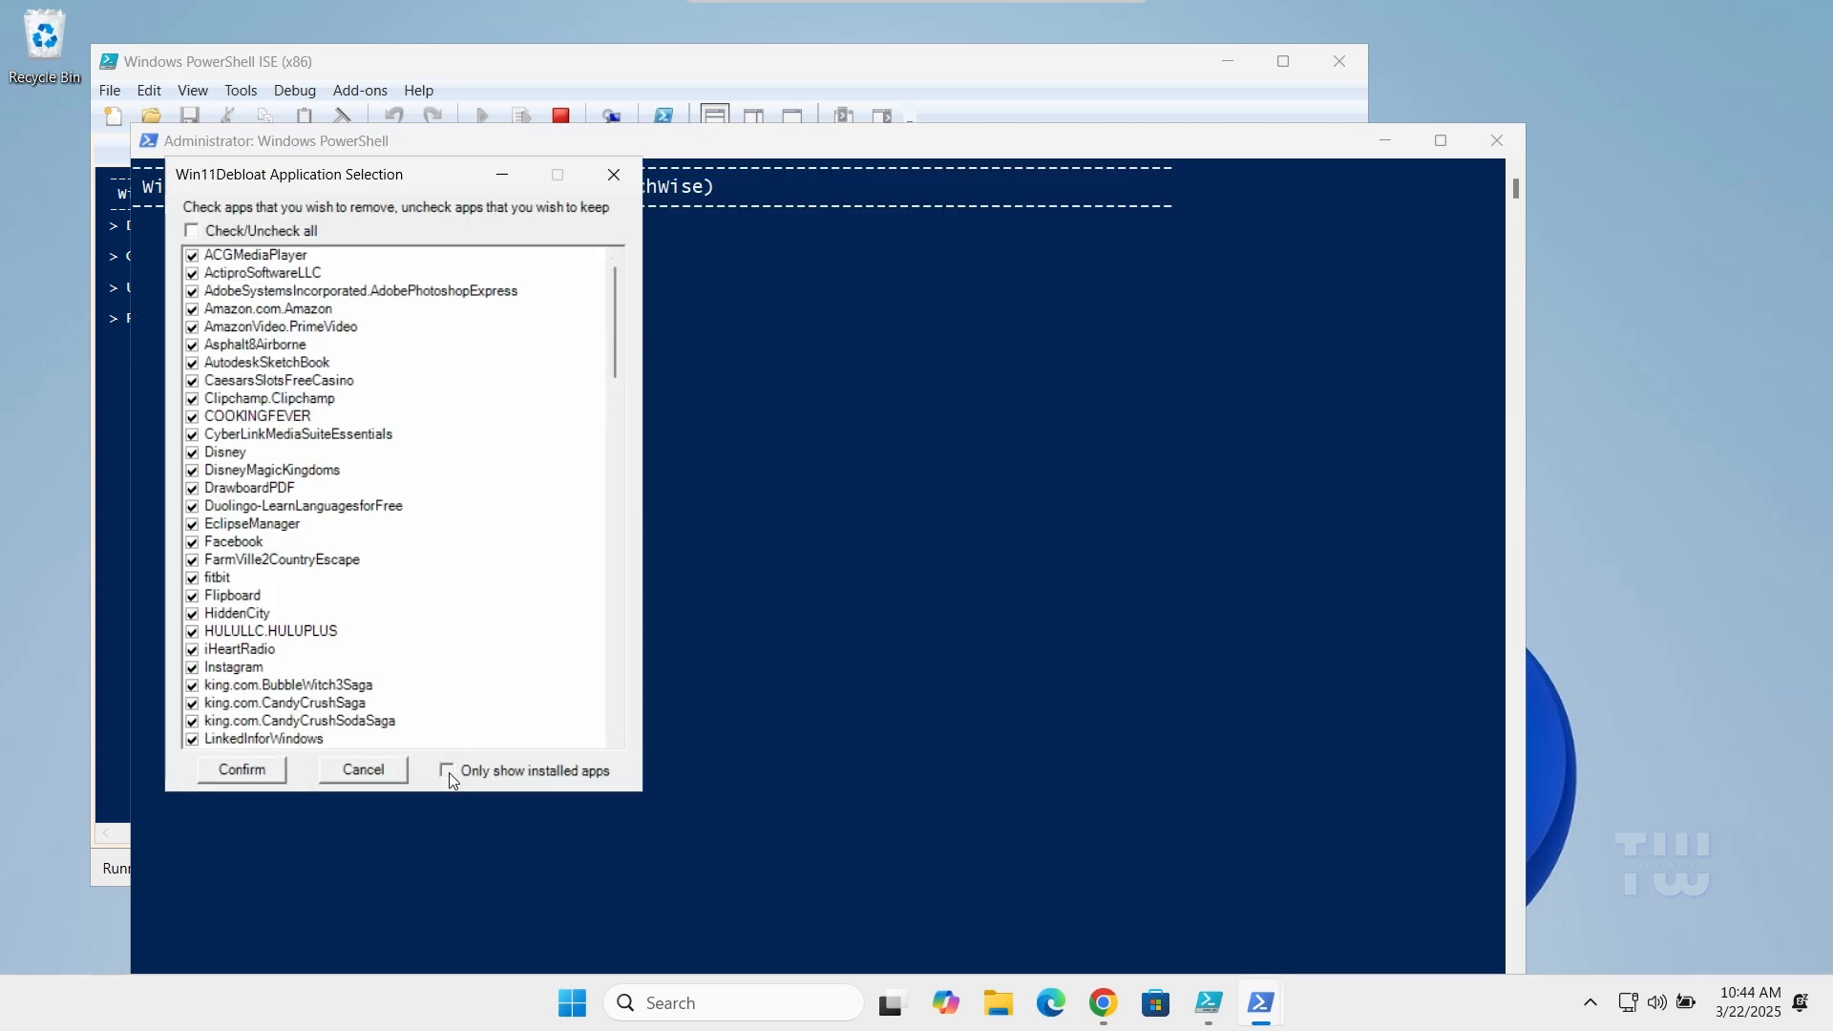
pyautogui.click(446, 770)
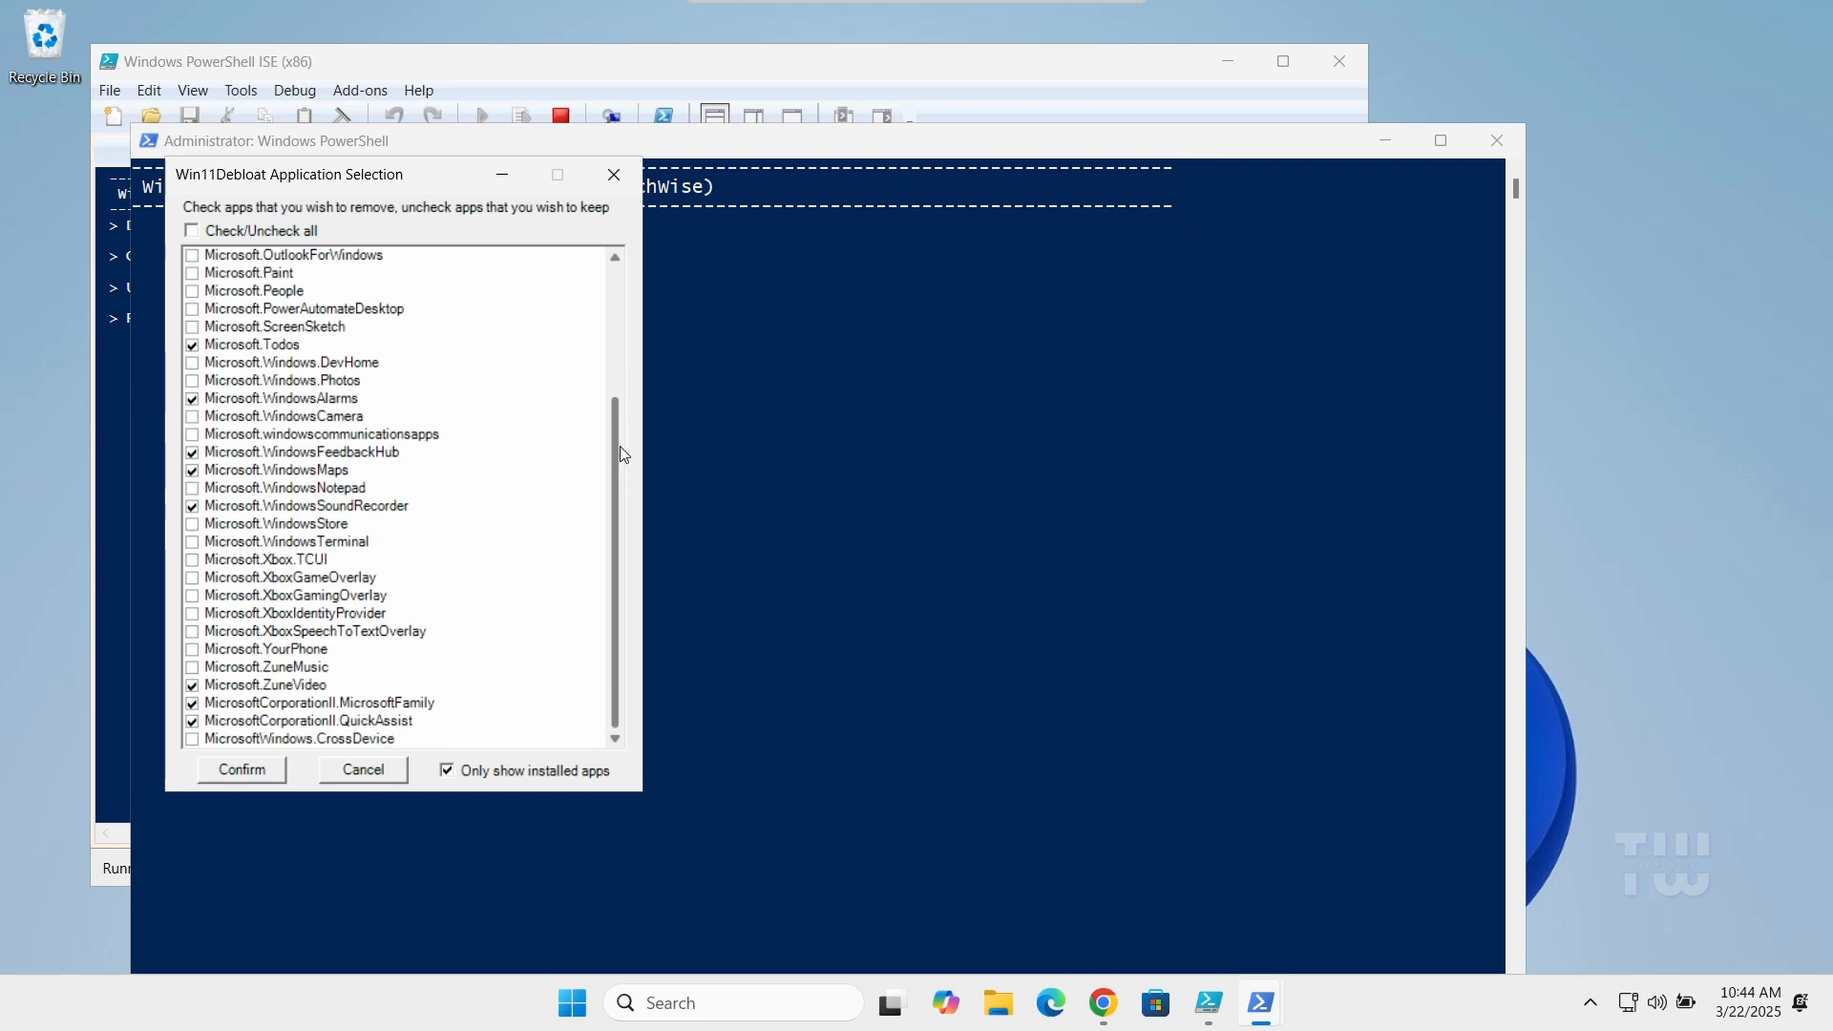
pyautogui.scroll(3)
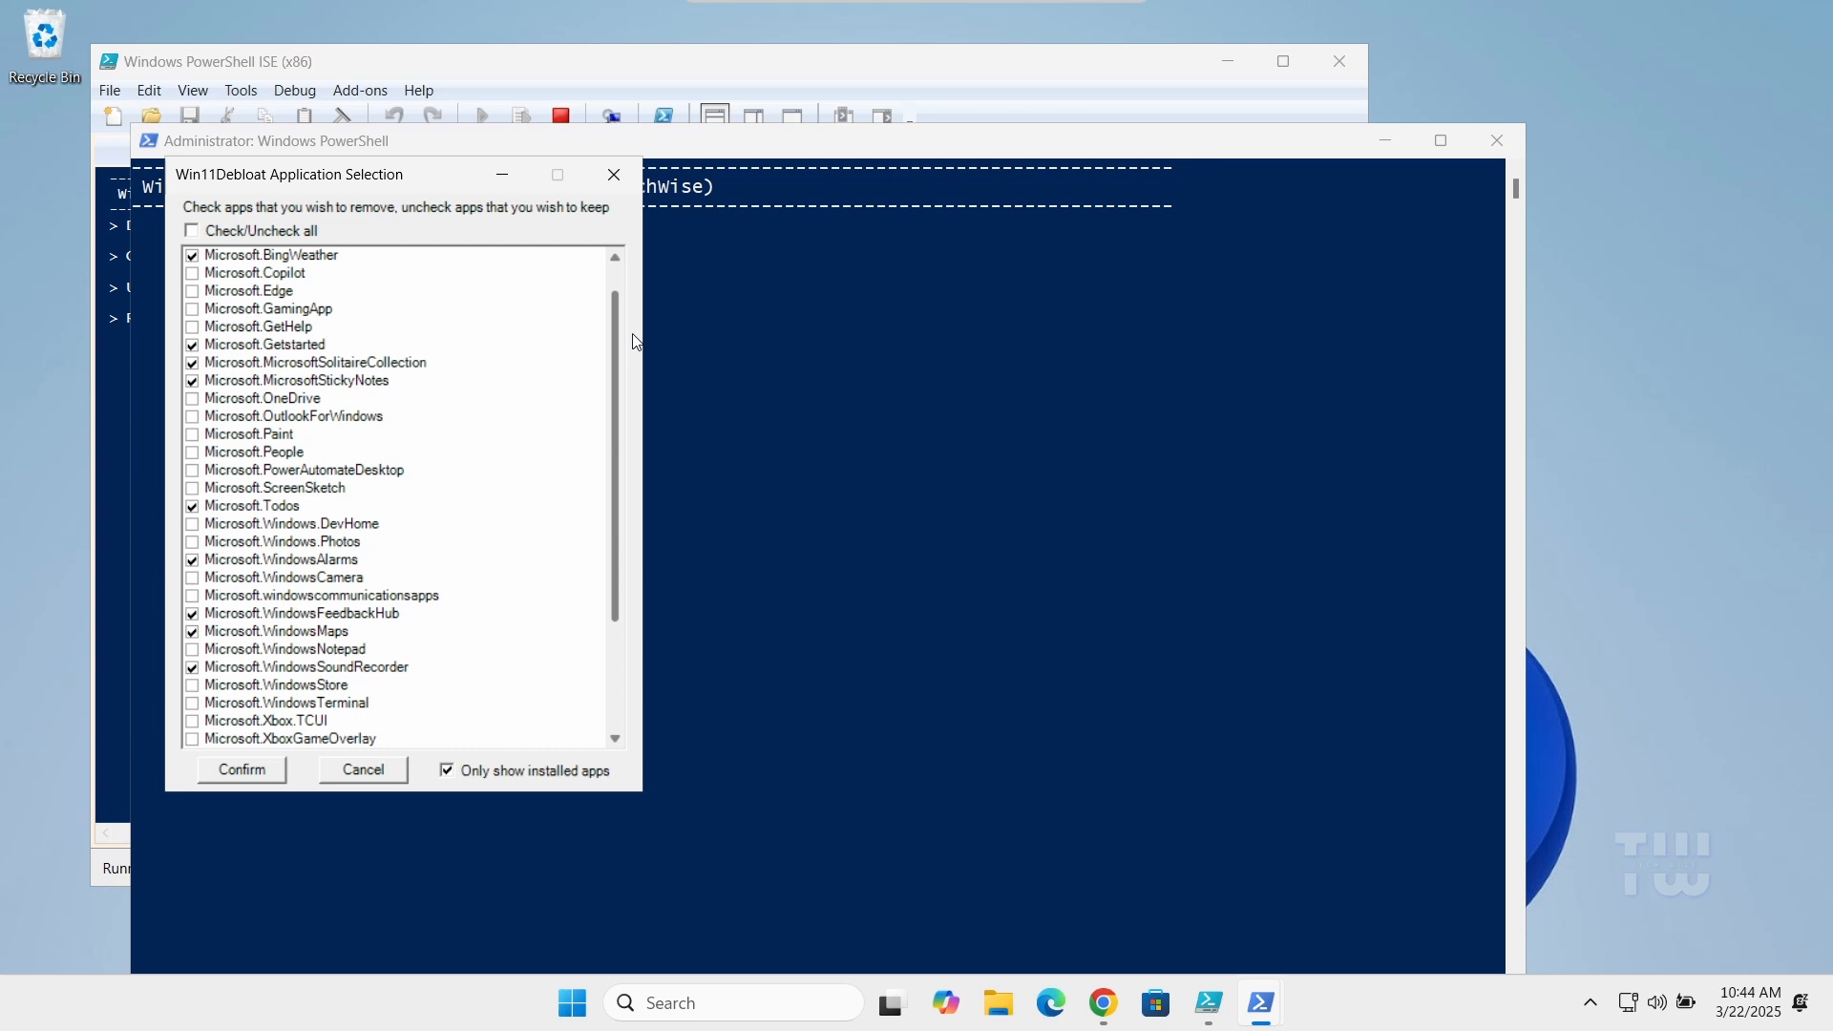
pyautogui.click(262, 397)
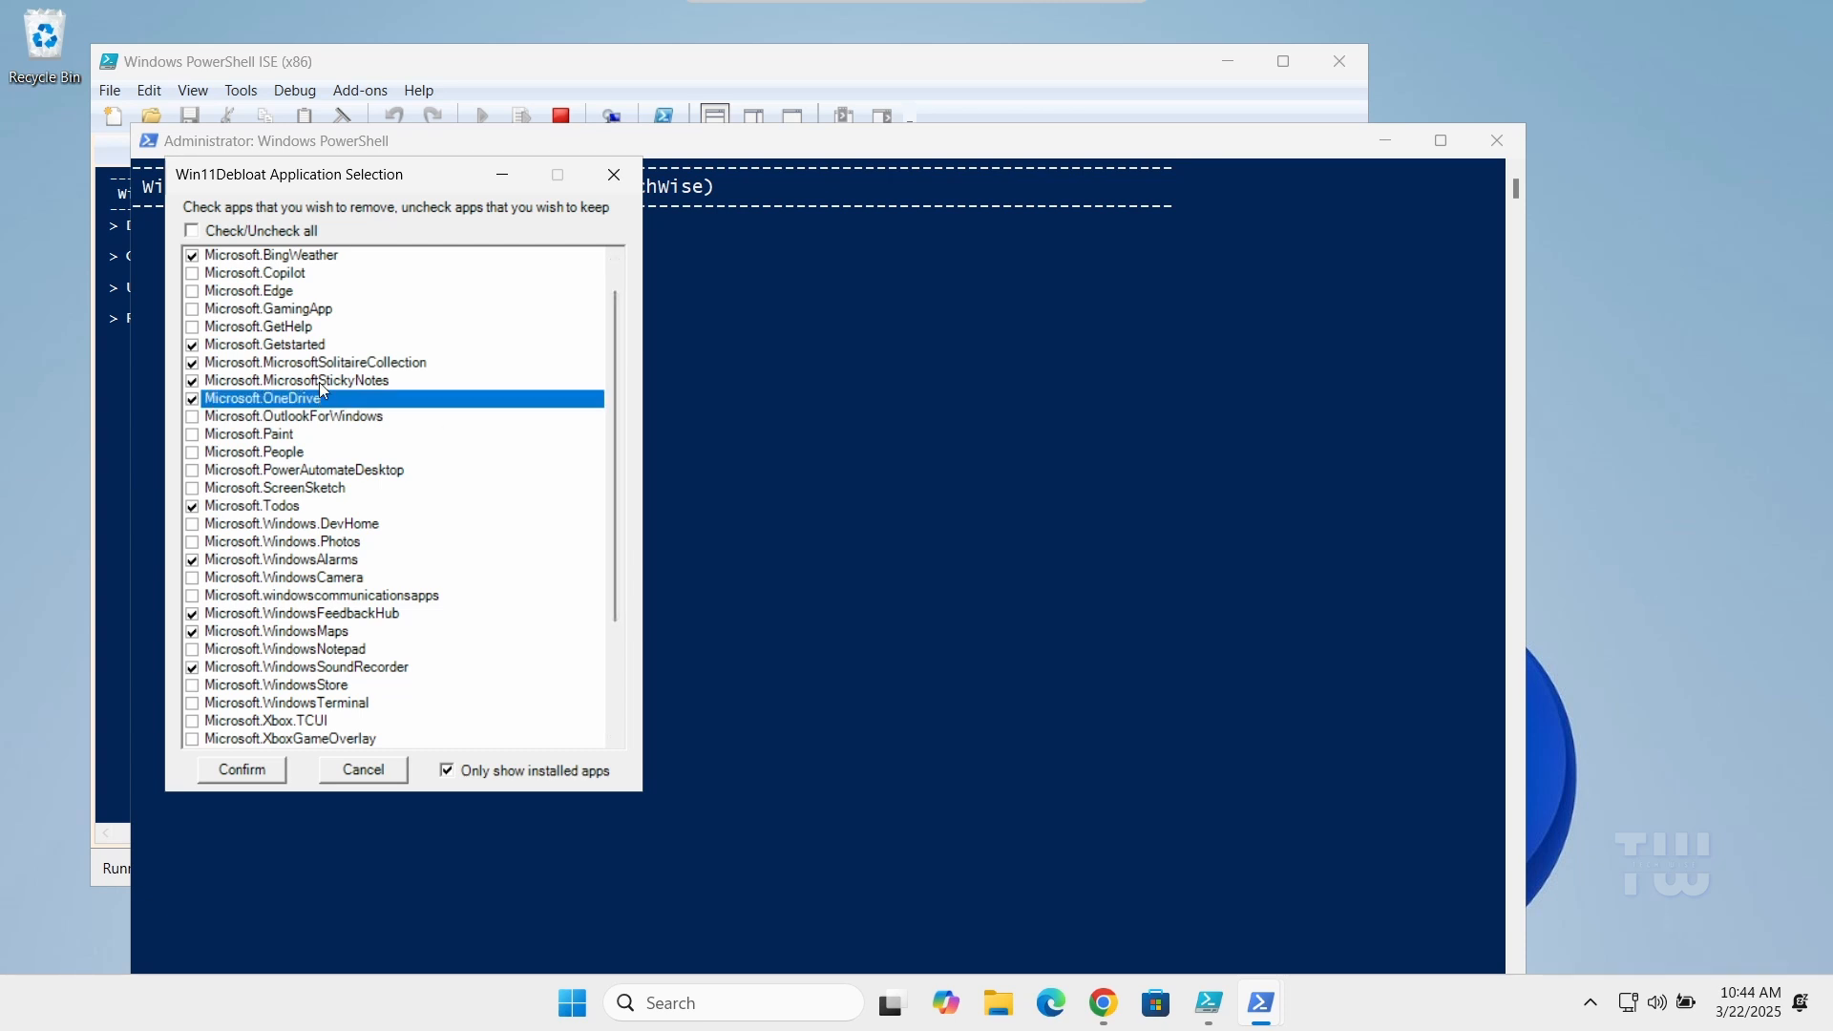
pyautogui.click(192, 290)
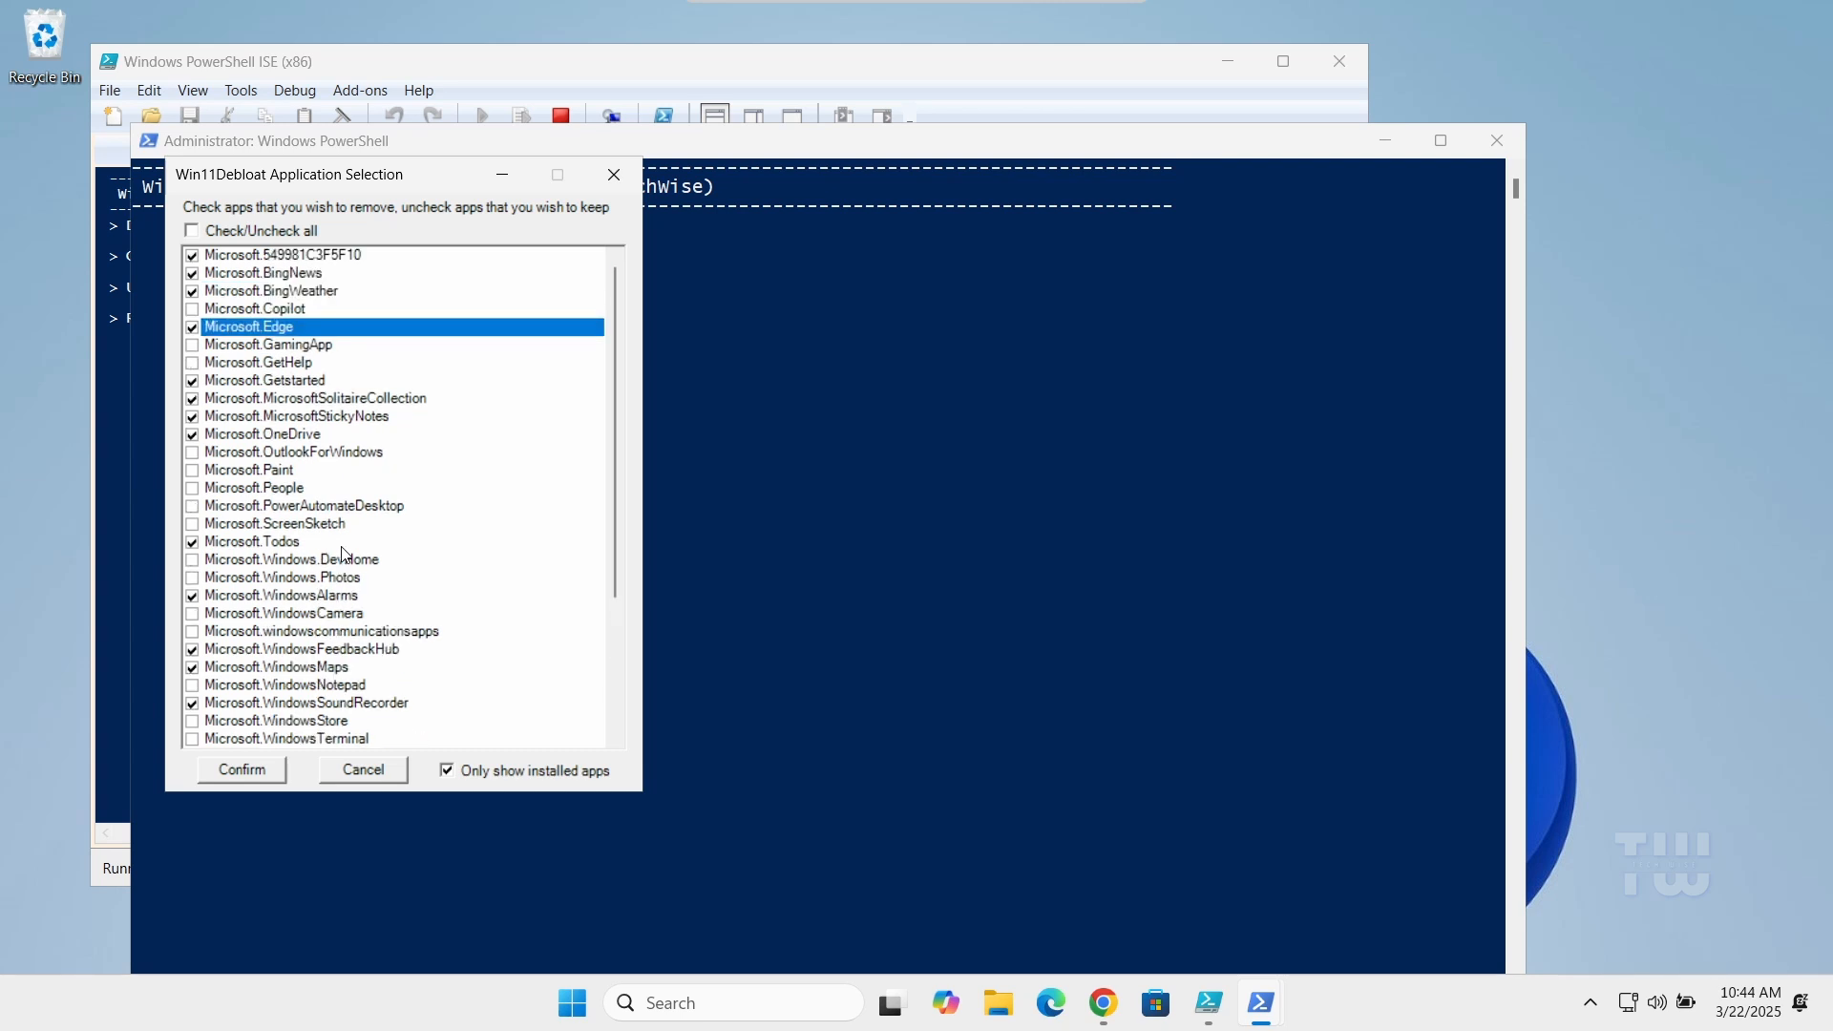
pyautogui.scroll(-3)
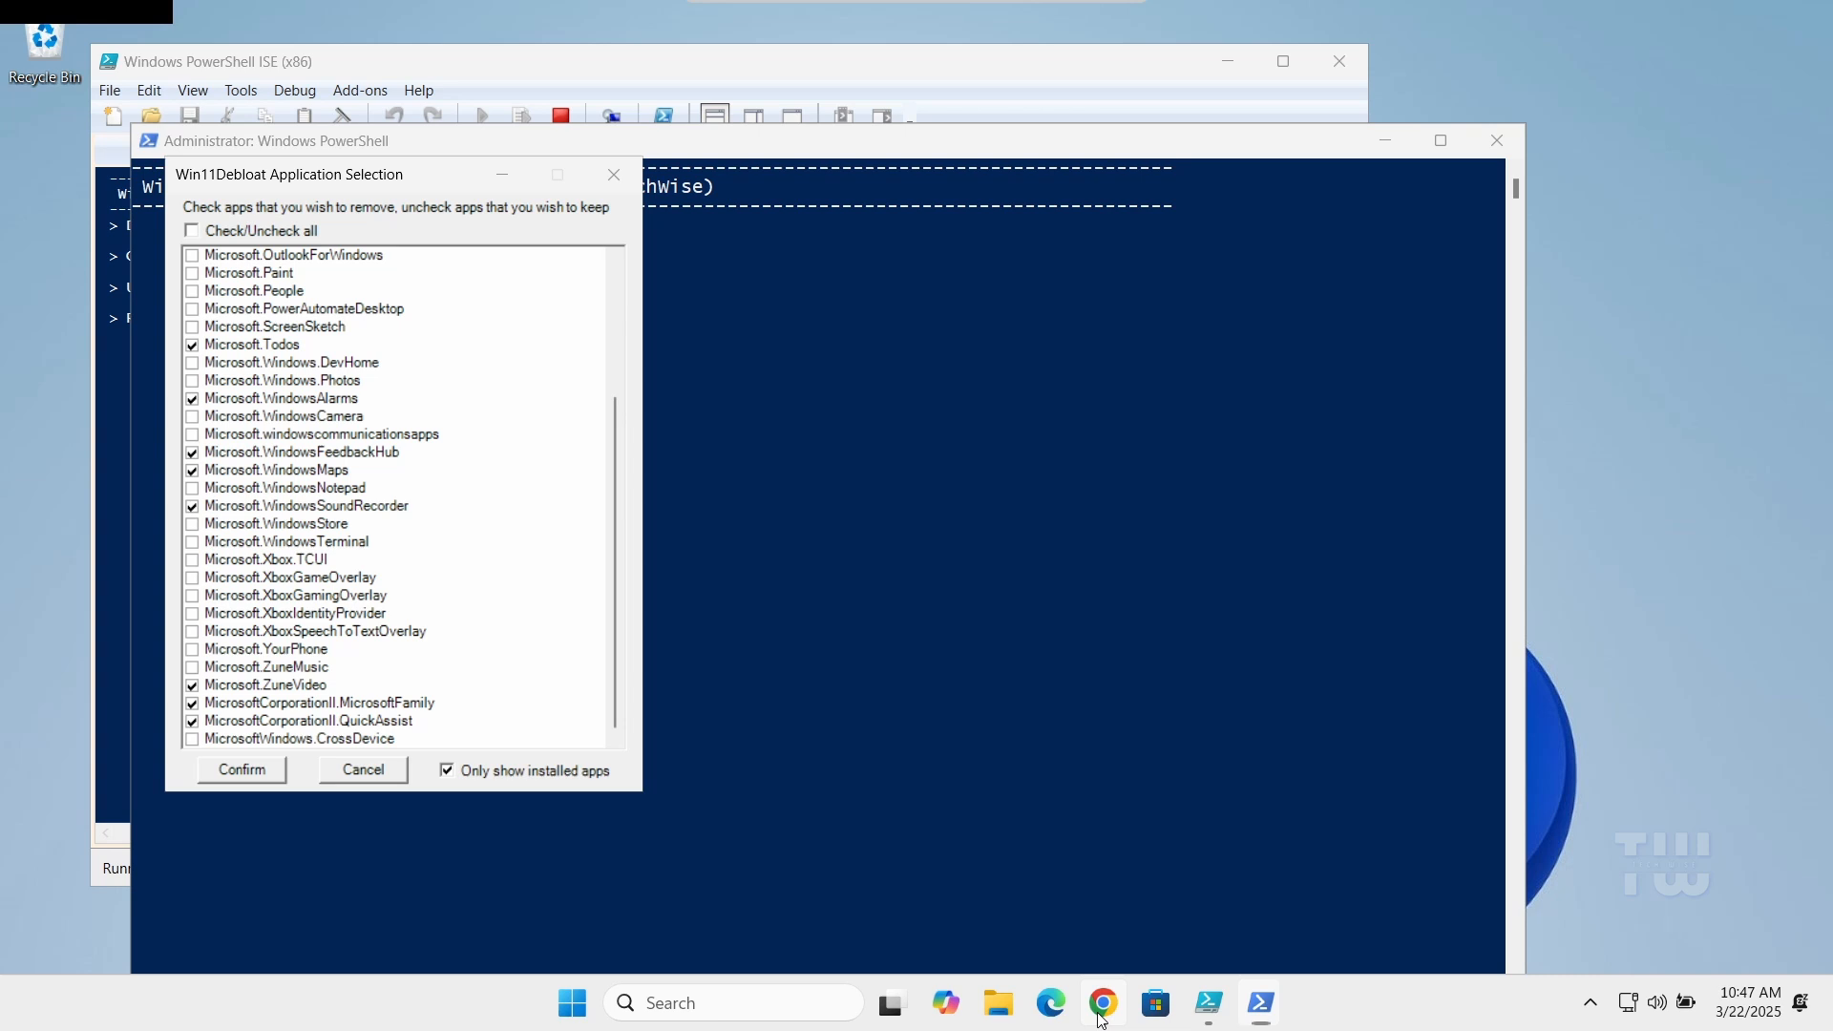
# - In the Win11Debloat README, select the quick-method launch command and the temporary folder path
pyautogui.click(1100, 1003)
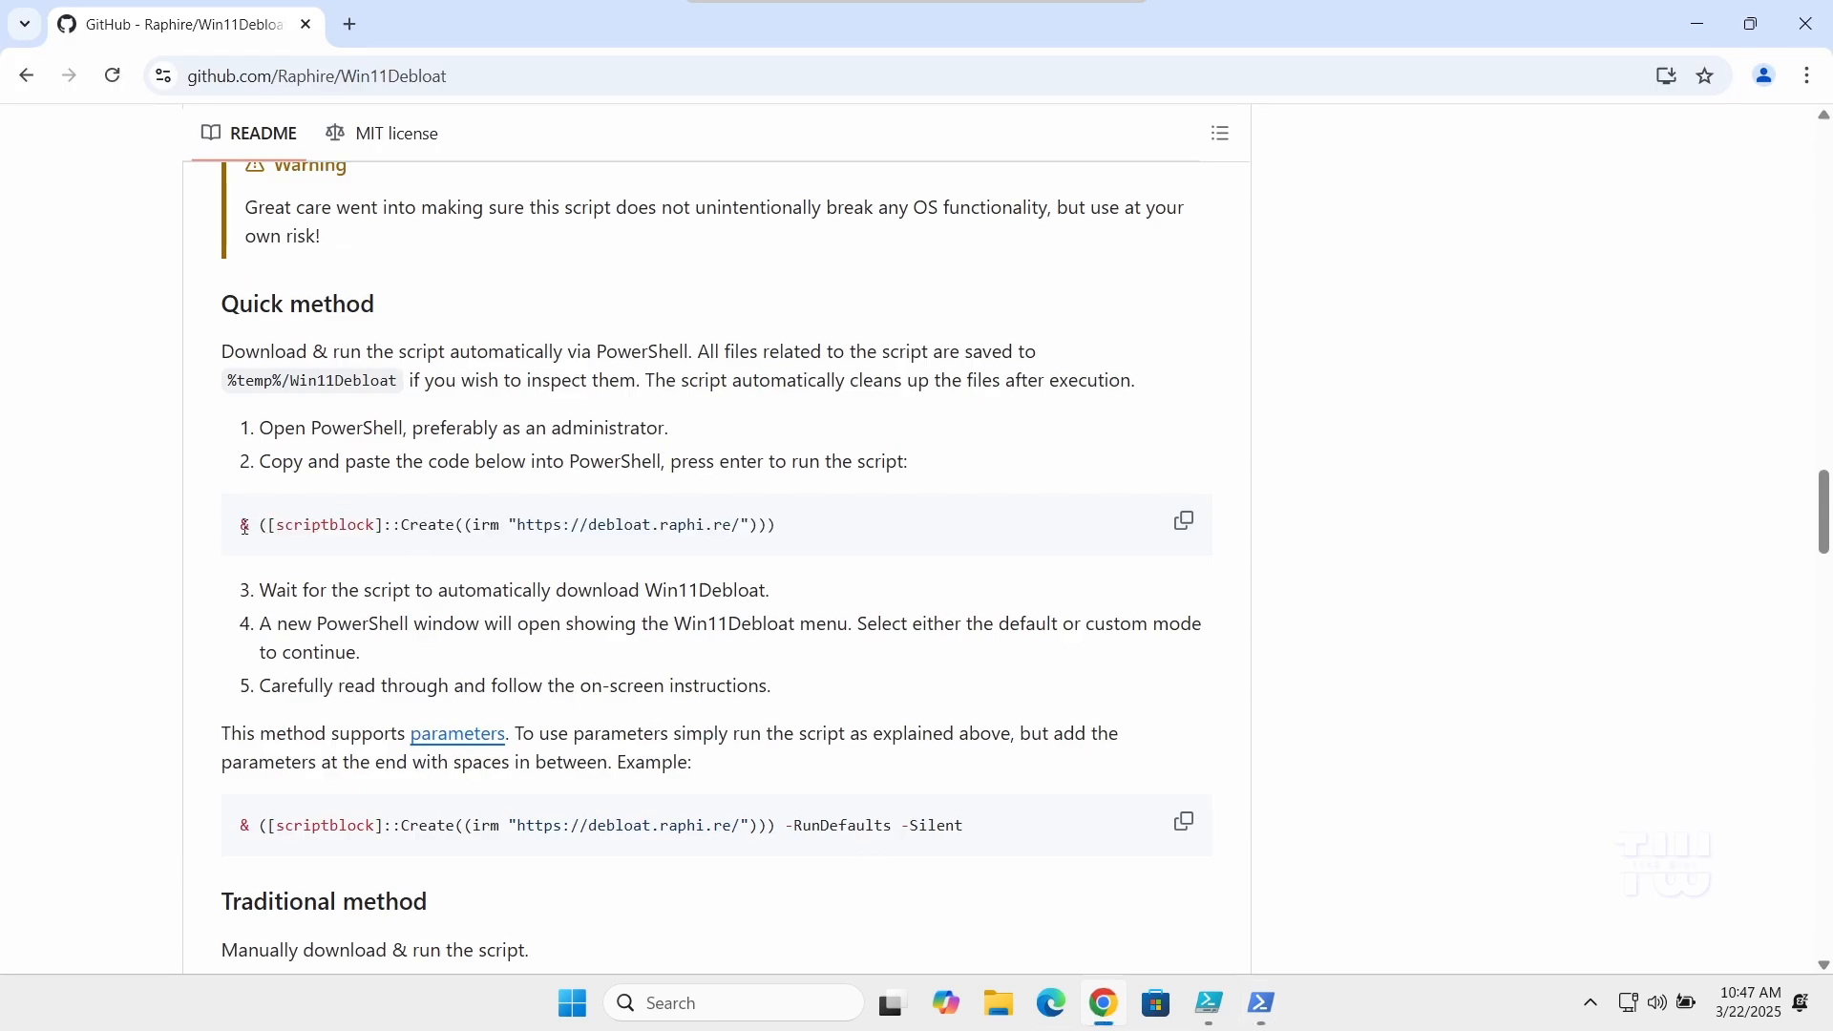
pyautogui.tripleClick(507, 524)
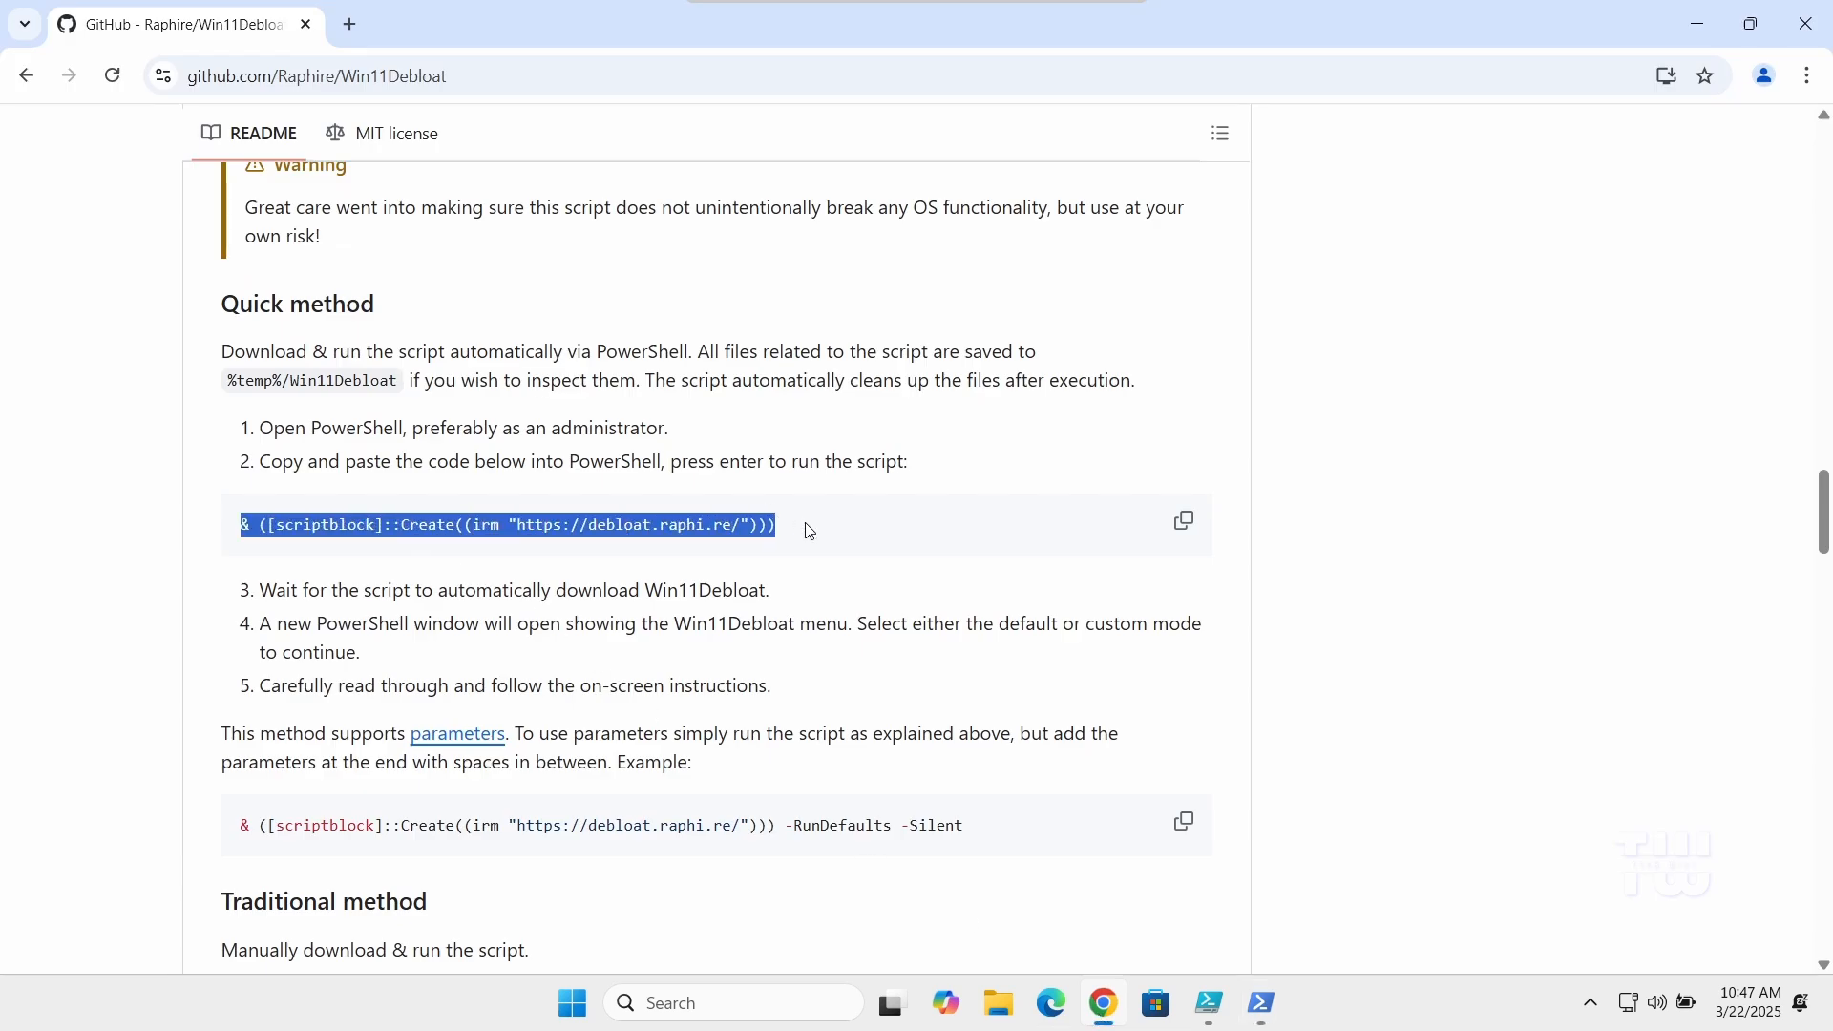
pyautogui.moveTo(875, 557)
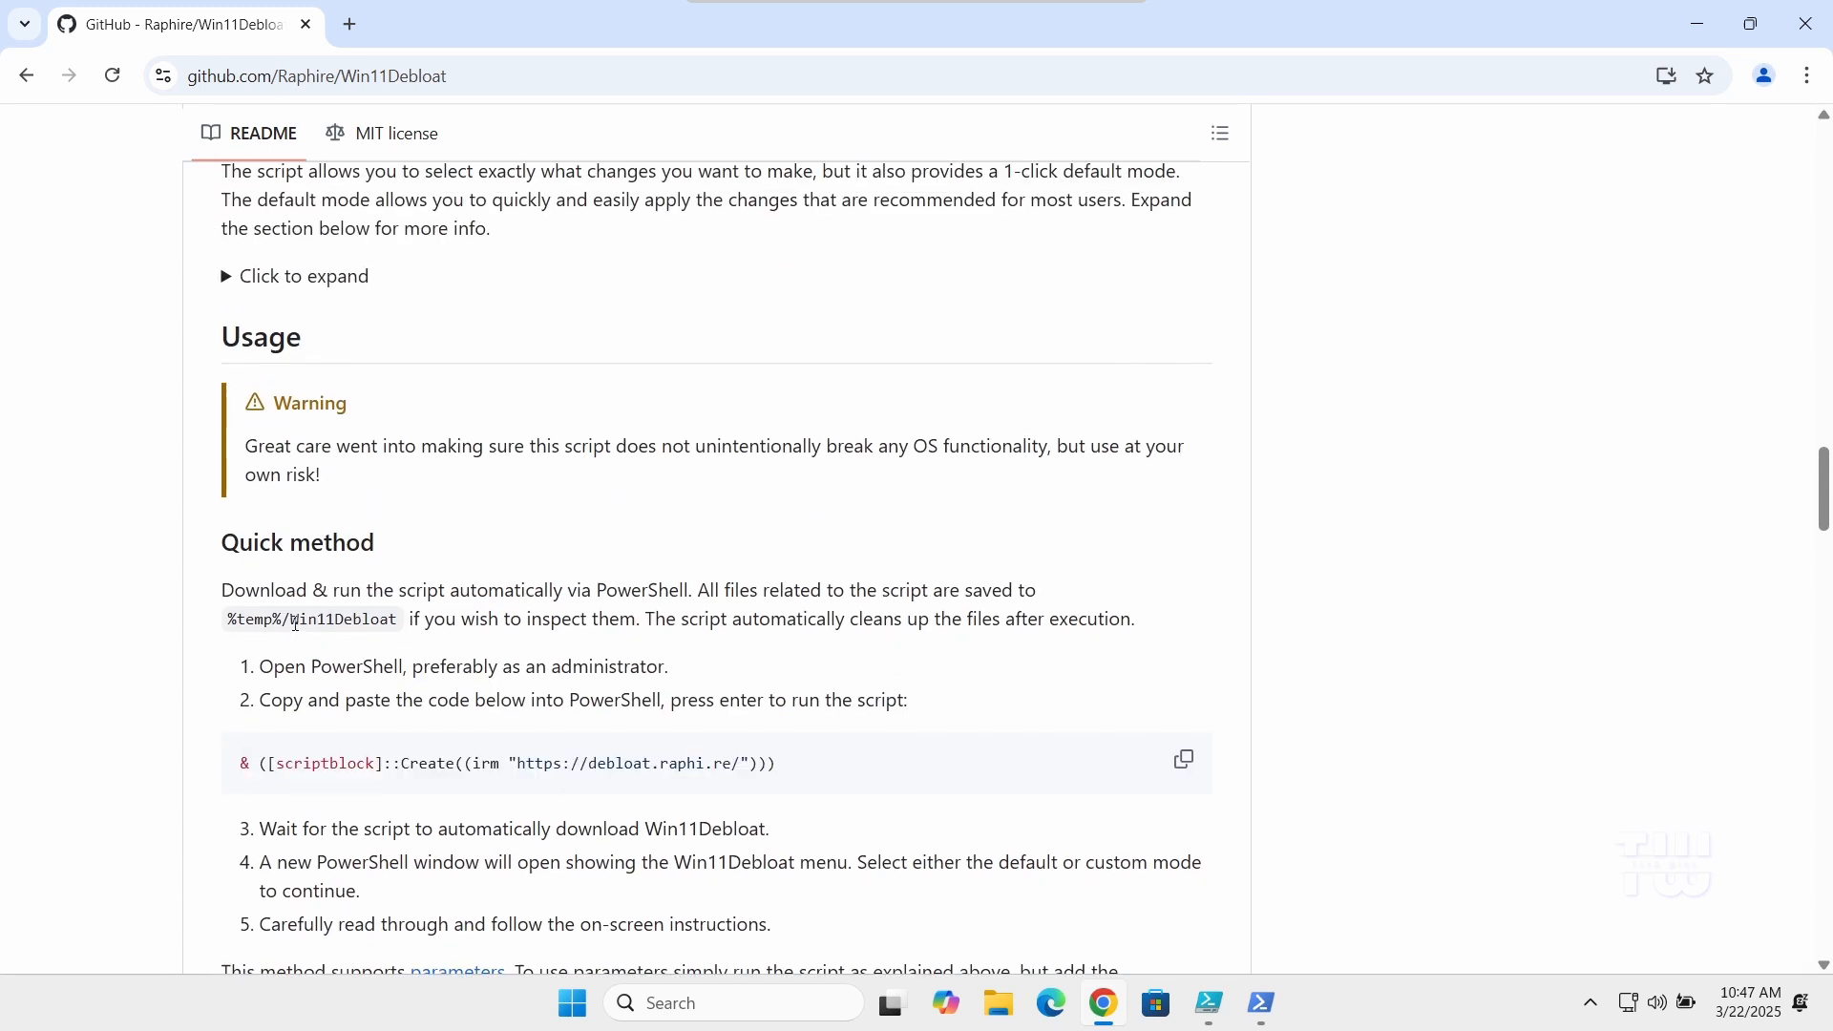
pyautogui.doubleClick(343, 619)
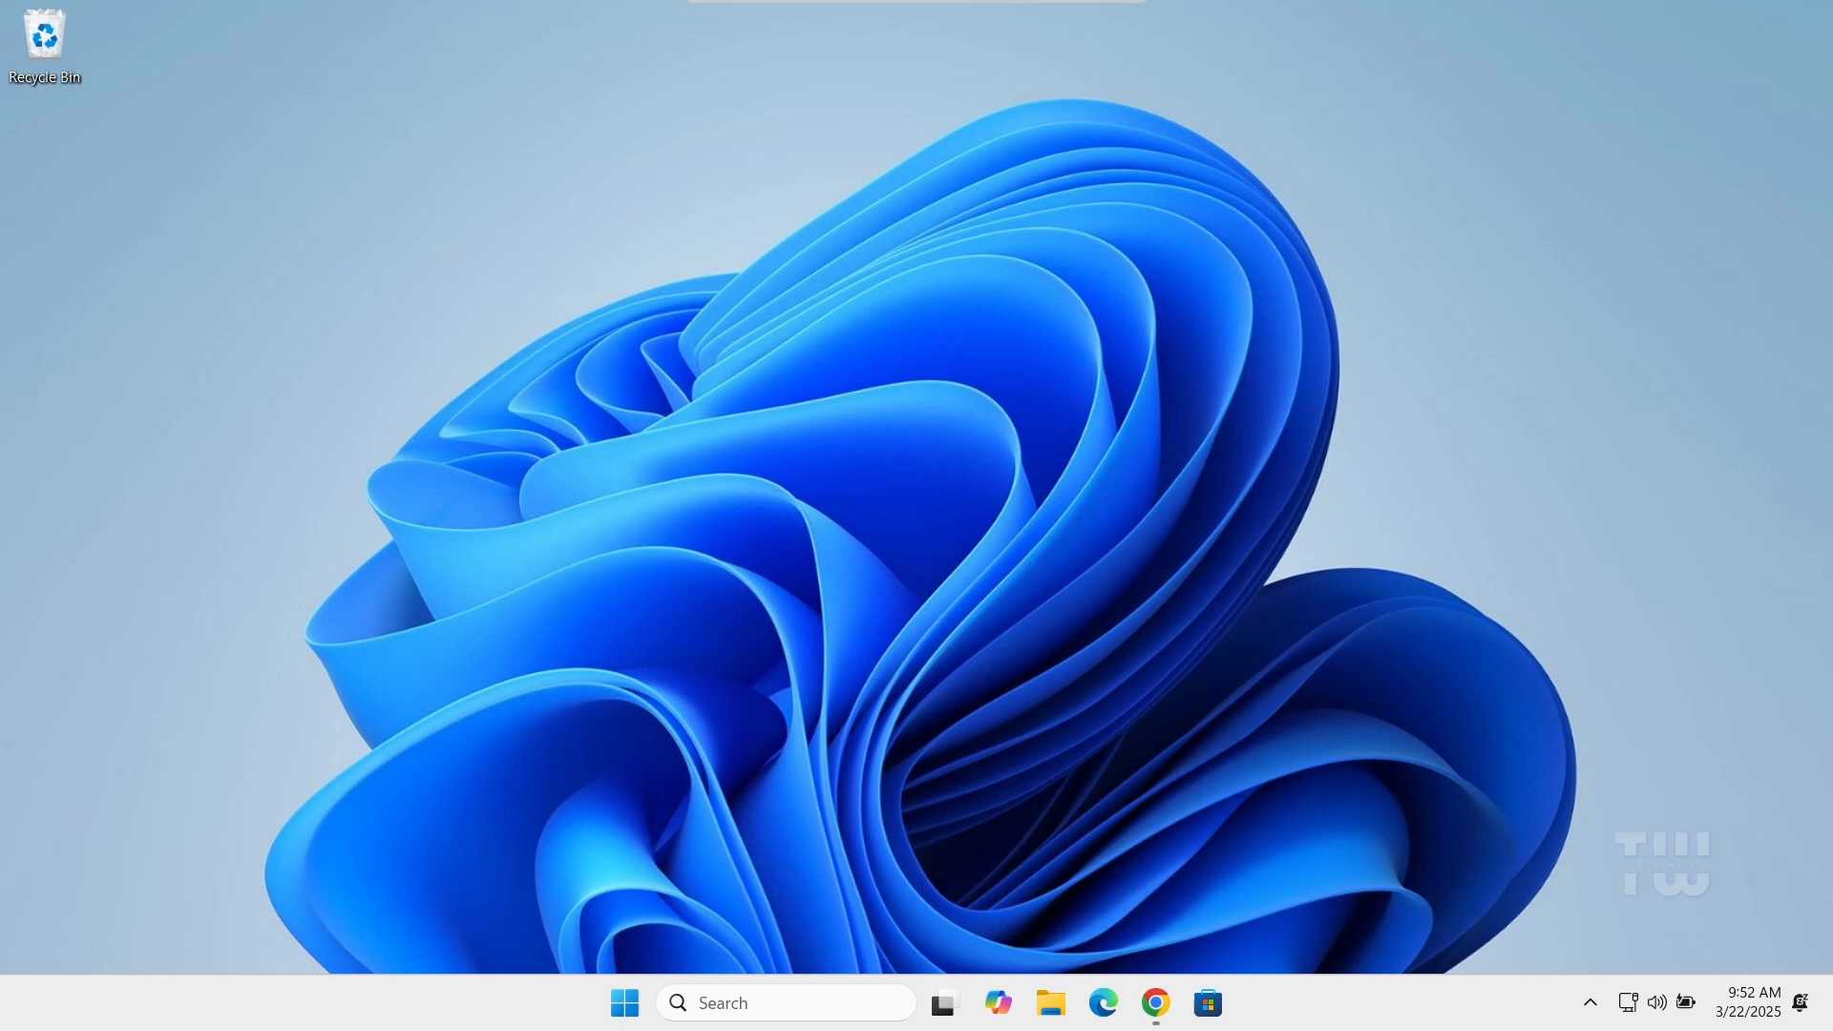
pyautogui.moveTo(61, 679)
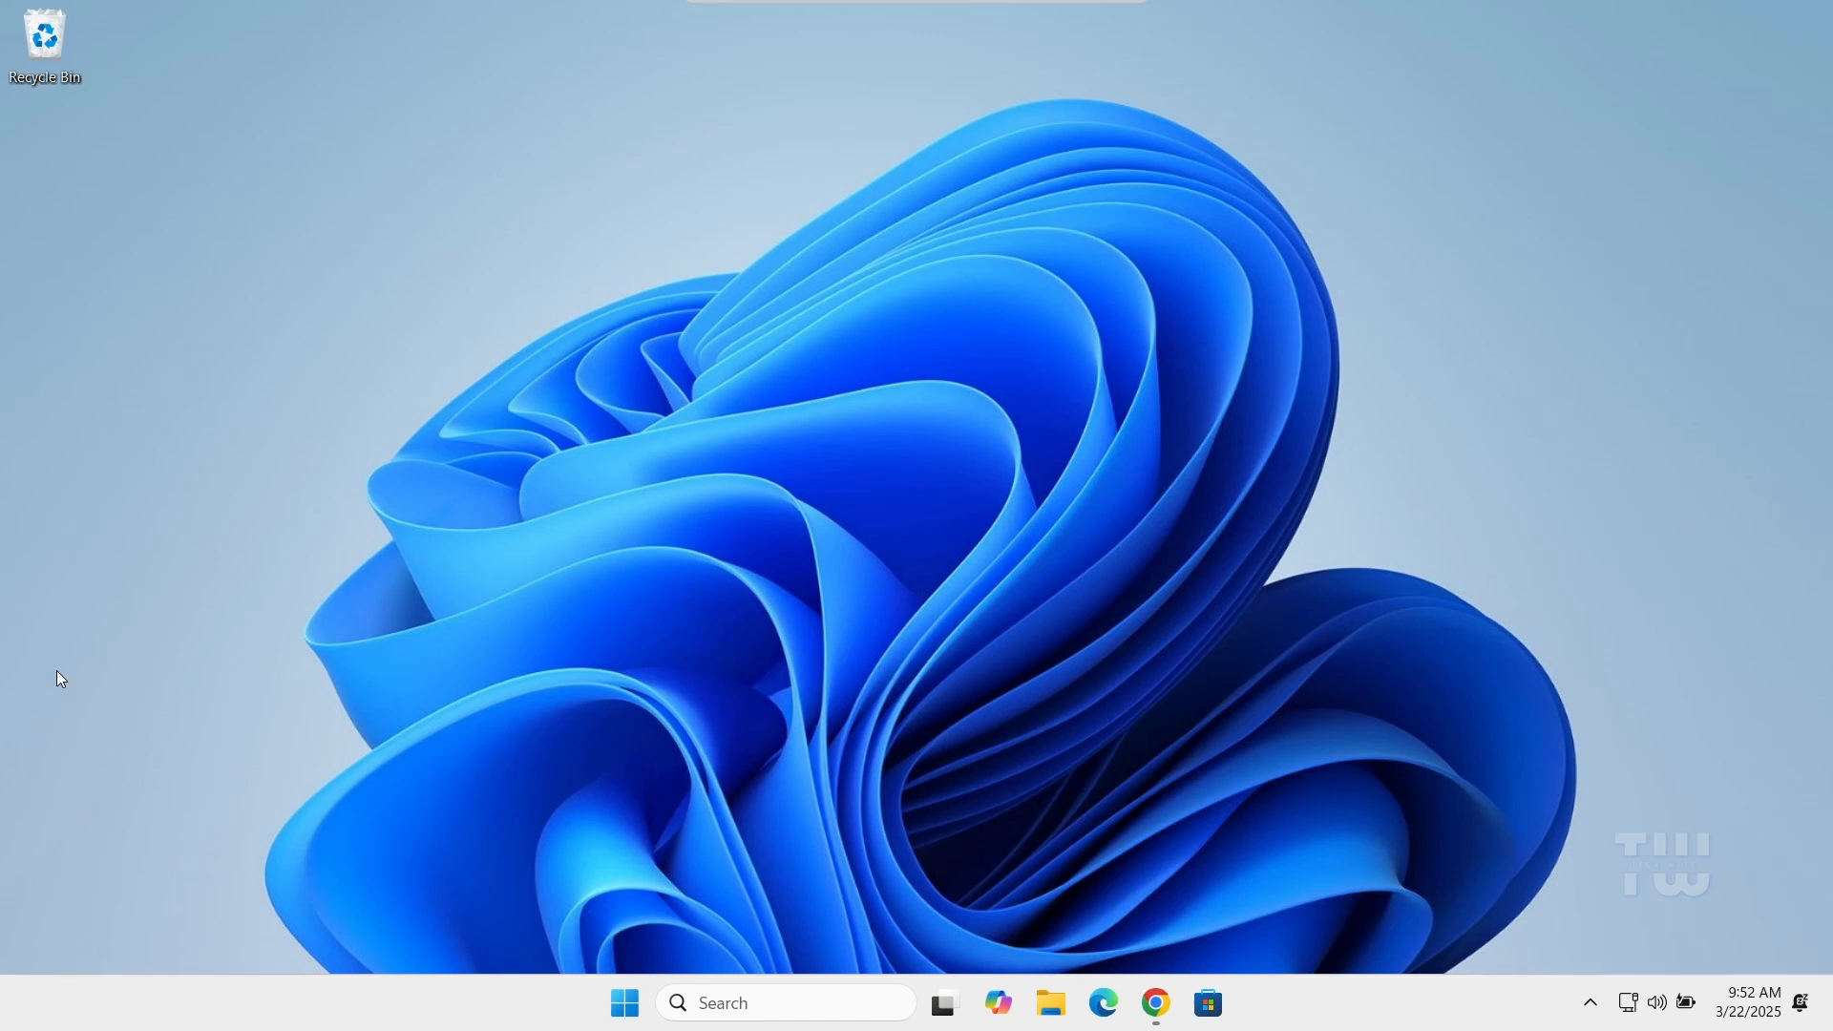
pyautogui.moveTo(608, 880)
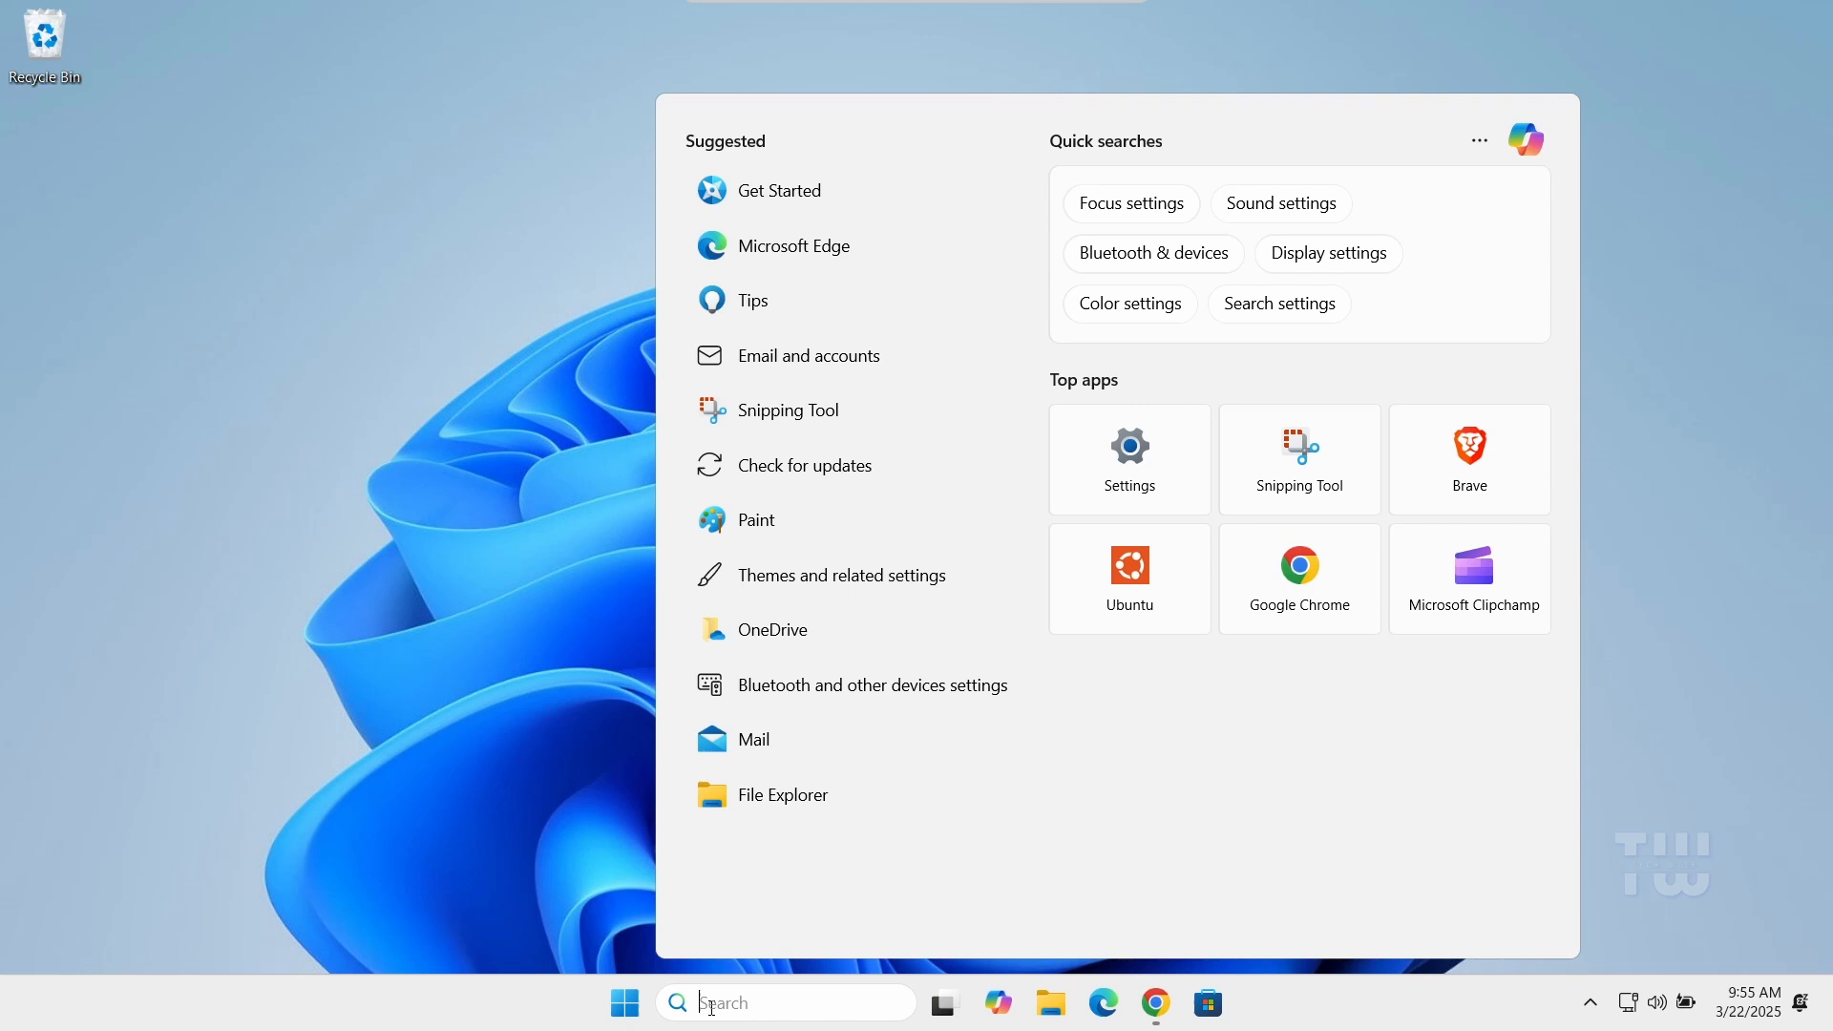
# - Search Windows for 'Create a restore point'
pyautogui.write('Create a restore point')
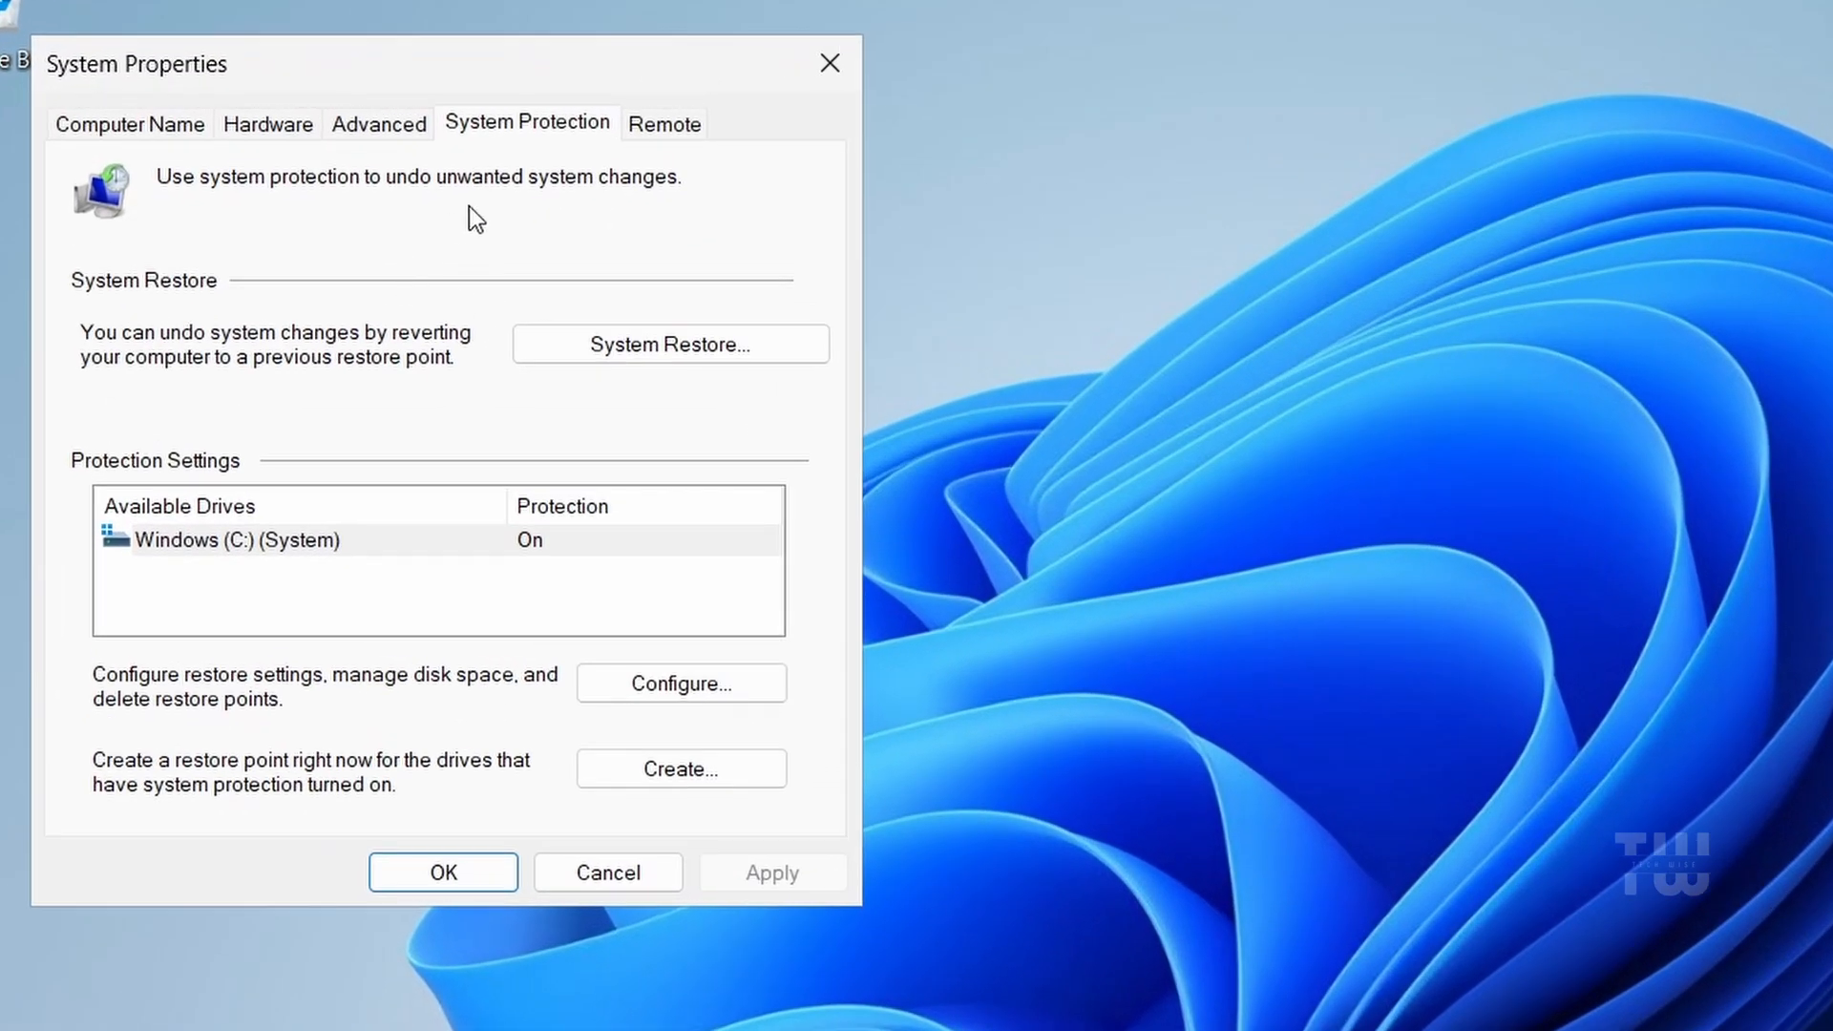
pyautogui.moveTo(508, 137)
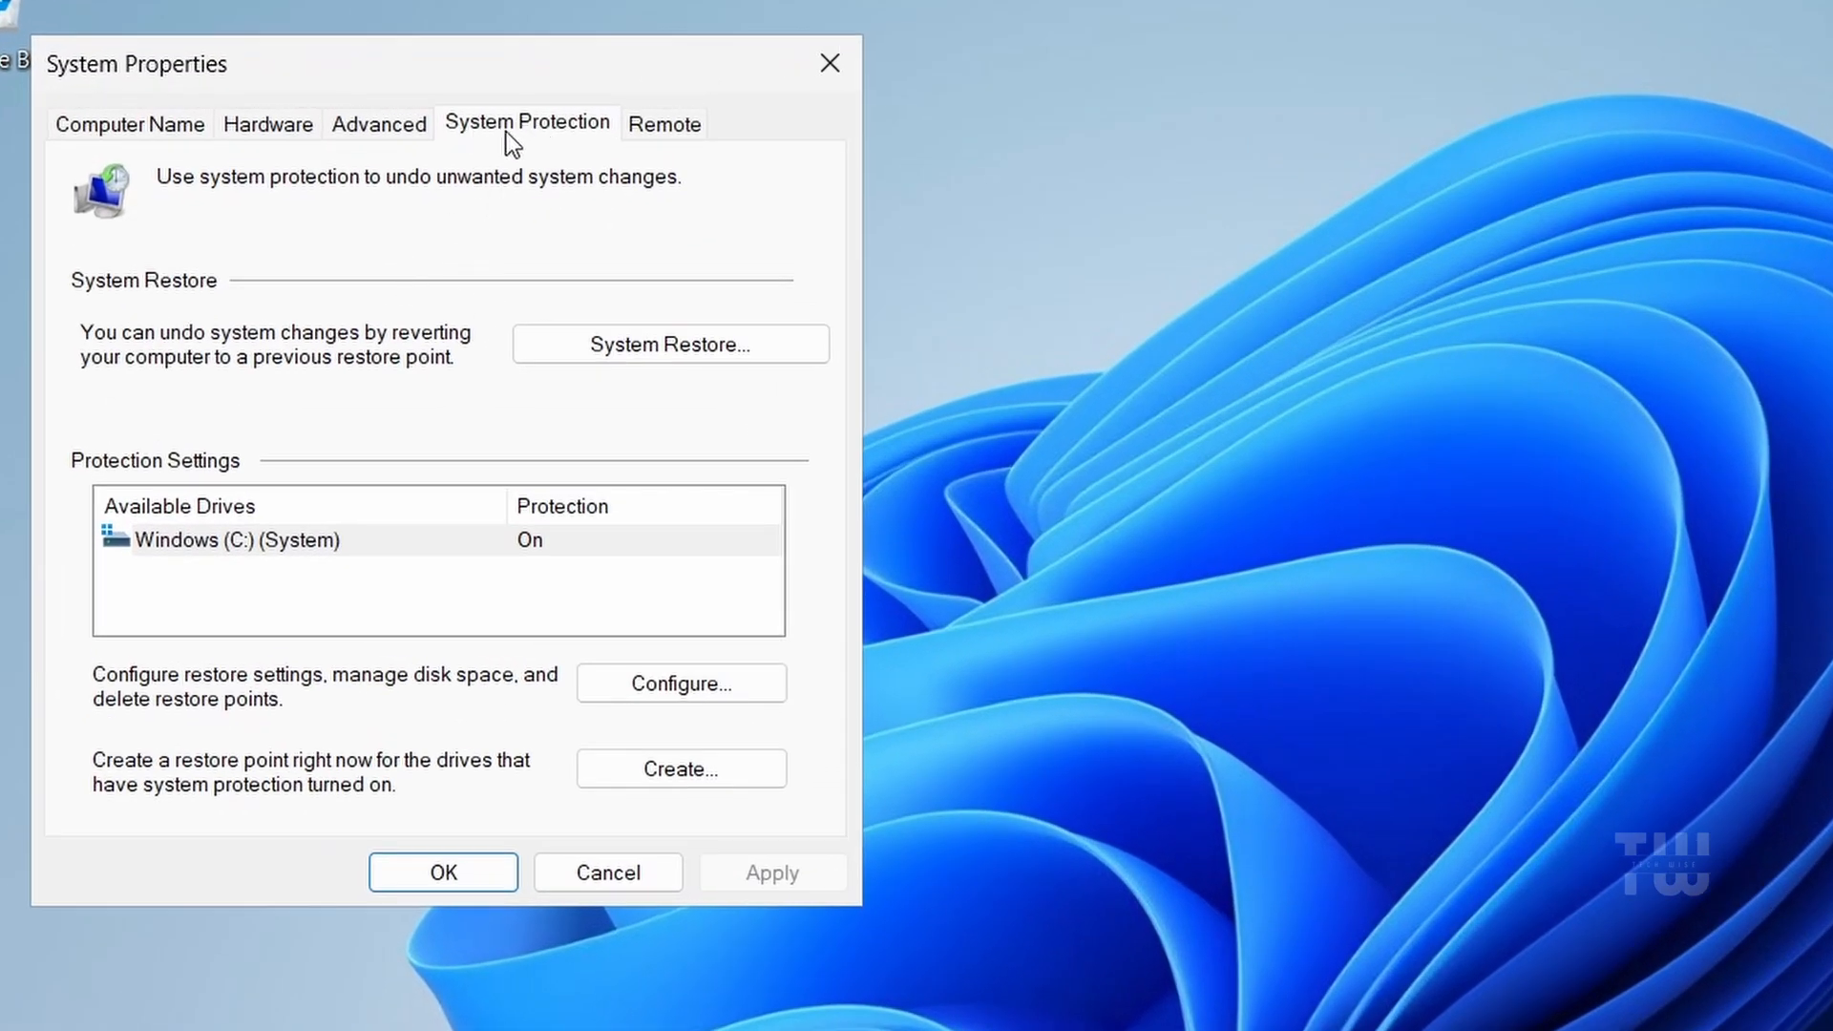
pyautogui.click(234, 541)
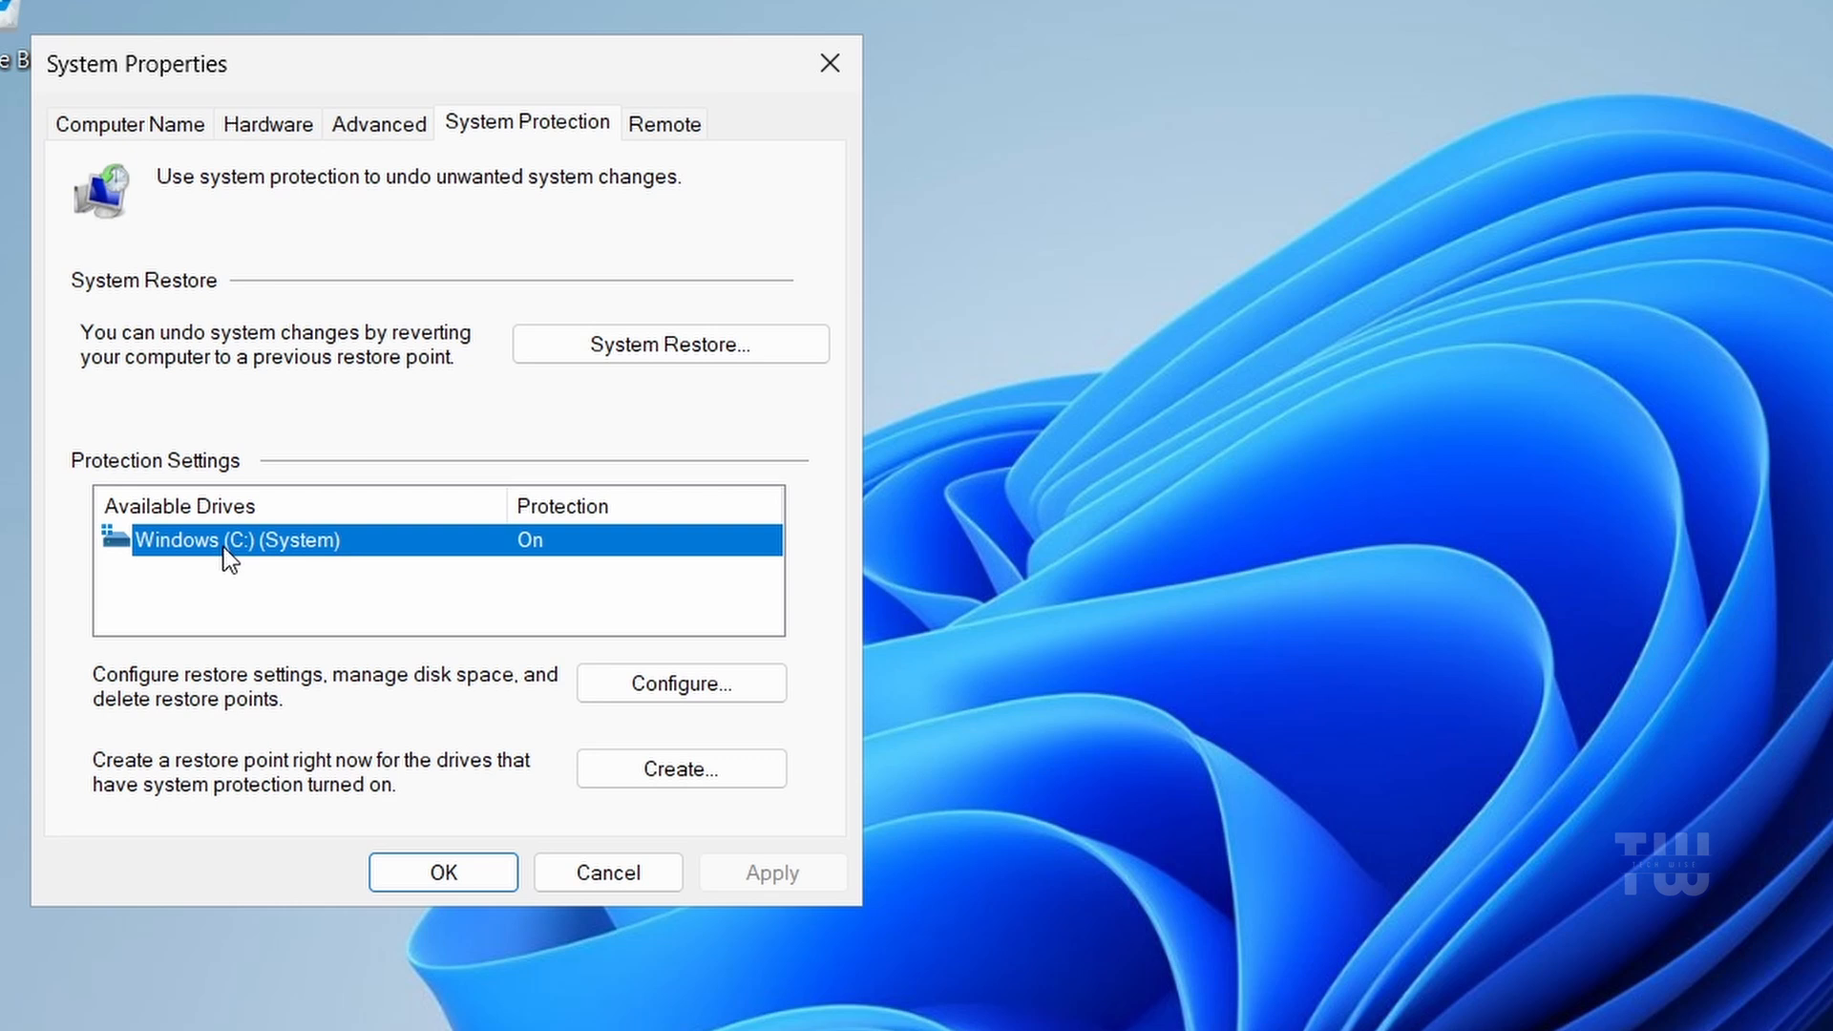
pyautogui.moveTo(246, 550)
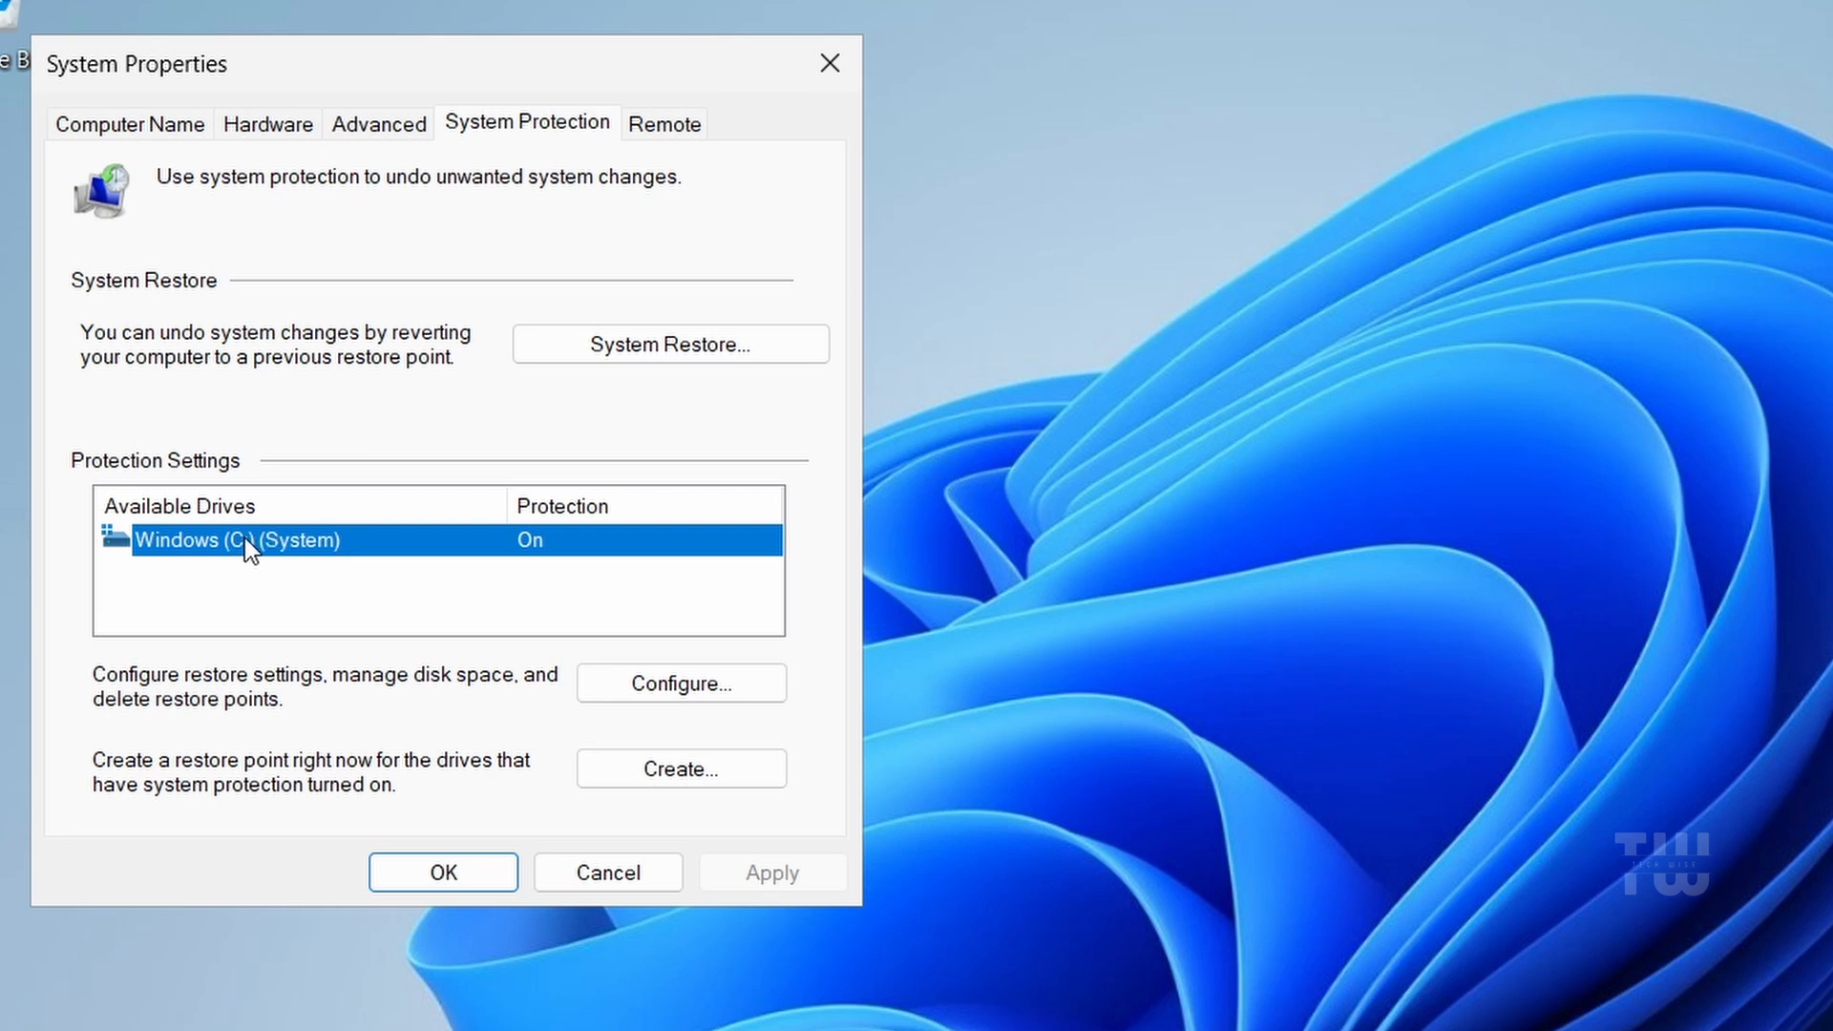
pyautogui.moveTo(535, 761)
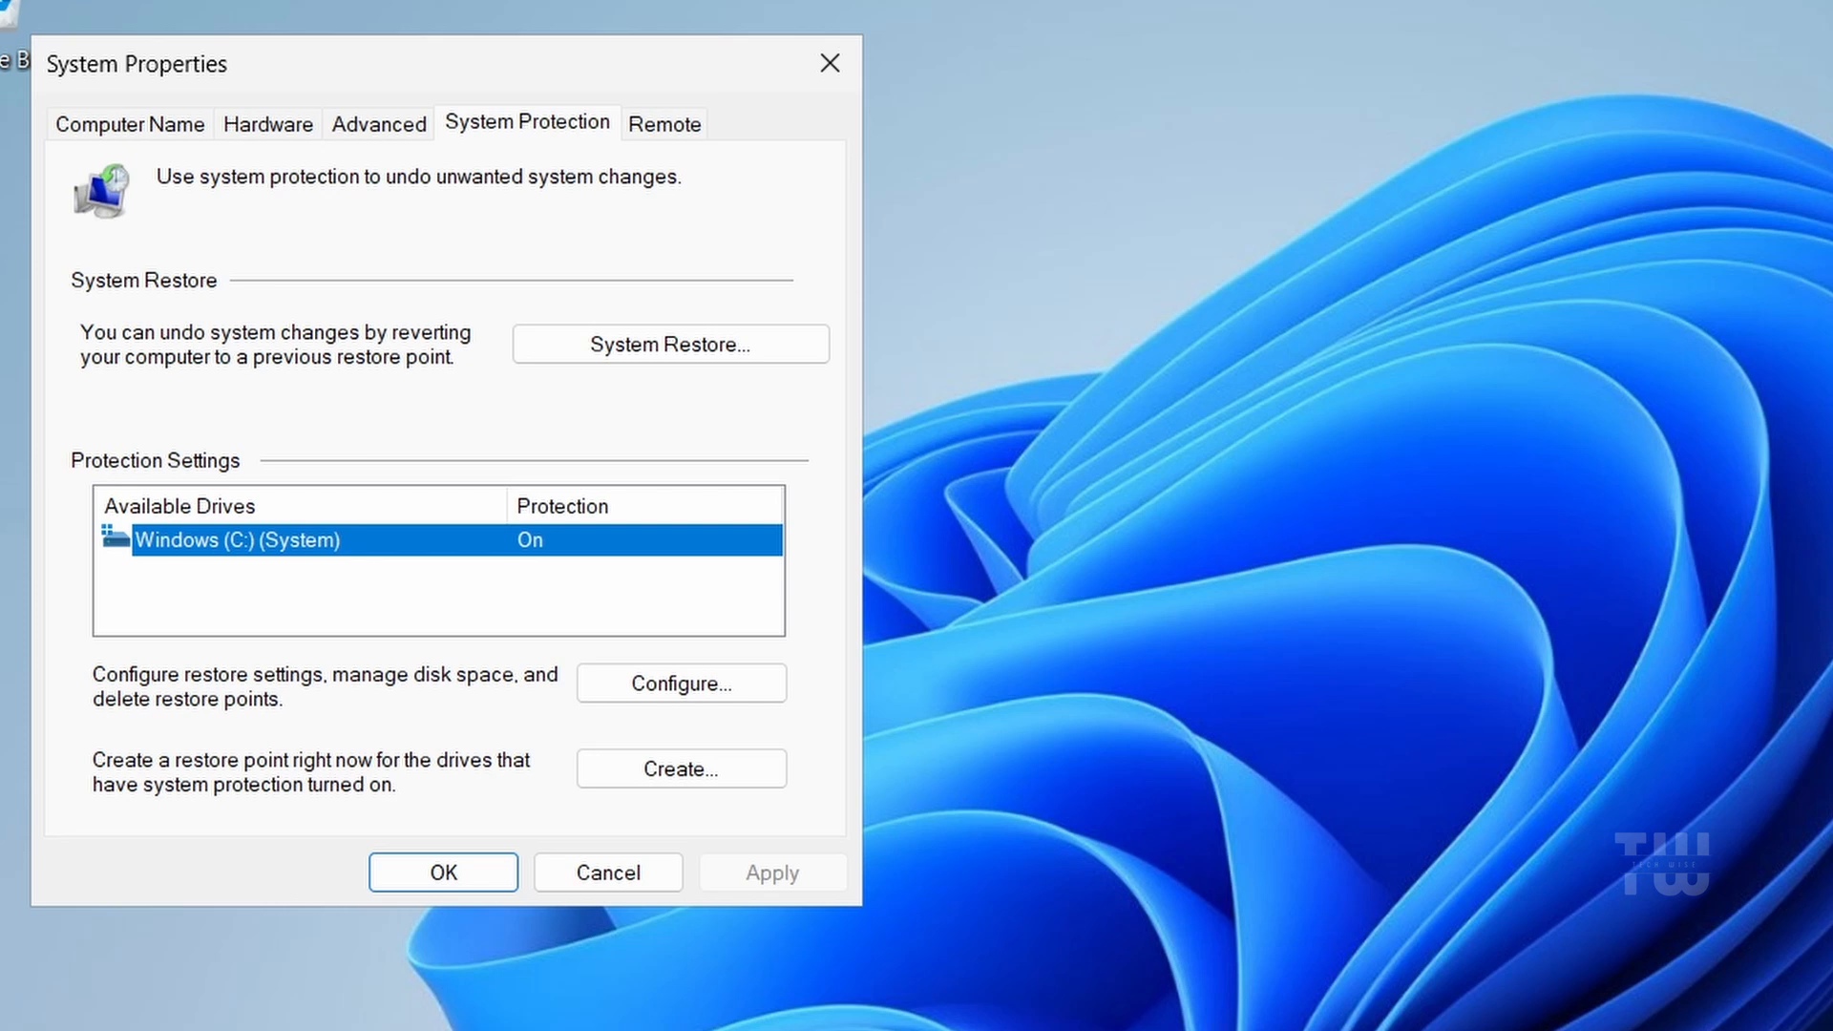
# - Create a restore point named 'Before Debloating'
pyautogui.click(678, 768)
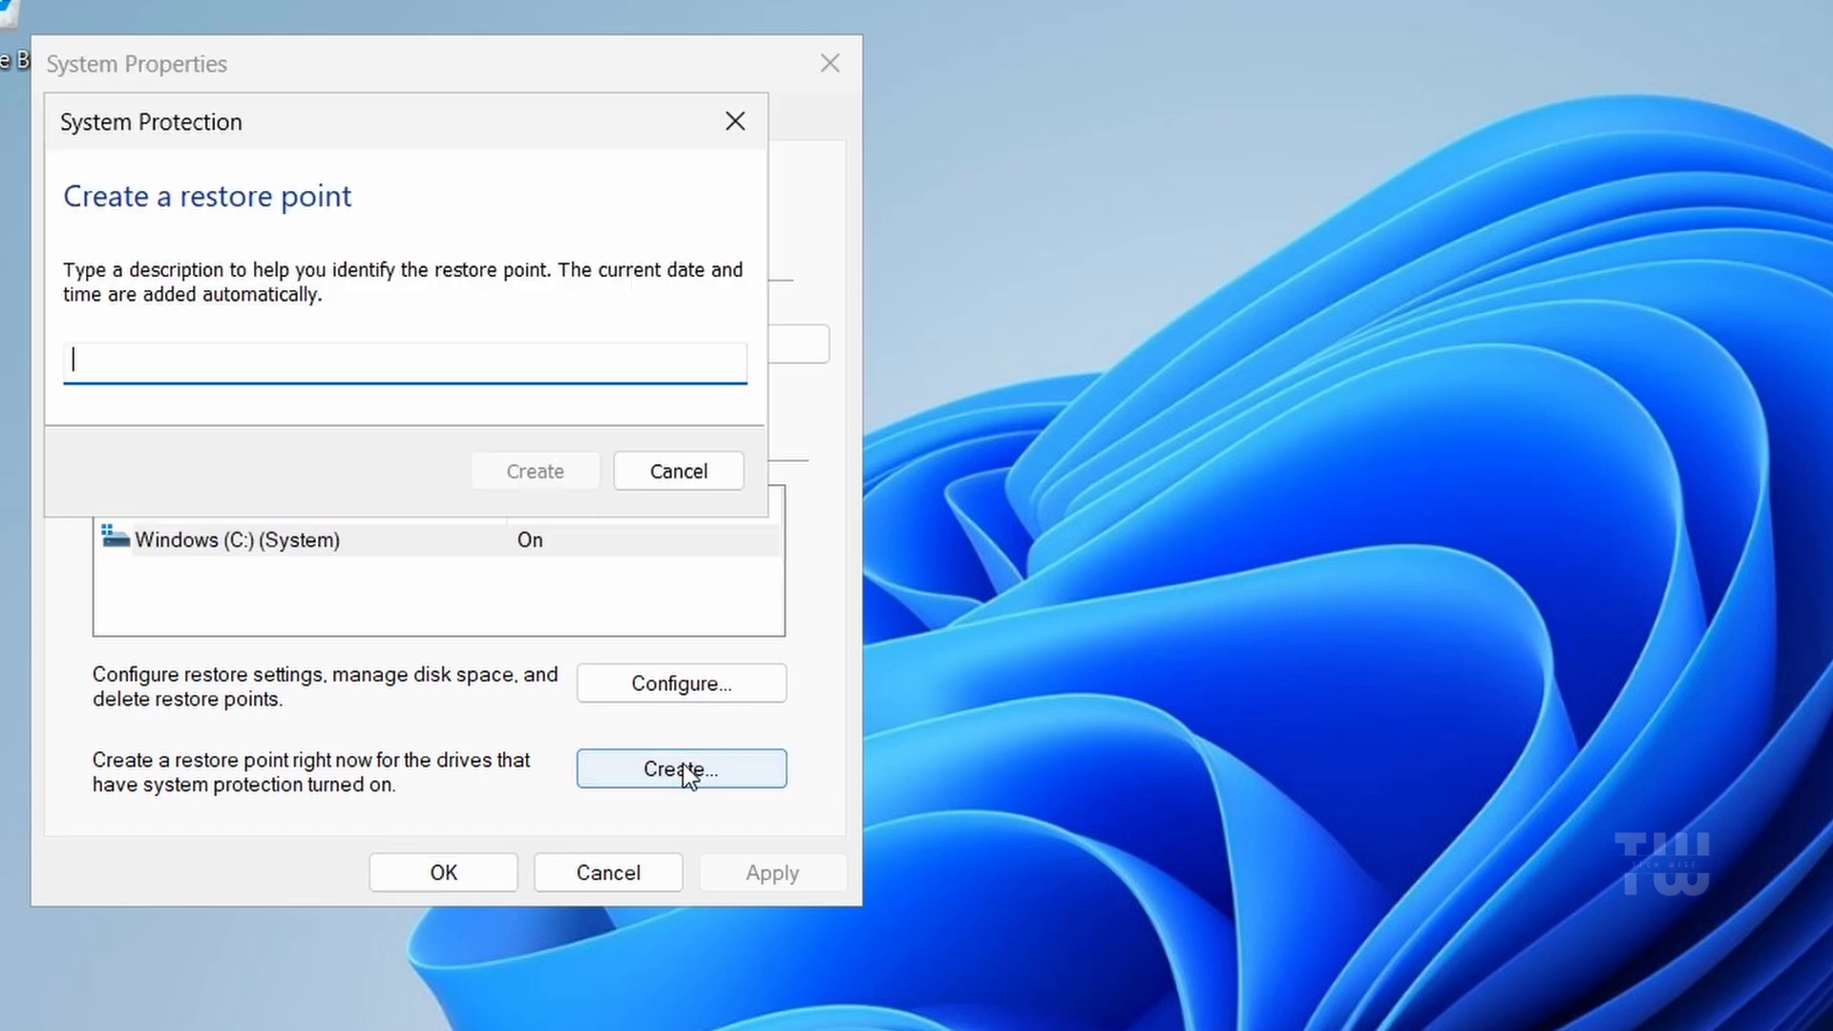
pyautogui.write('Before Debloating')
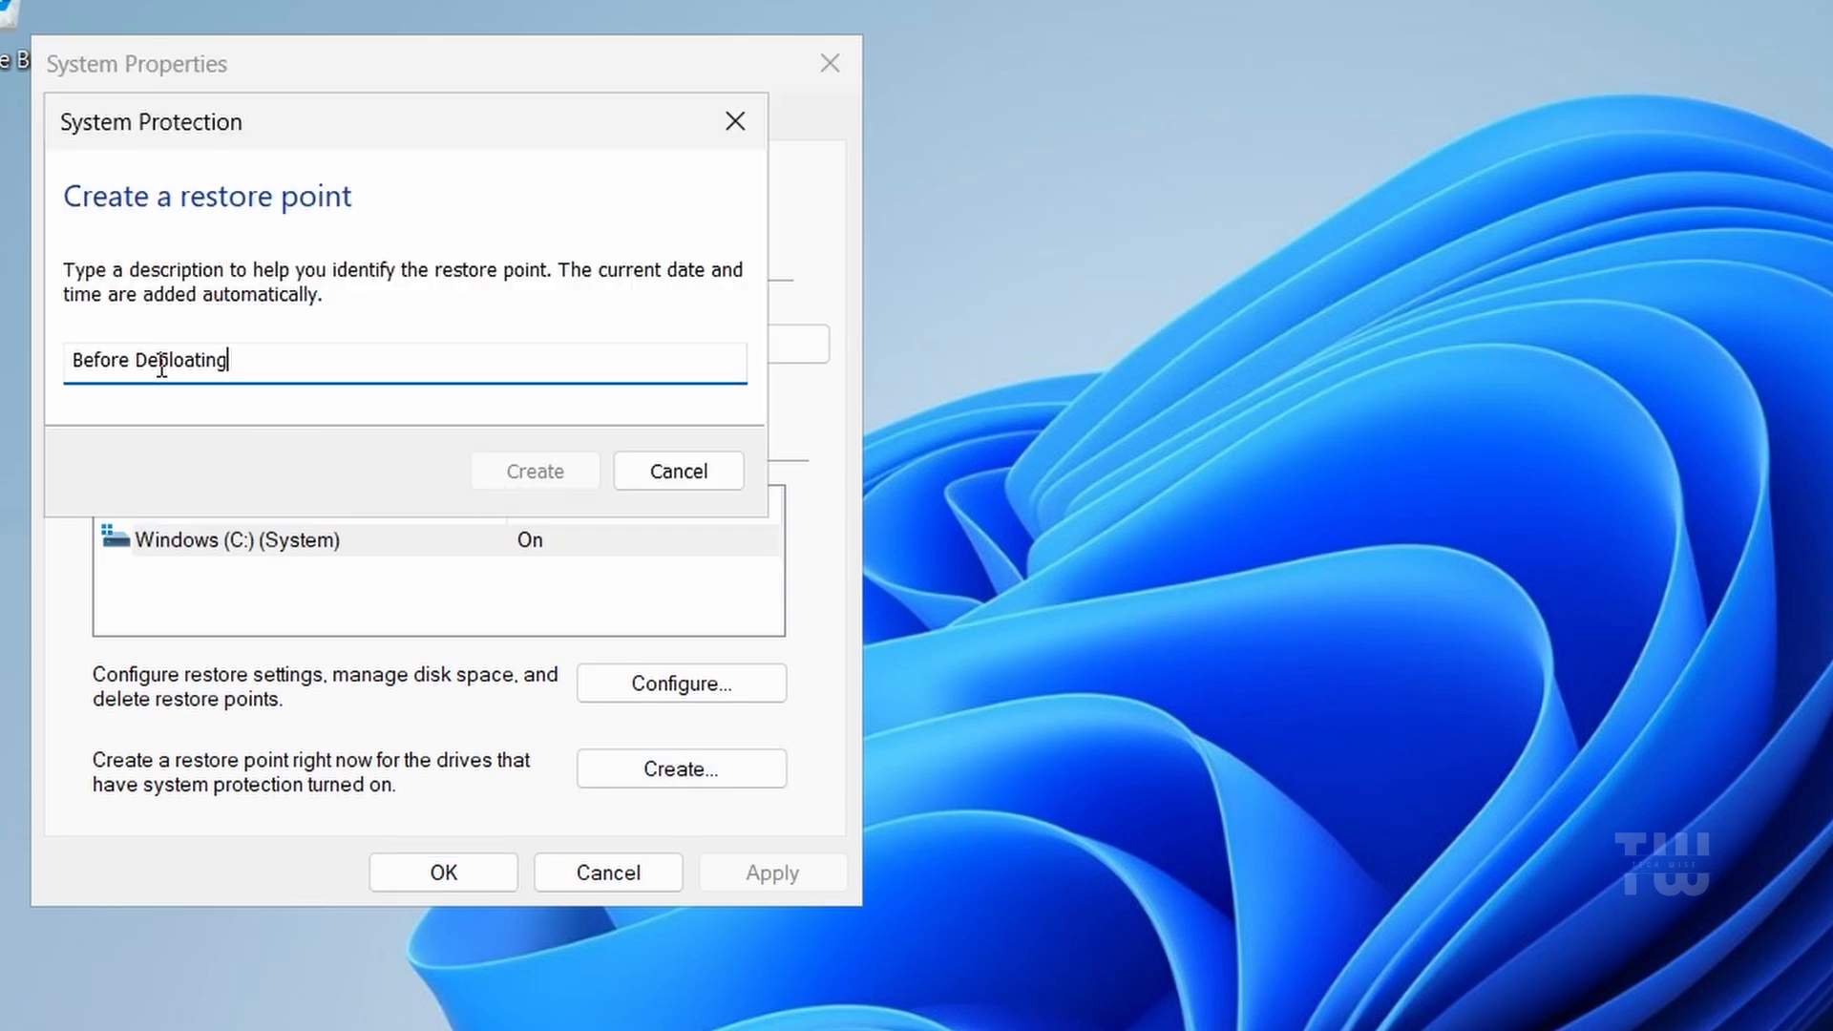
pyautogui.write('Debloating')
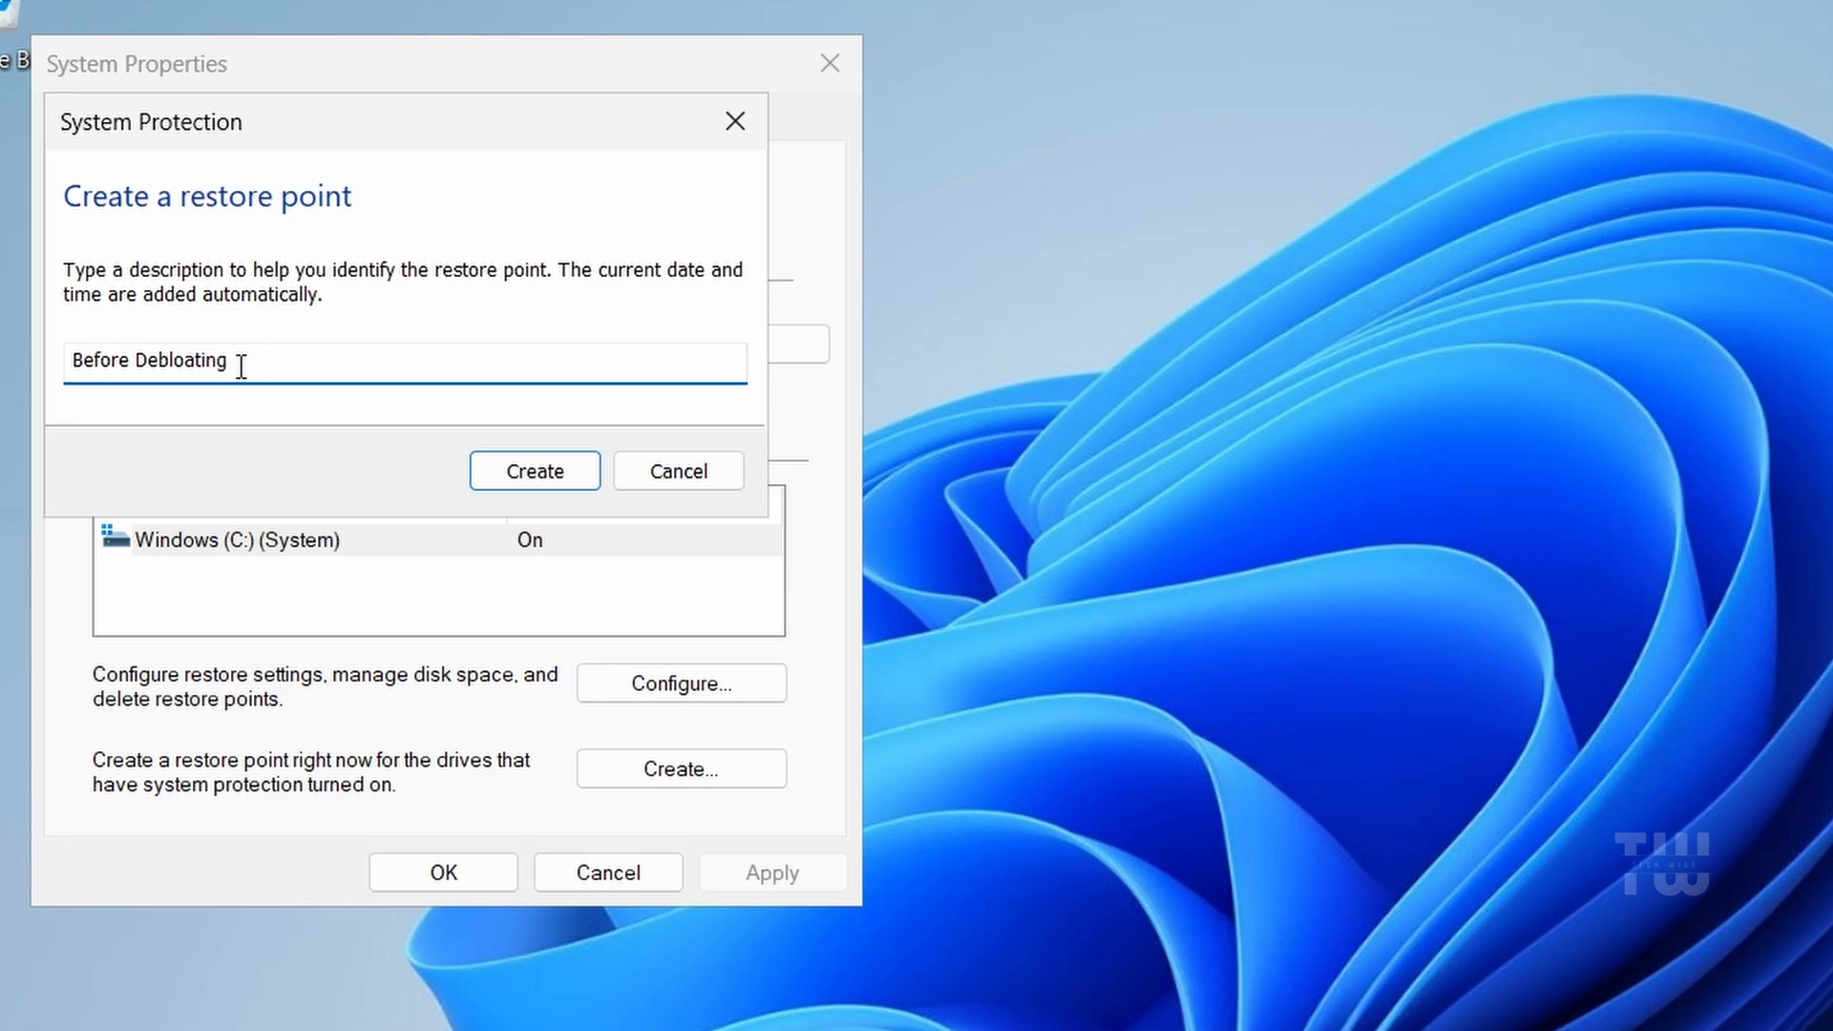
pyautogui.moveTo(308, 407)
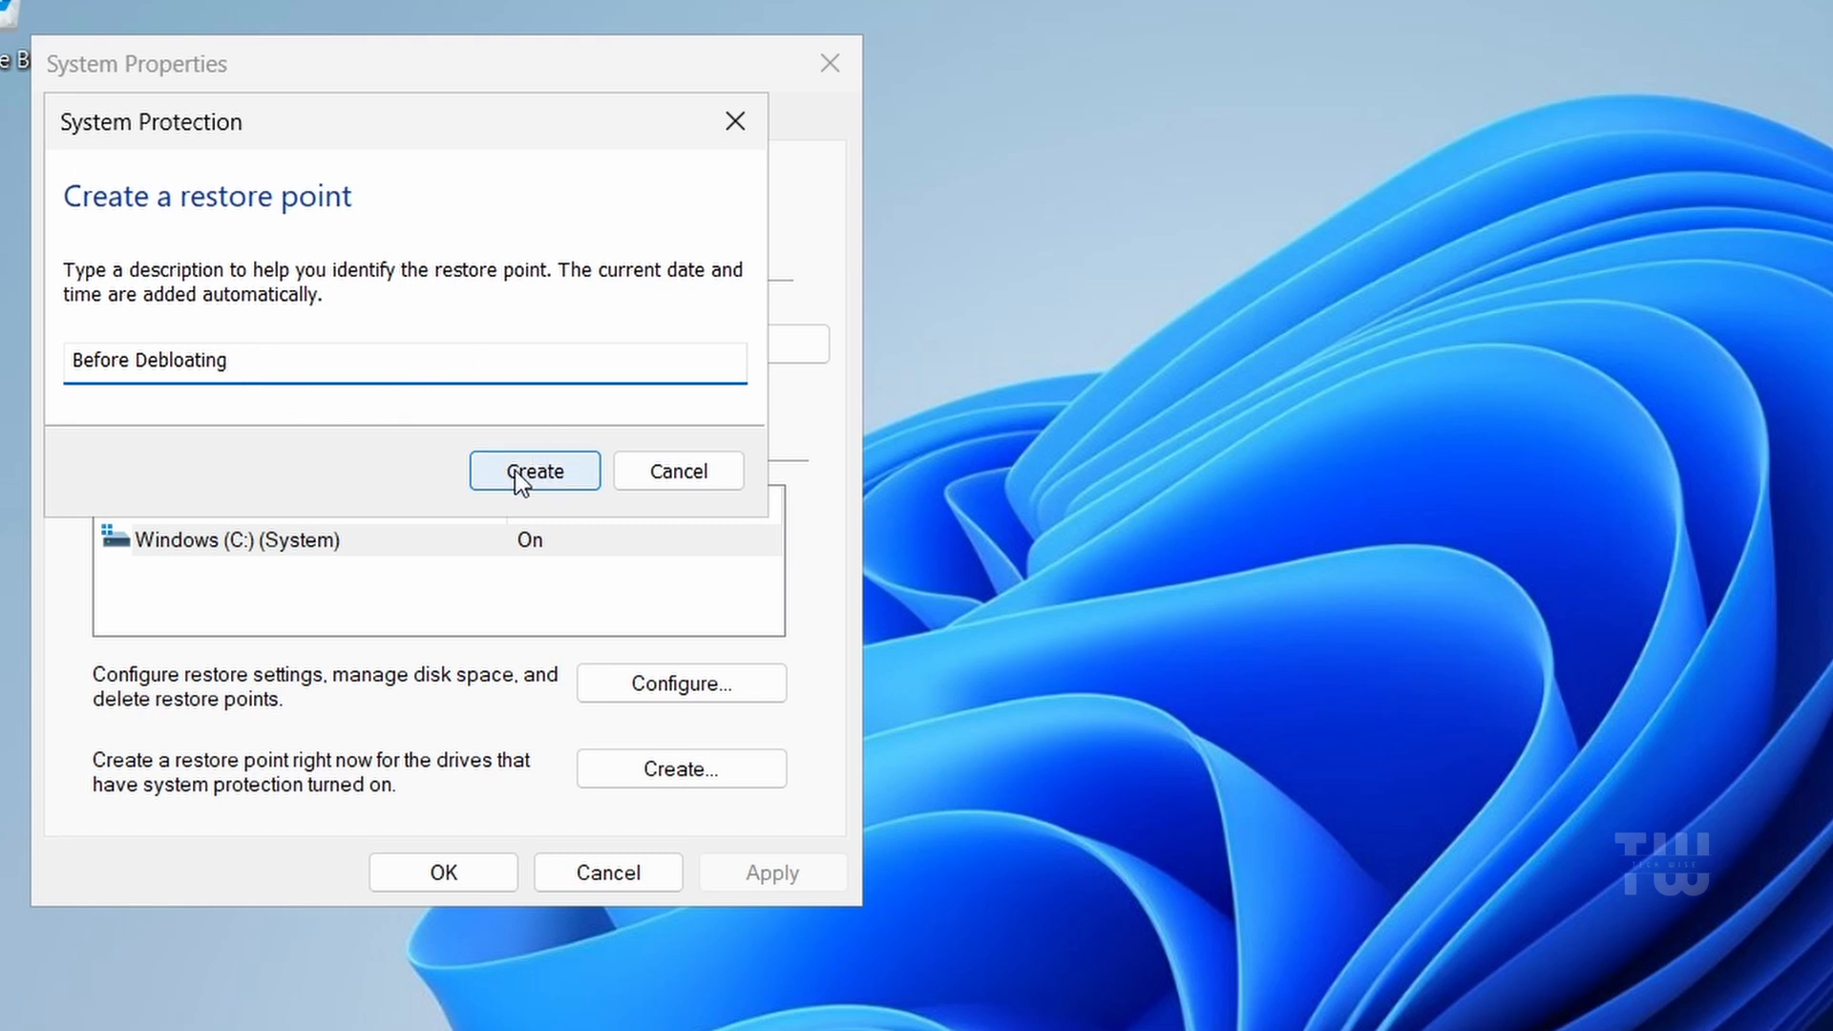
pyautogui.click(534, 470)
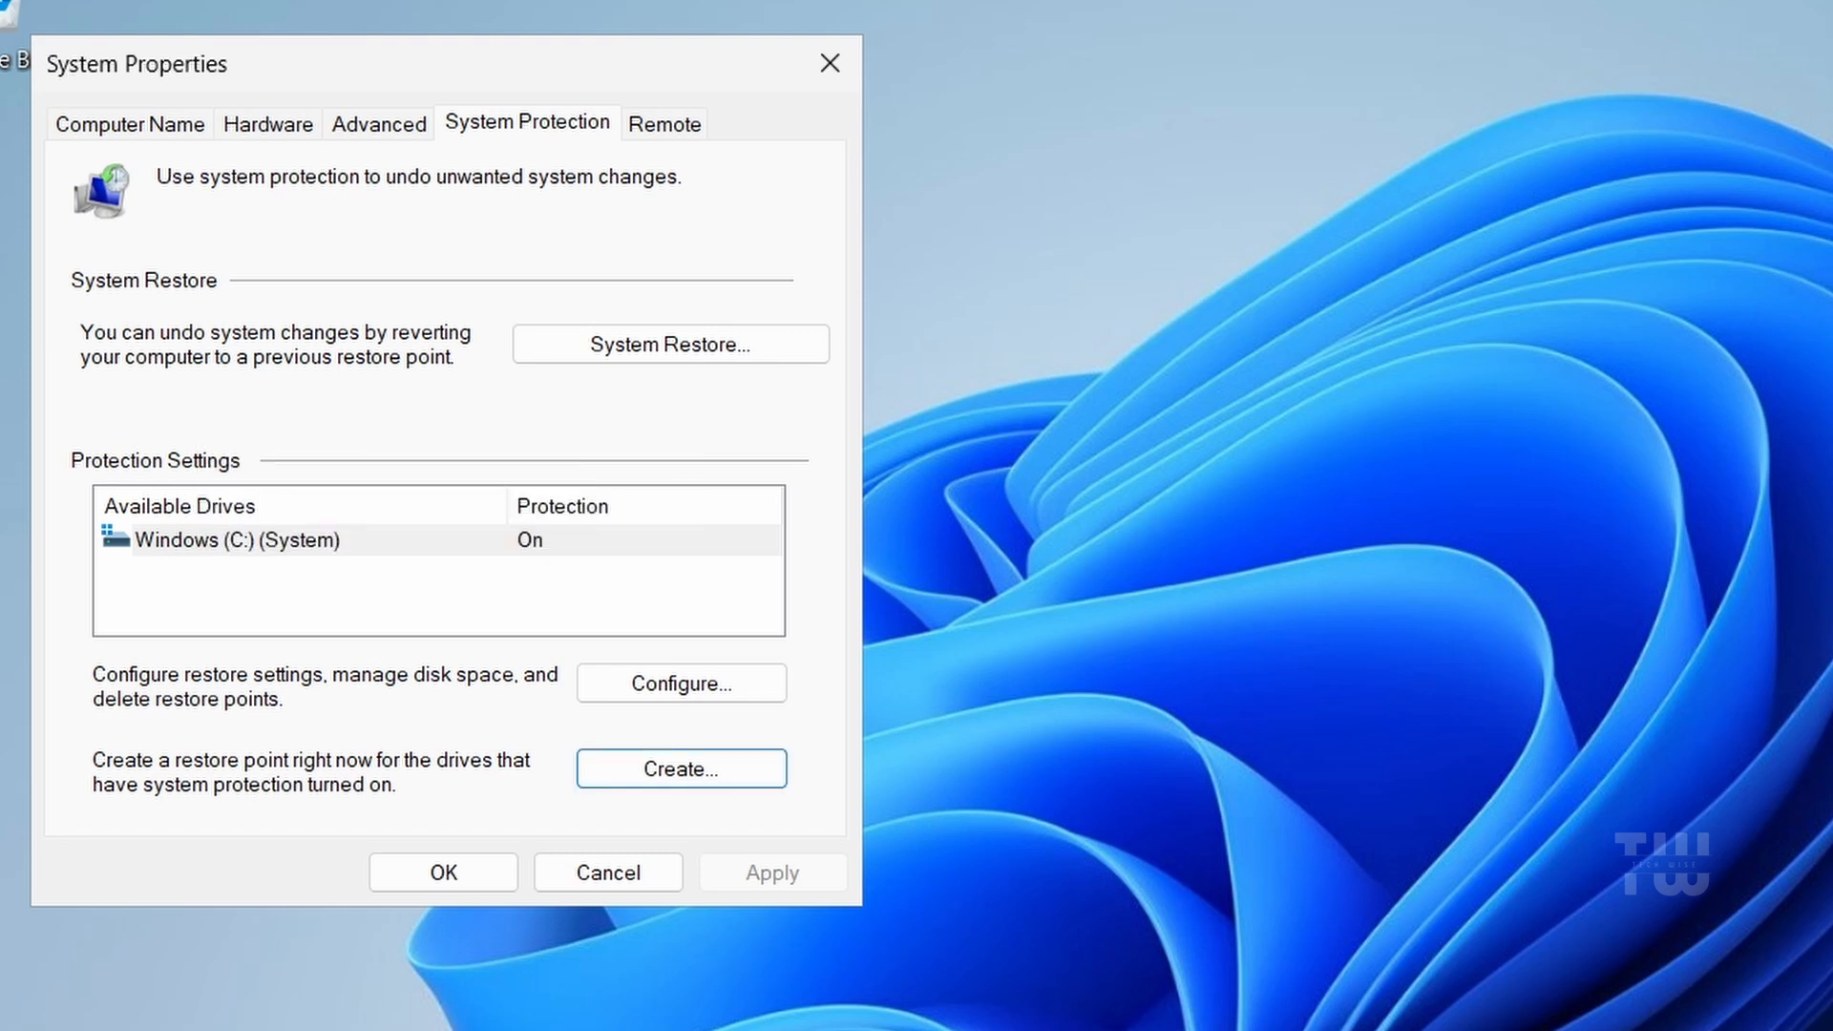
pyautogui.moveTo(1384, 623)
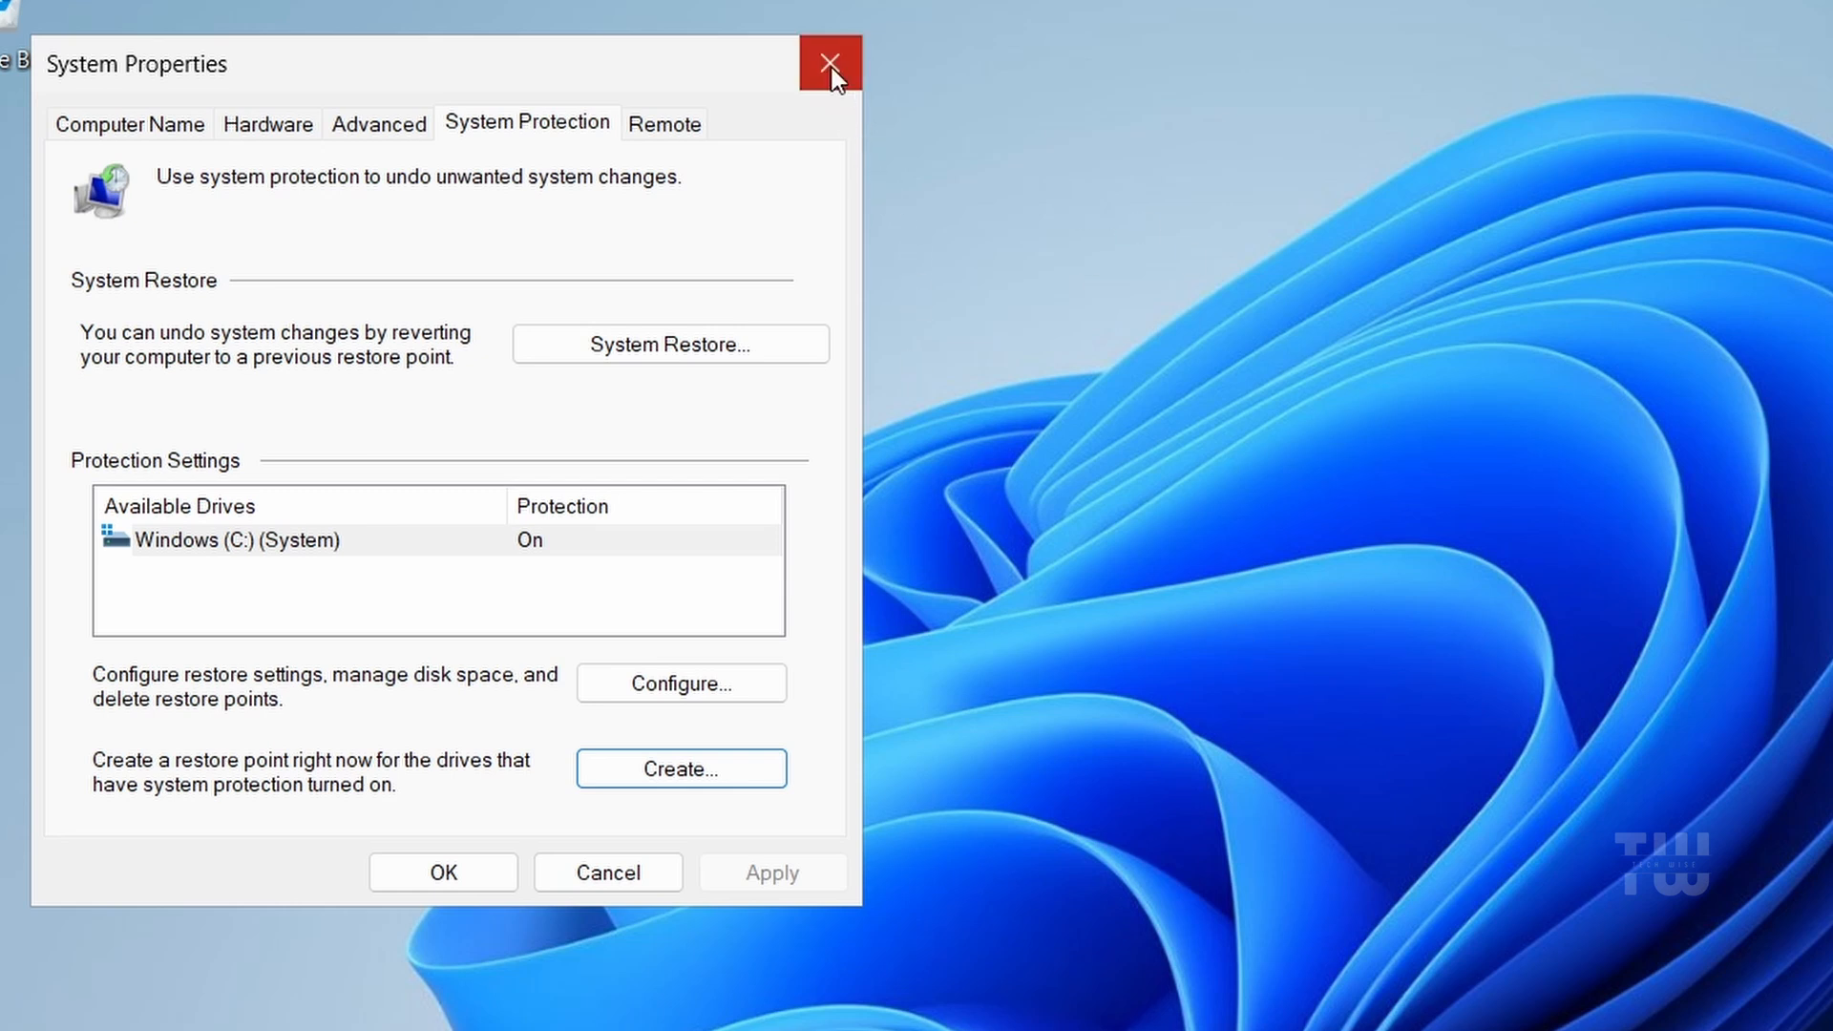
# - Close System Properties and bring the Win11Debloat GitHub page back in Chrome
pyautogui.click(829, 62)
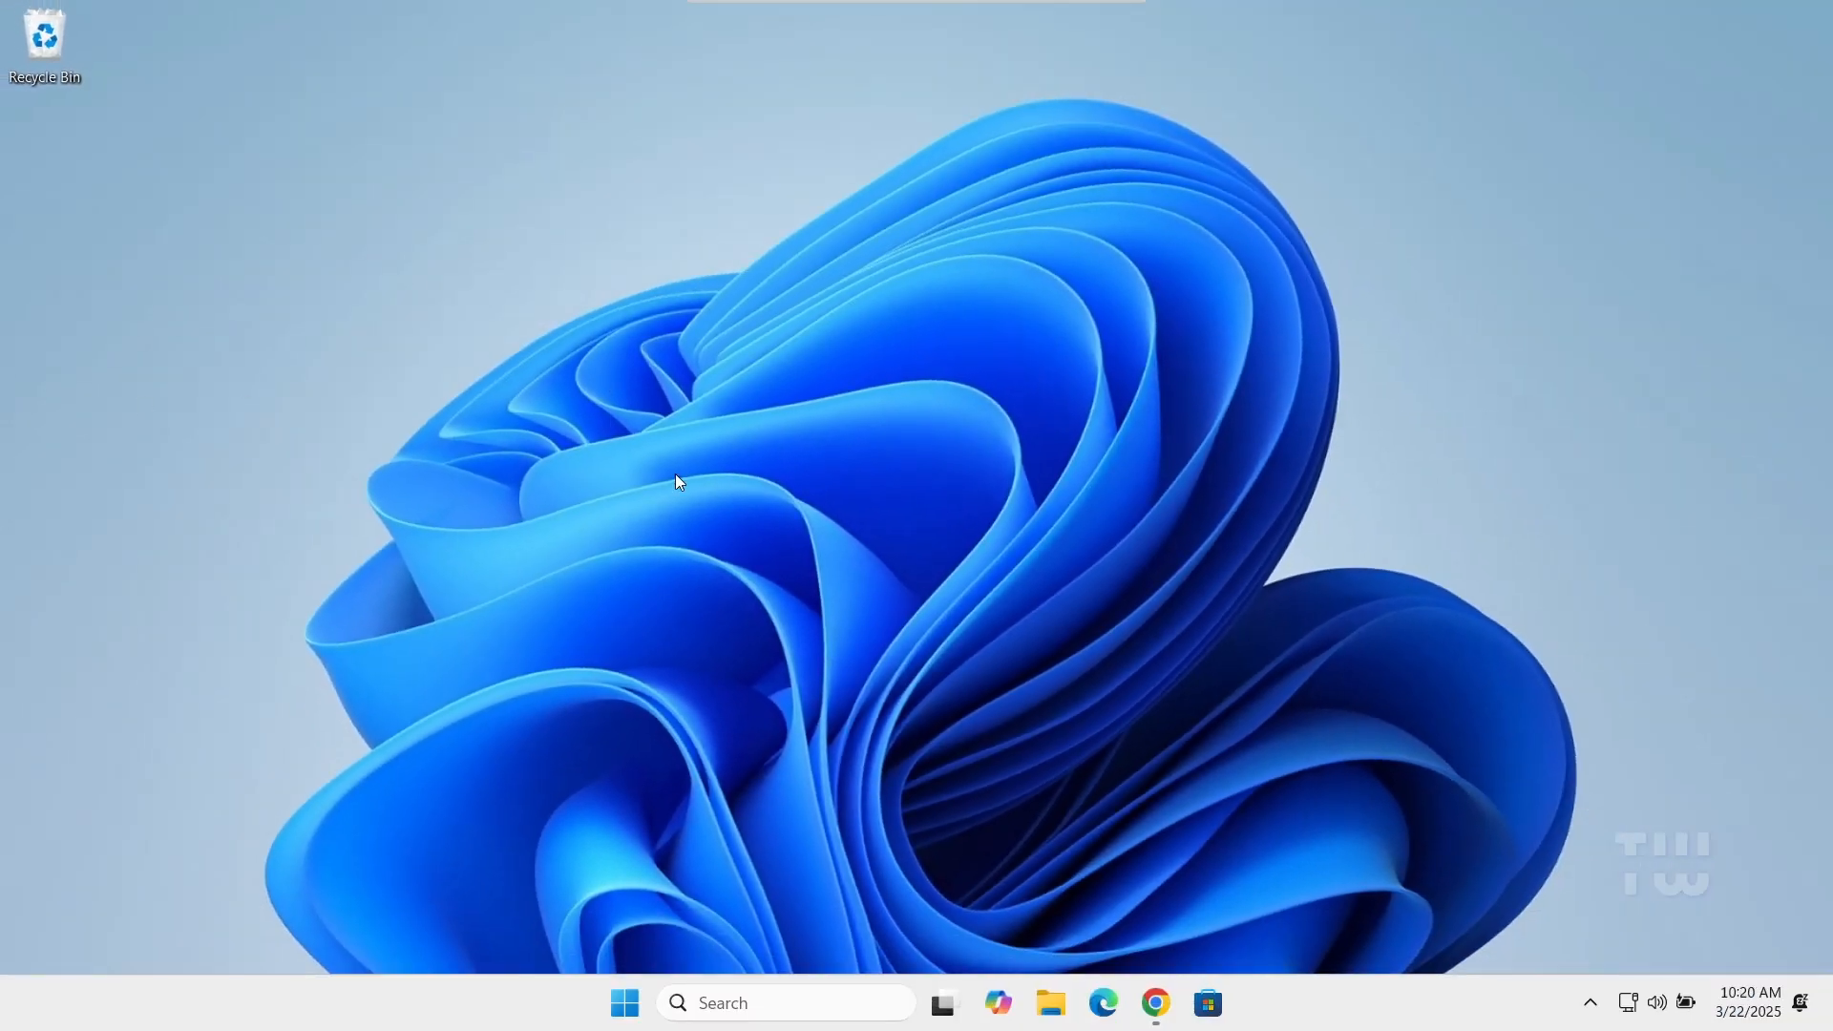
pyautogui.moveTo(541, 713)
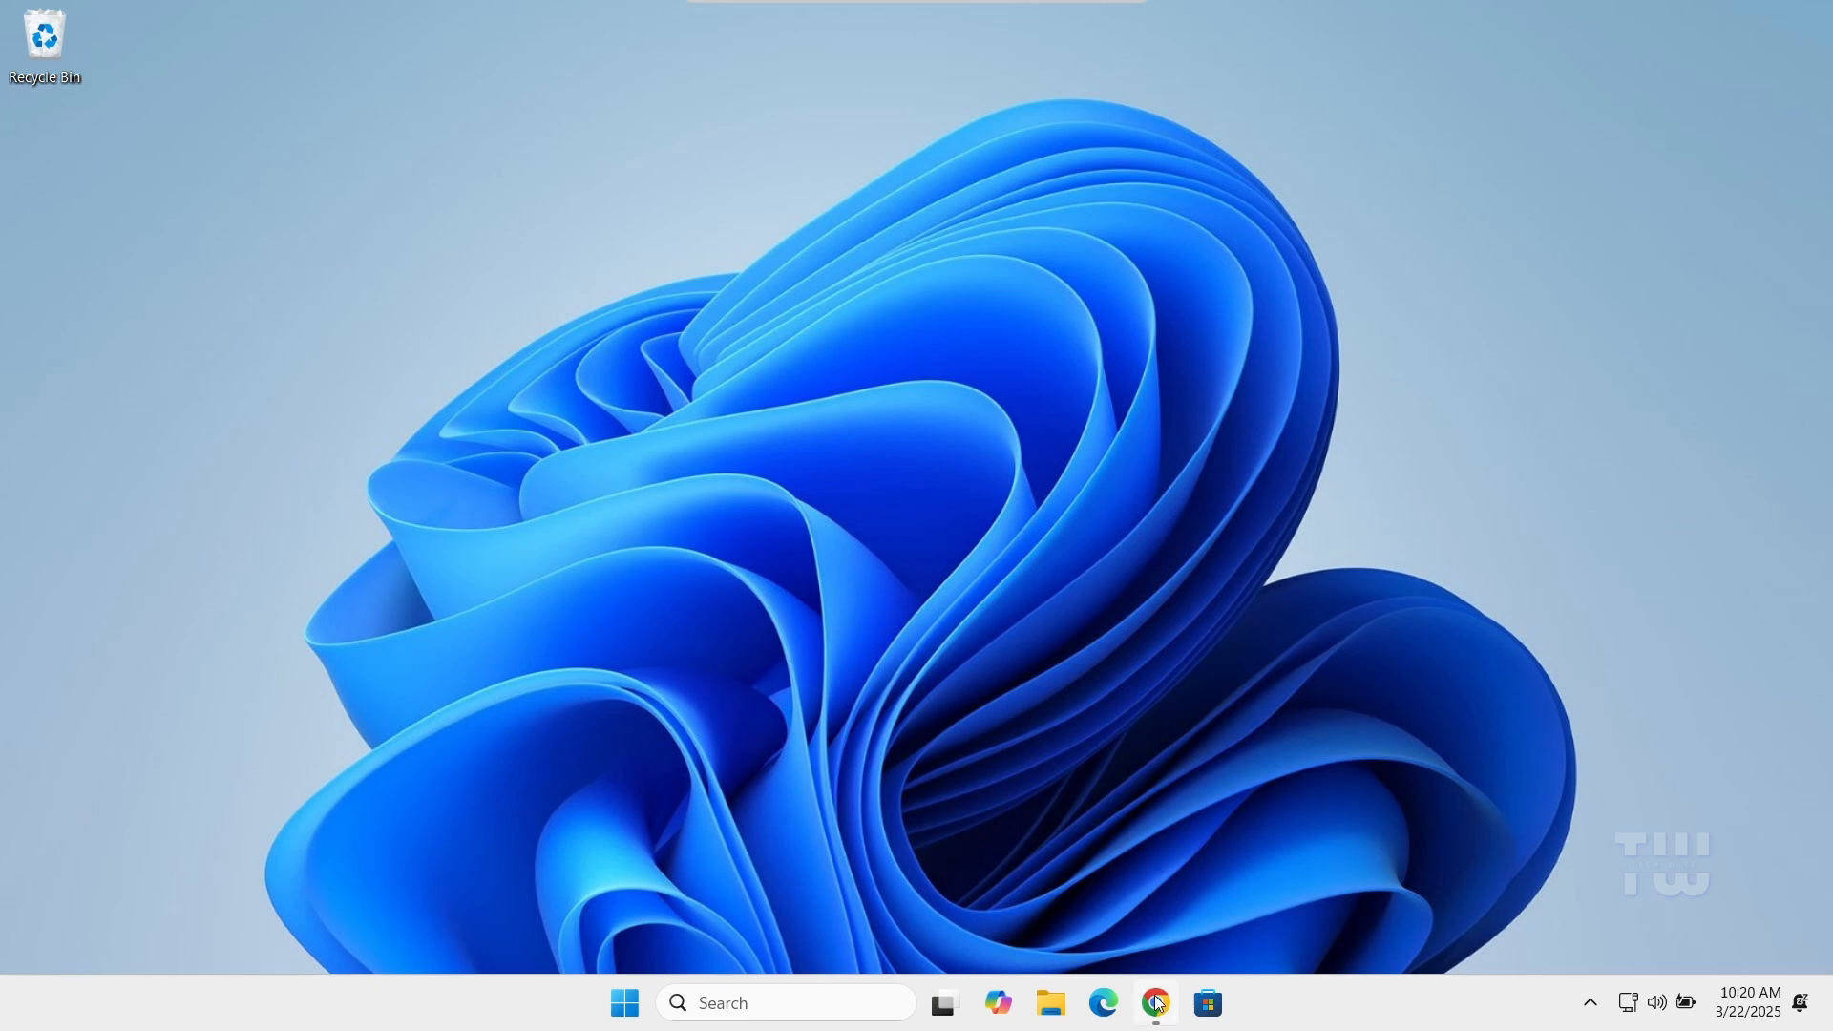
pyautogui.click(1152, 1012)
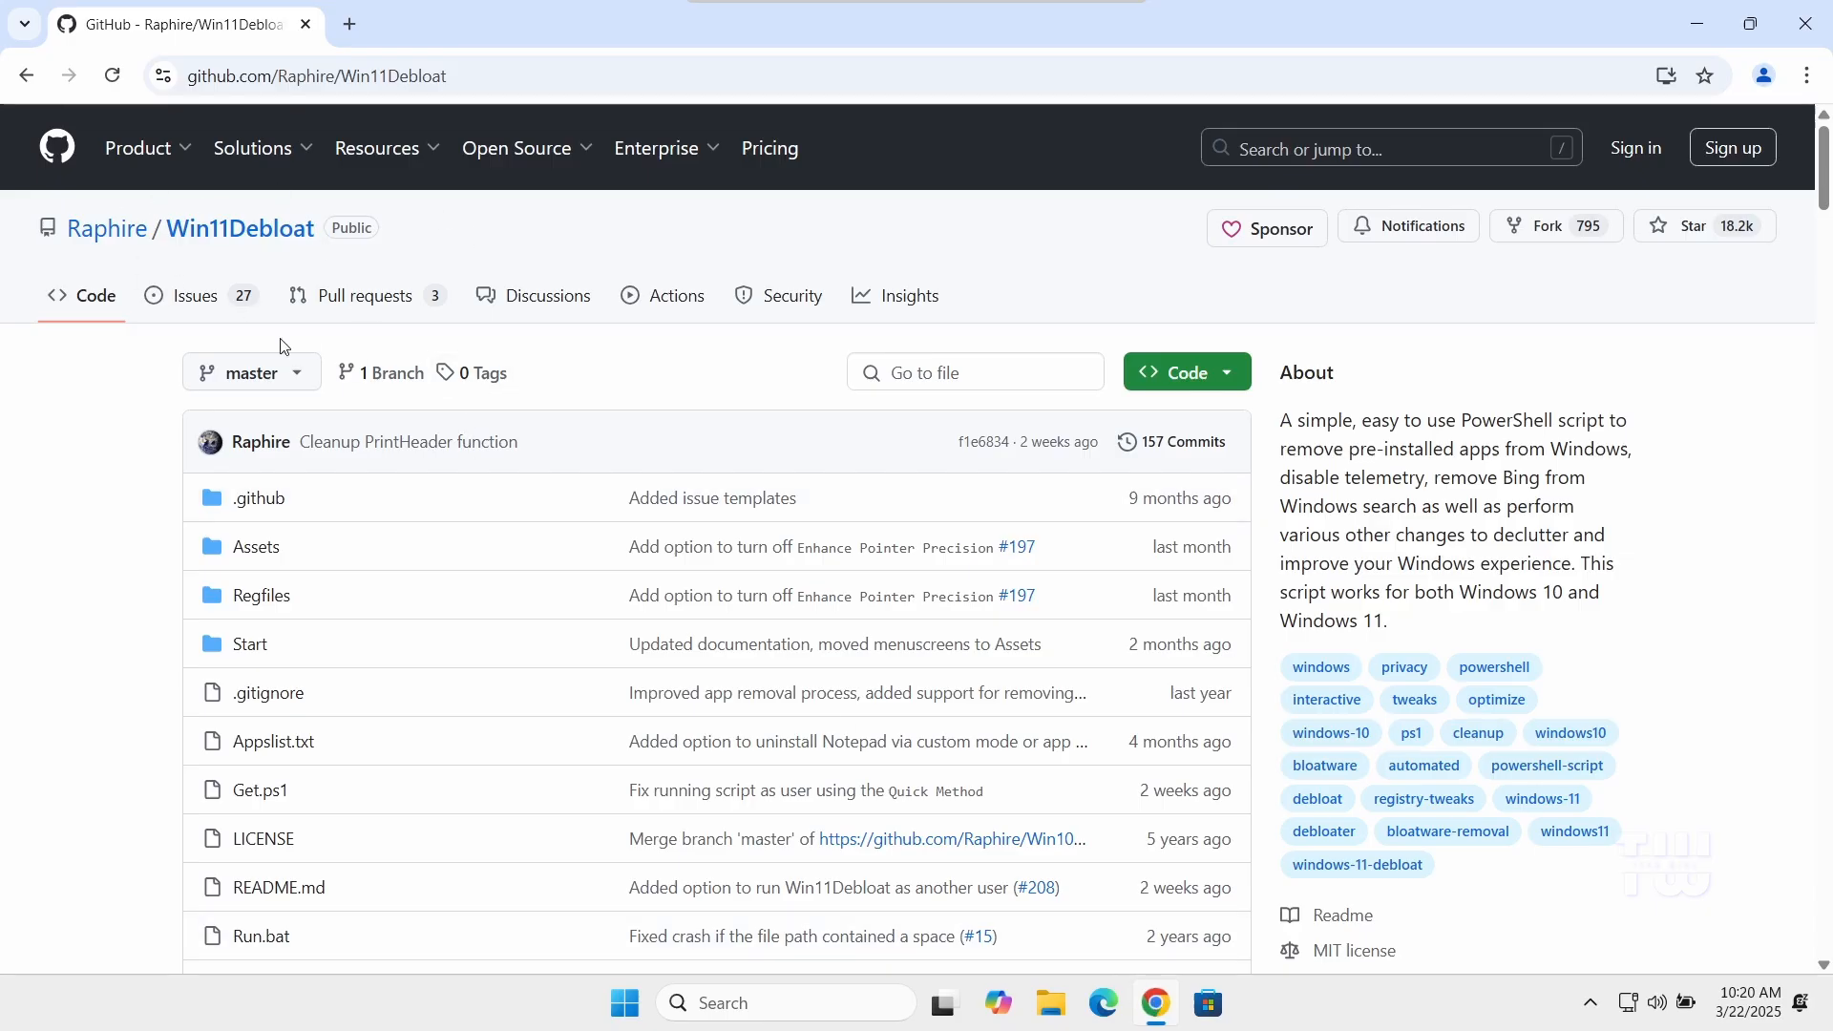
# - Copy the Quick method PowerShell command from the README and minimize Chrome
pyautogui.scroll(-3)
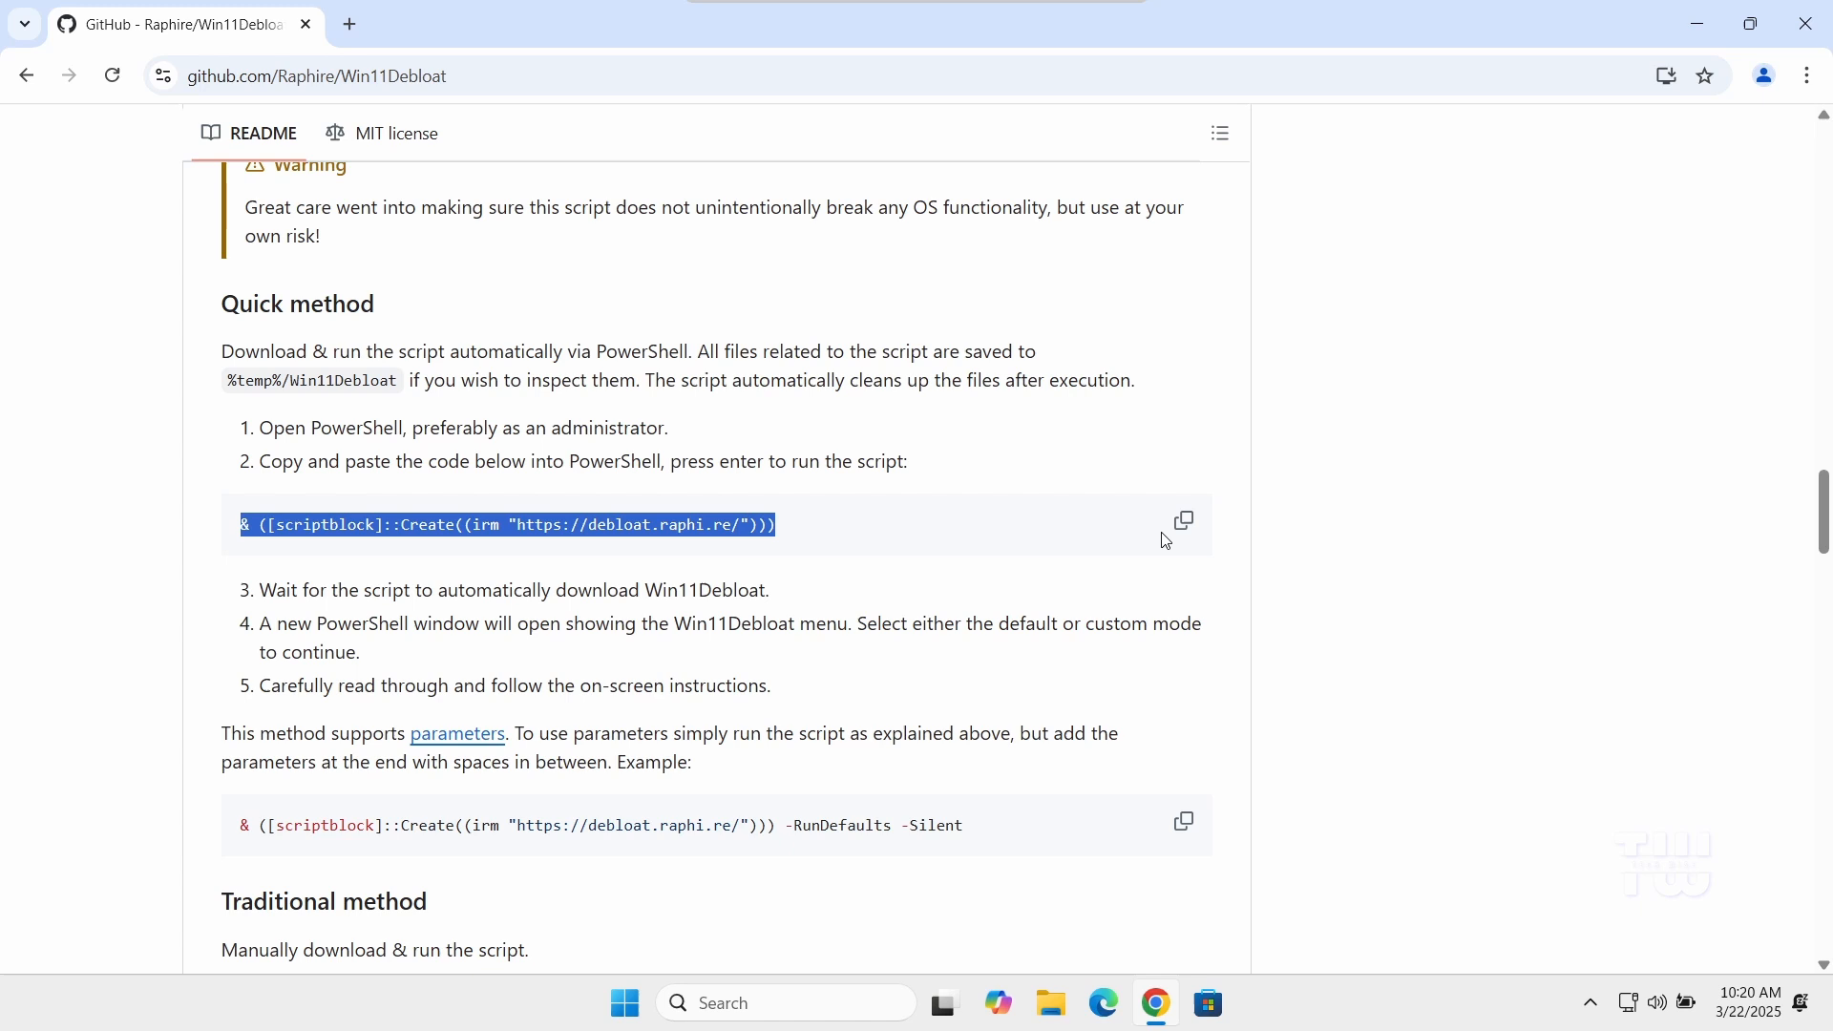
pyautogui.click(1182, 521)
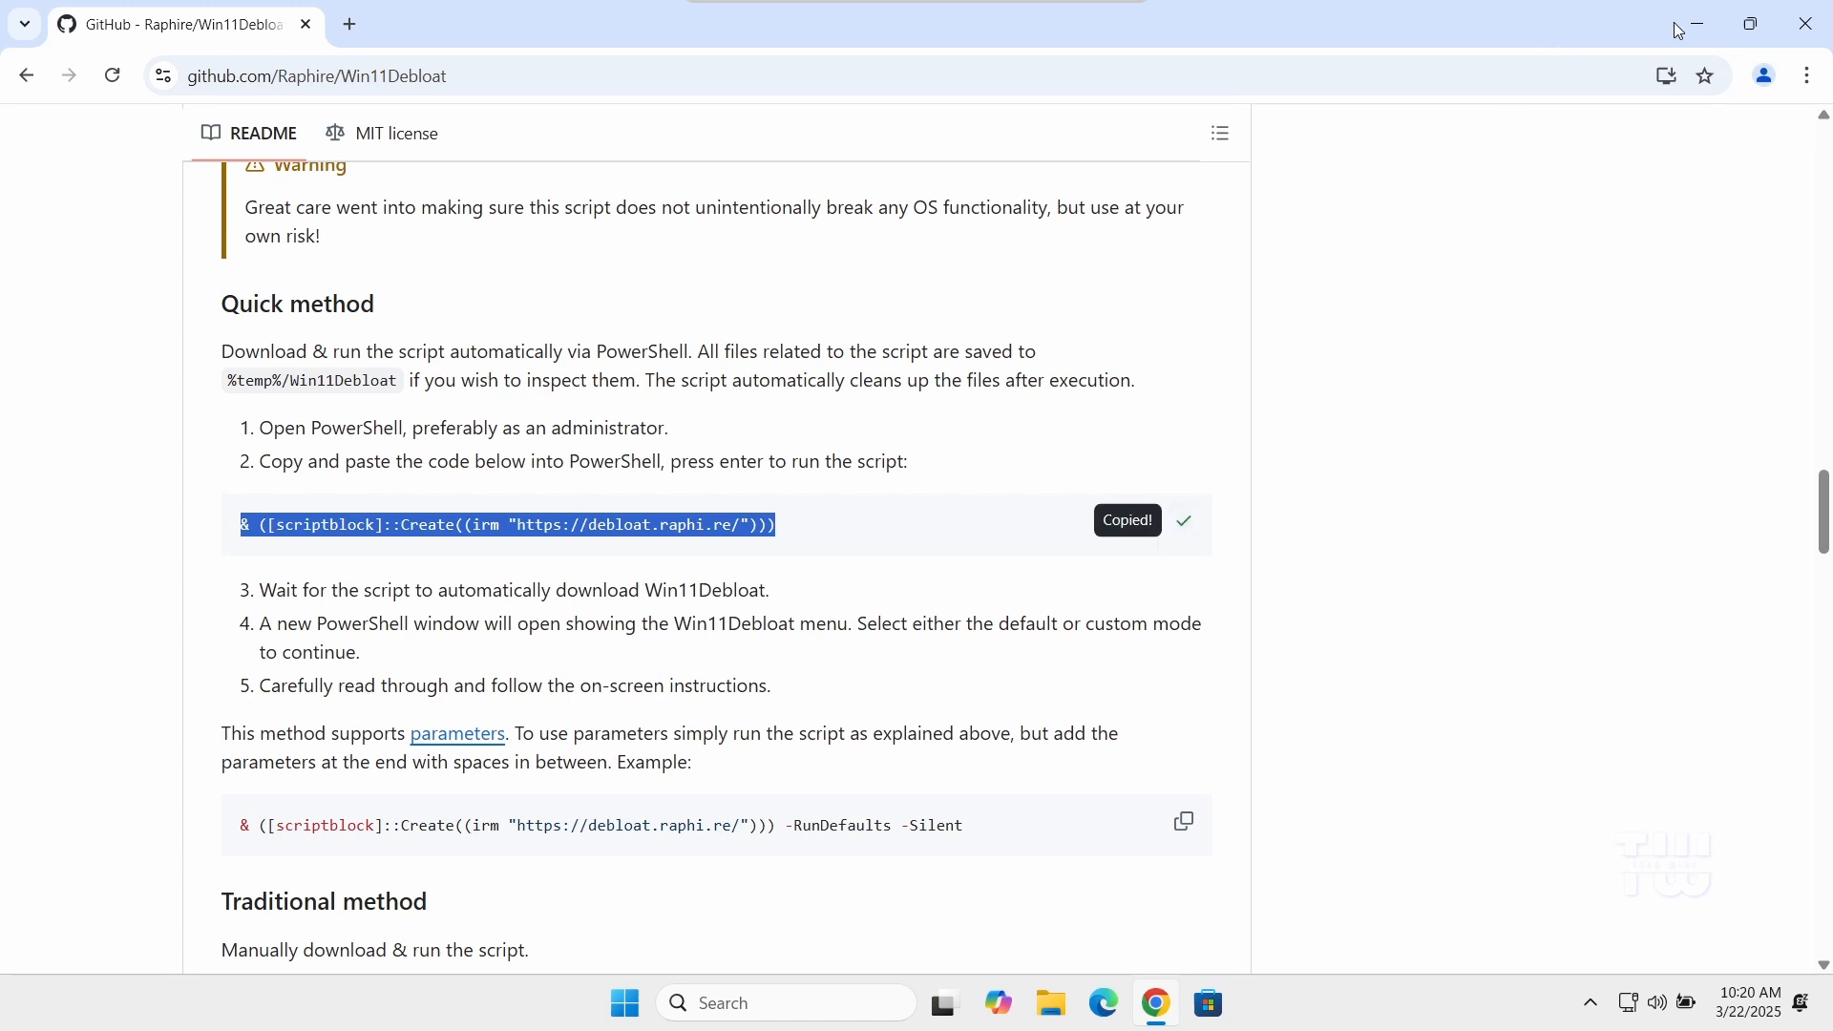
pyautogui.click(1693, 23)
pyautogui.write('windows power')
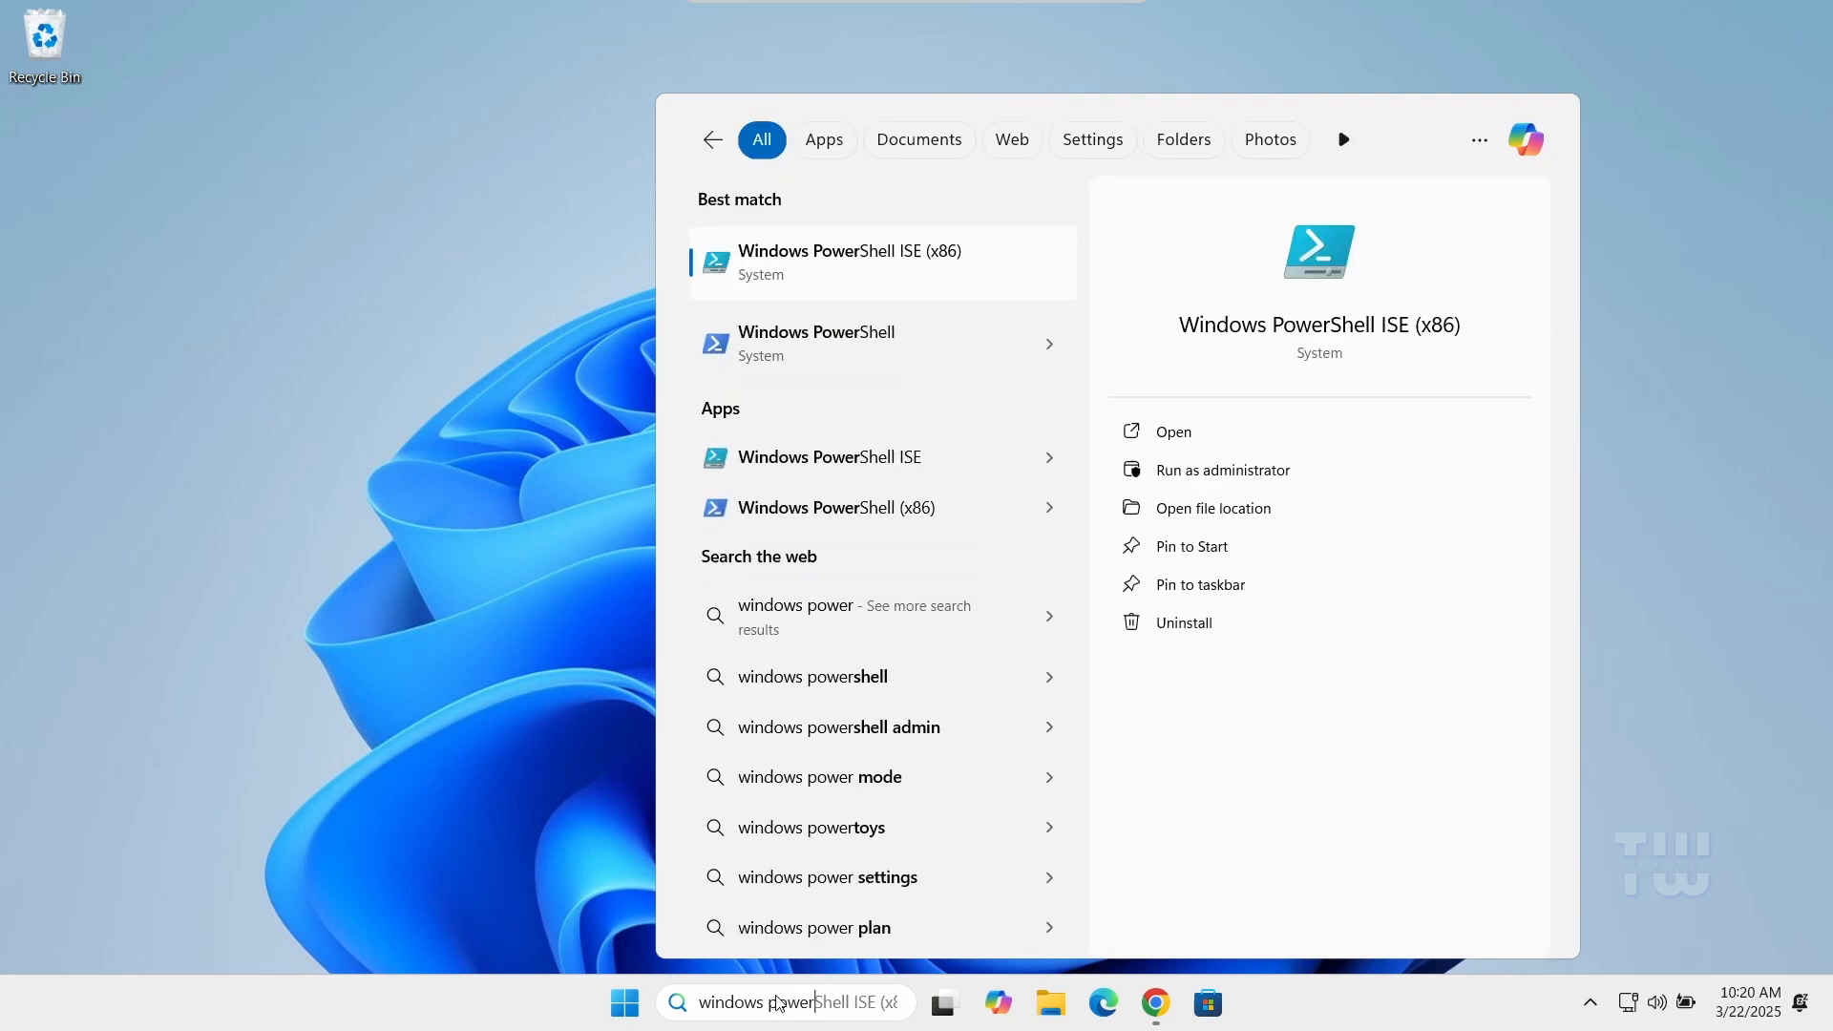
# - Launch Windows PowerShell ISE as administrator from the search results
pyautogui.rightClick(847, 262)
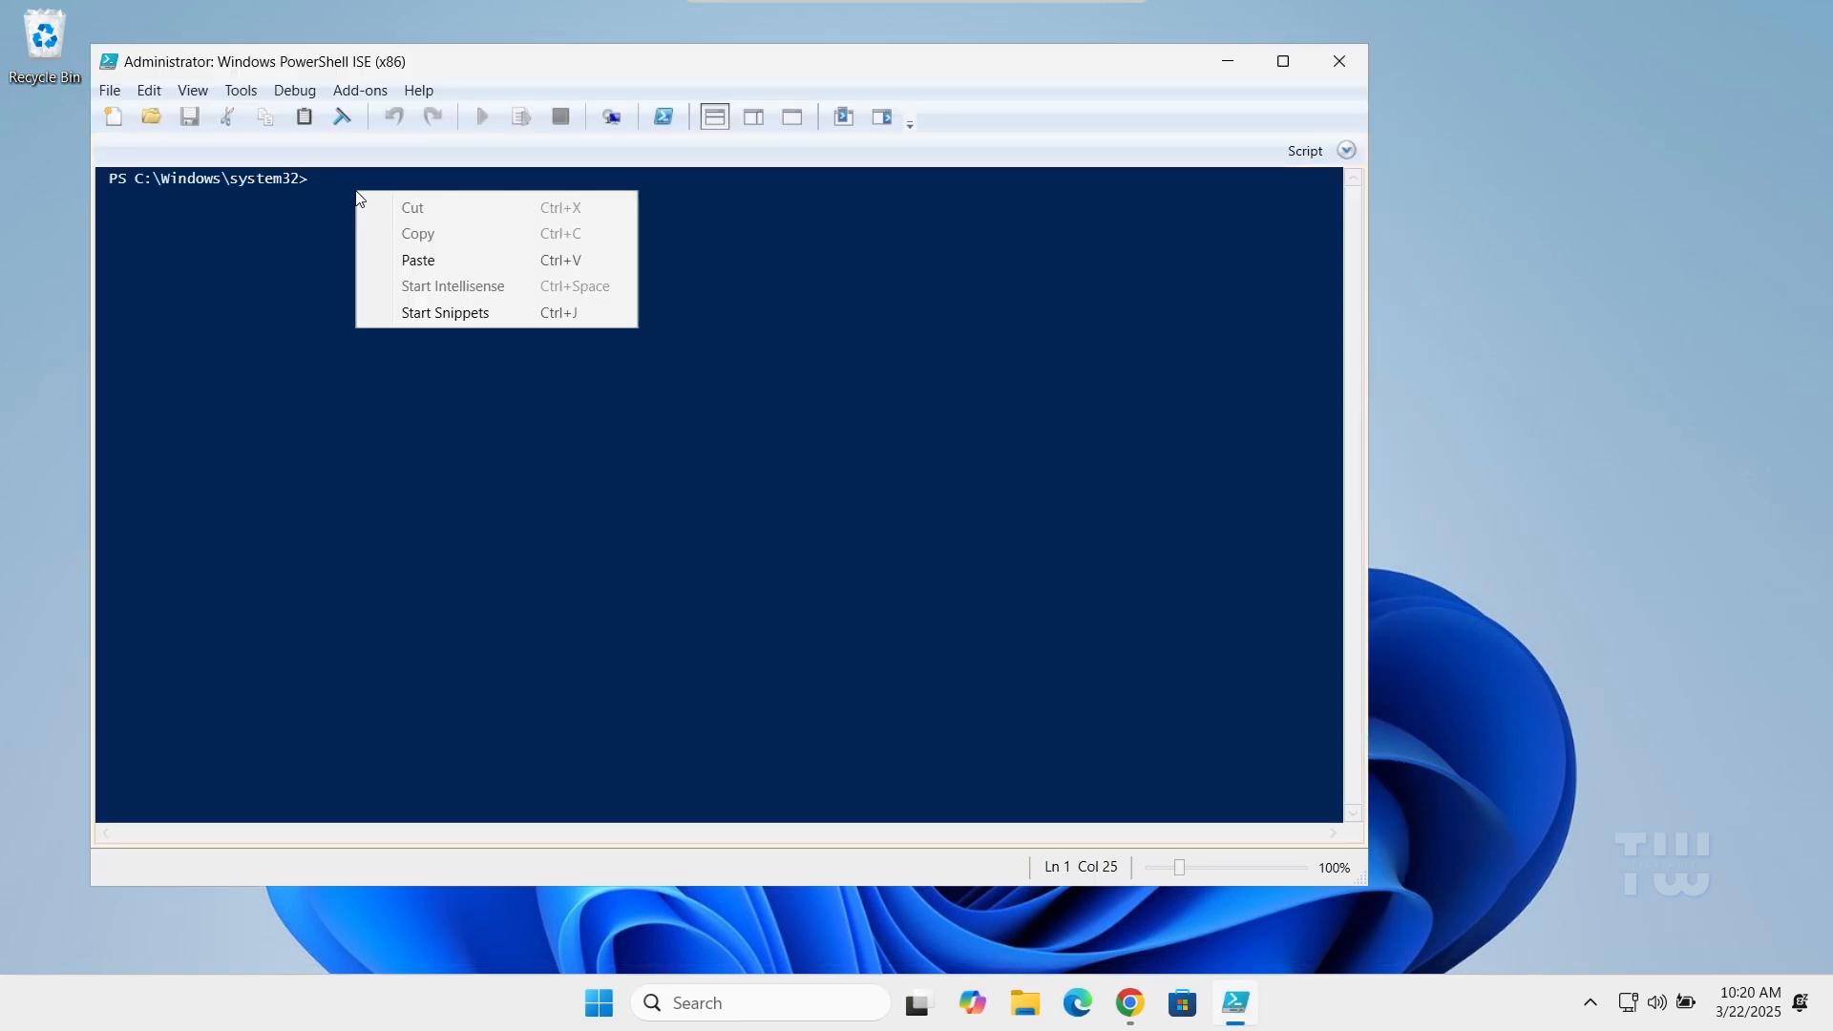
# - Paste the copied Win11Debloat command into the ISE console
pyautogui.click(417, 260)
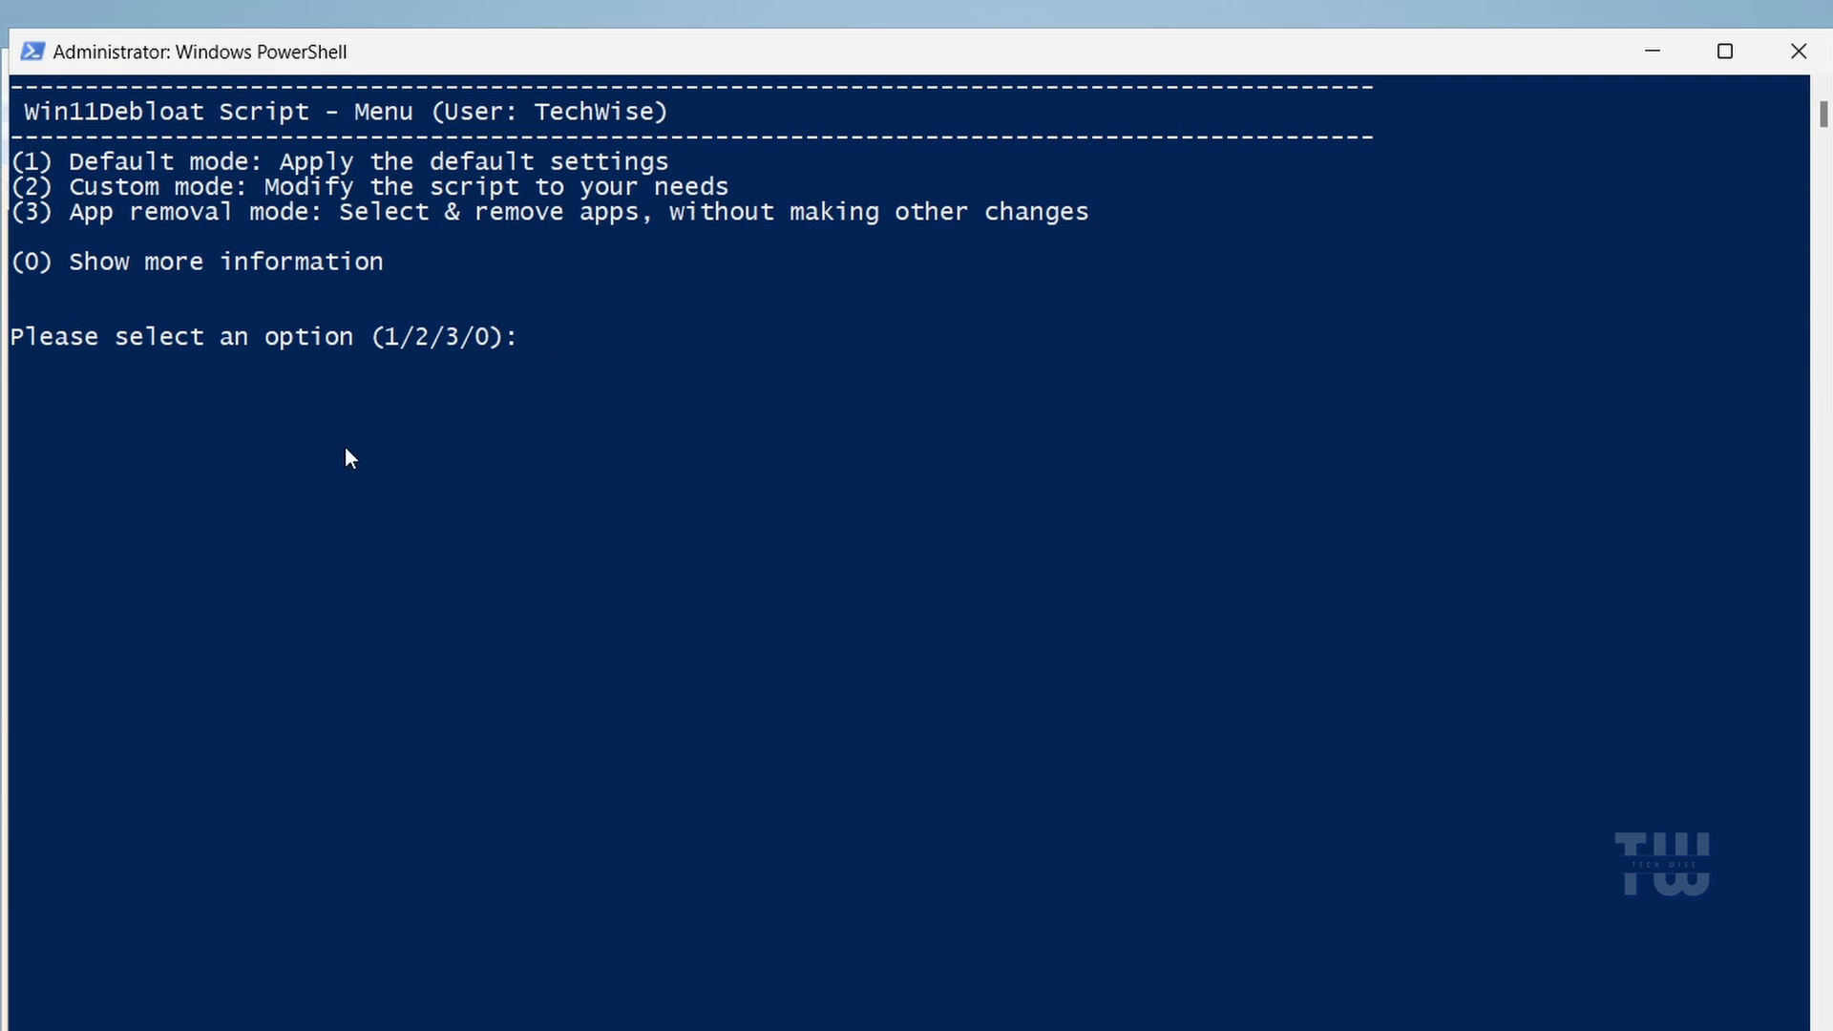
pyautogui.moveTo(58, 171)
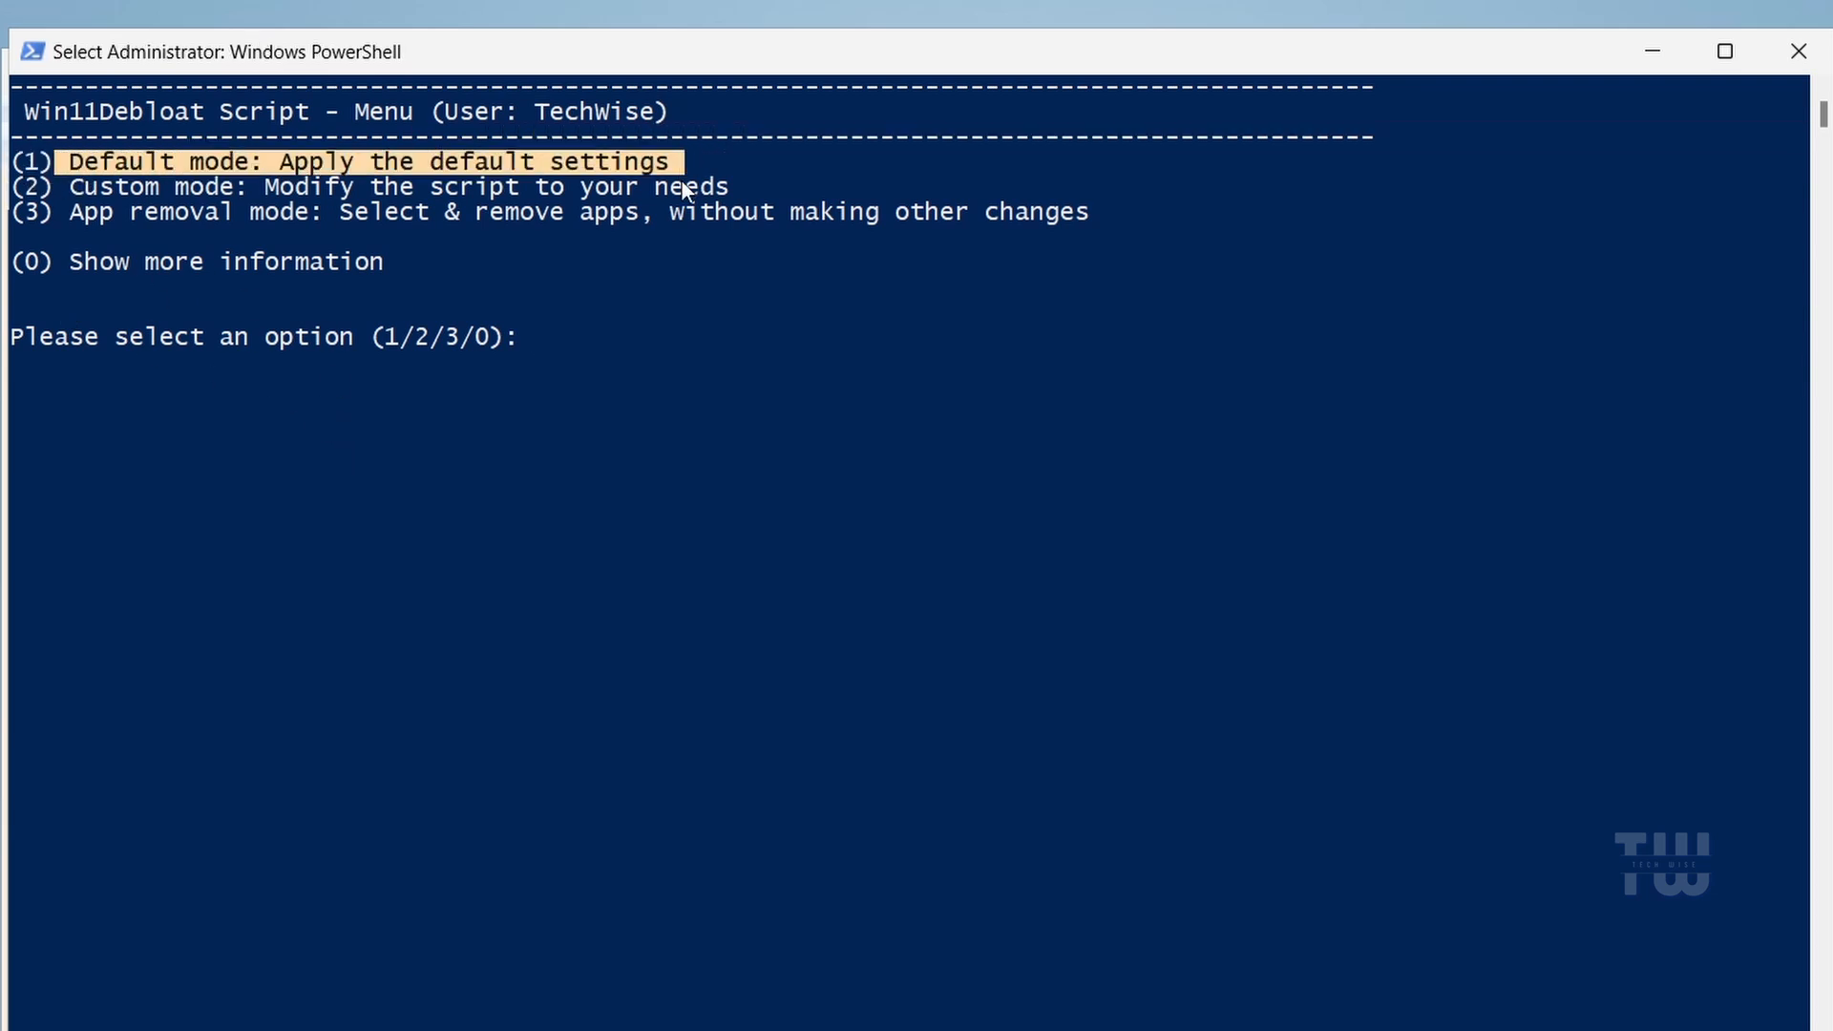
pyautogui.moveTo(406, 337)
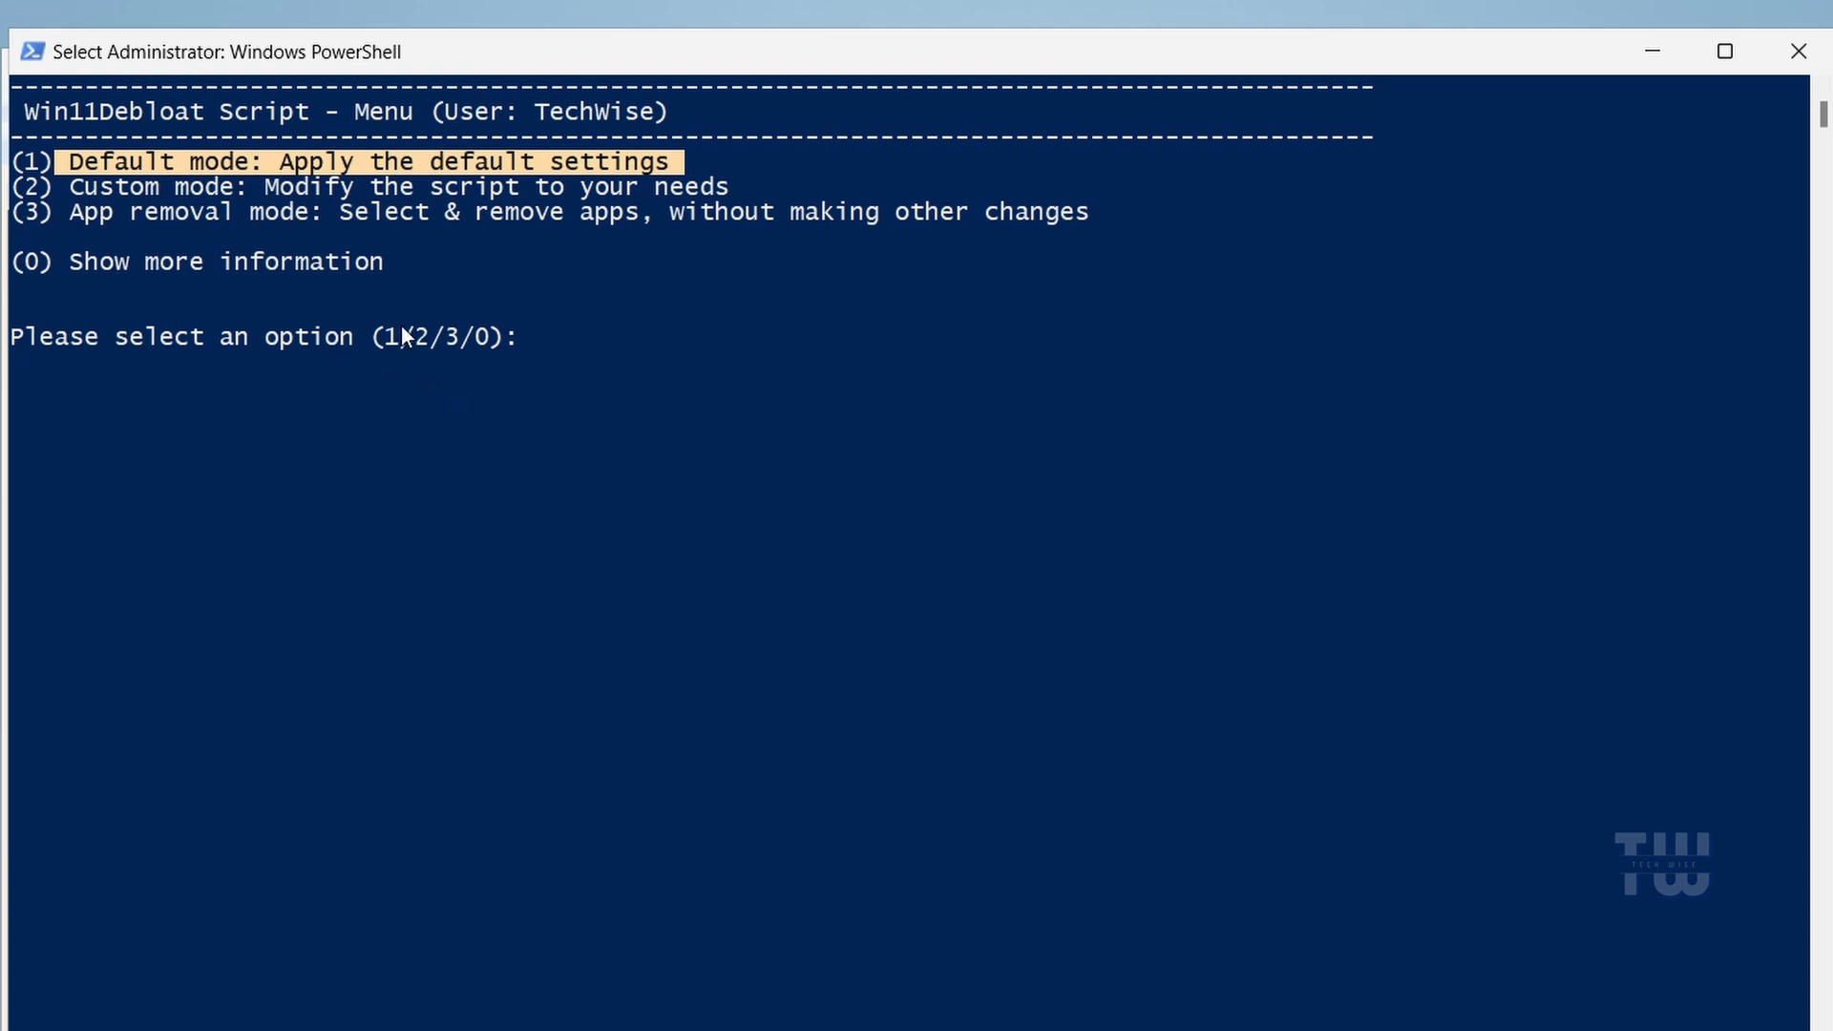
# - Choose Default mode (1) to view its changes, then quit the script
pyautogui.write('1')
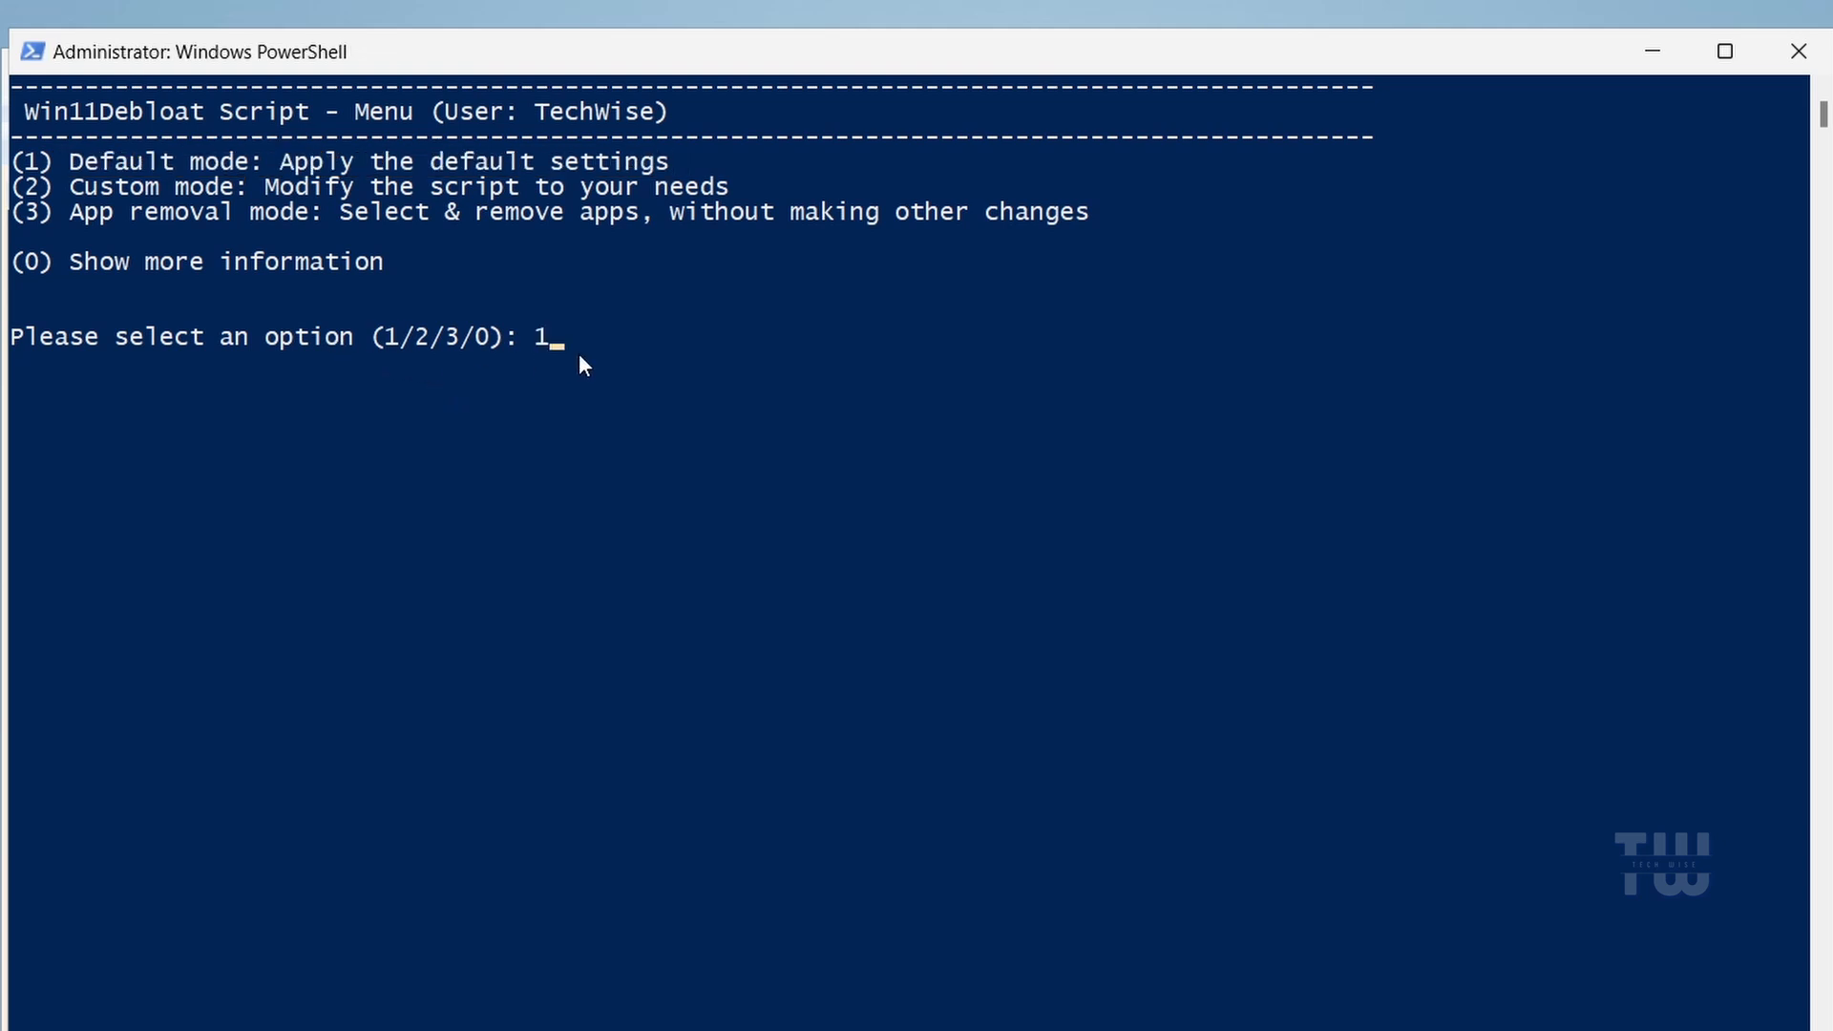
pyautogui.press('enter')
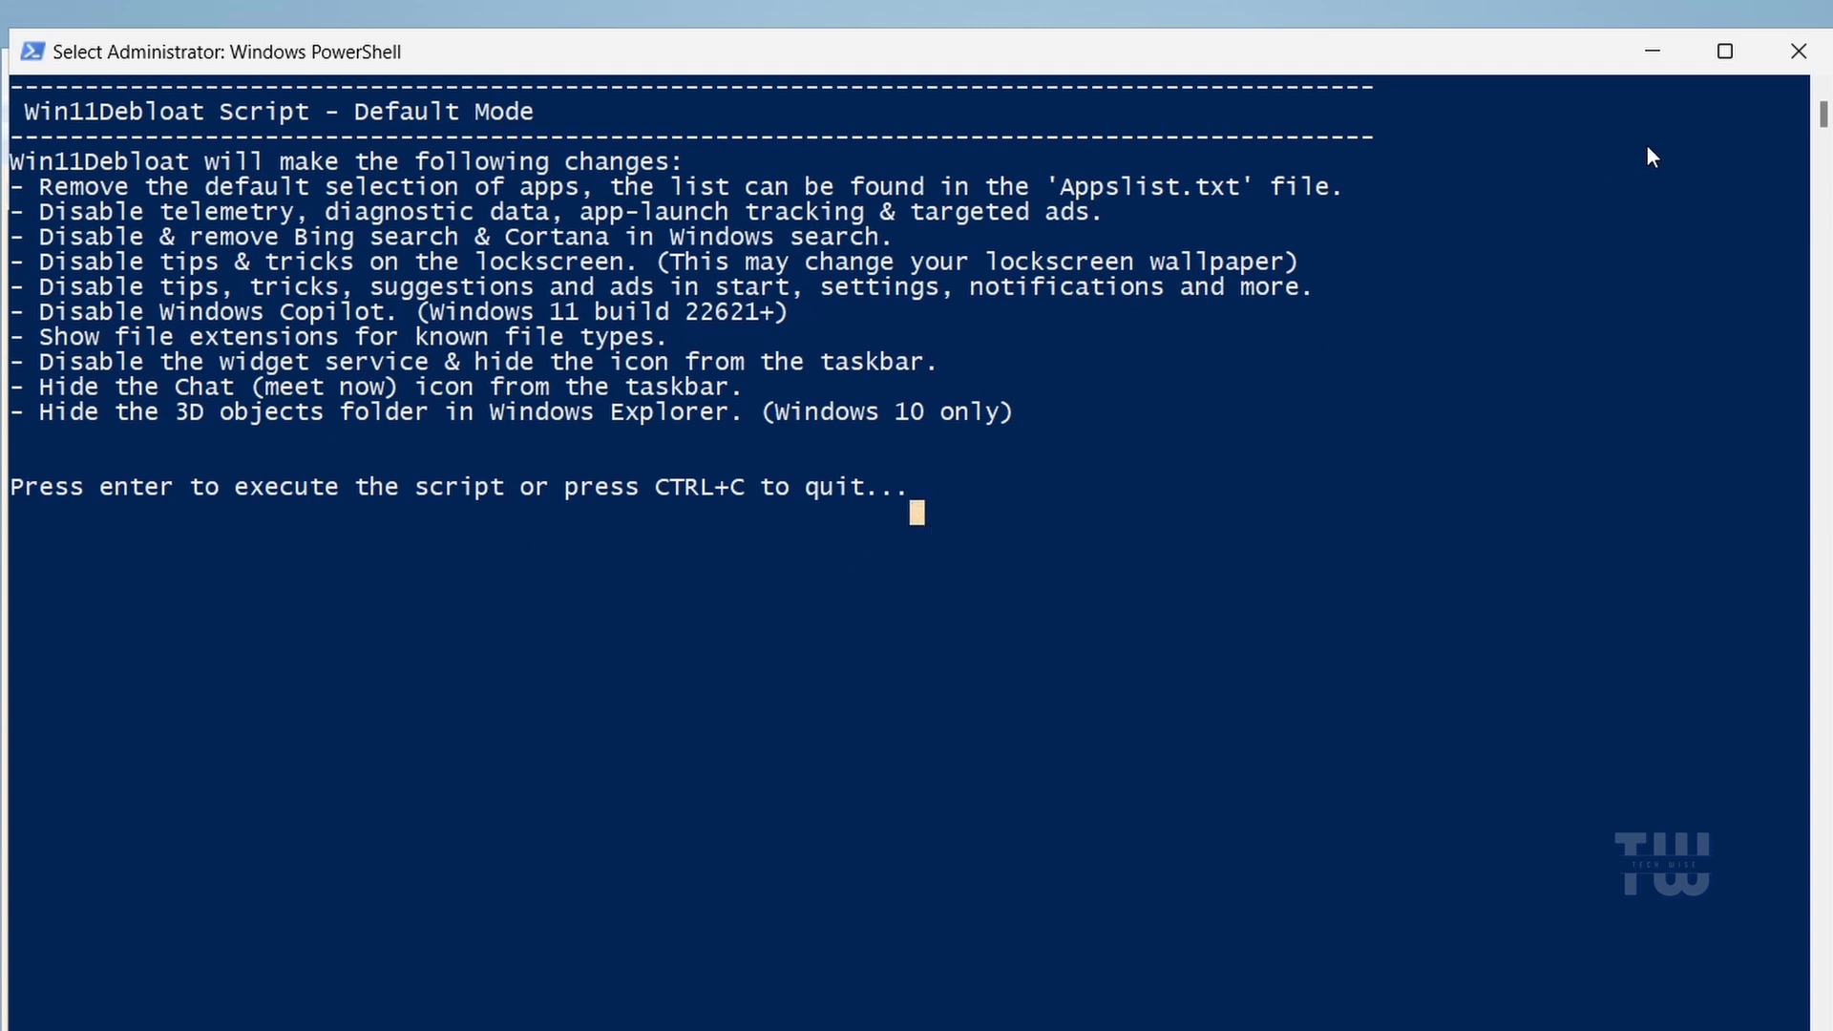
pyautogui.moveTo(457, 317)
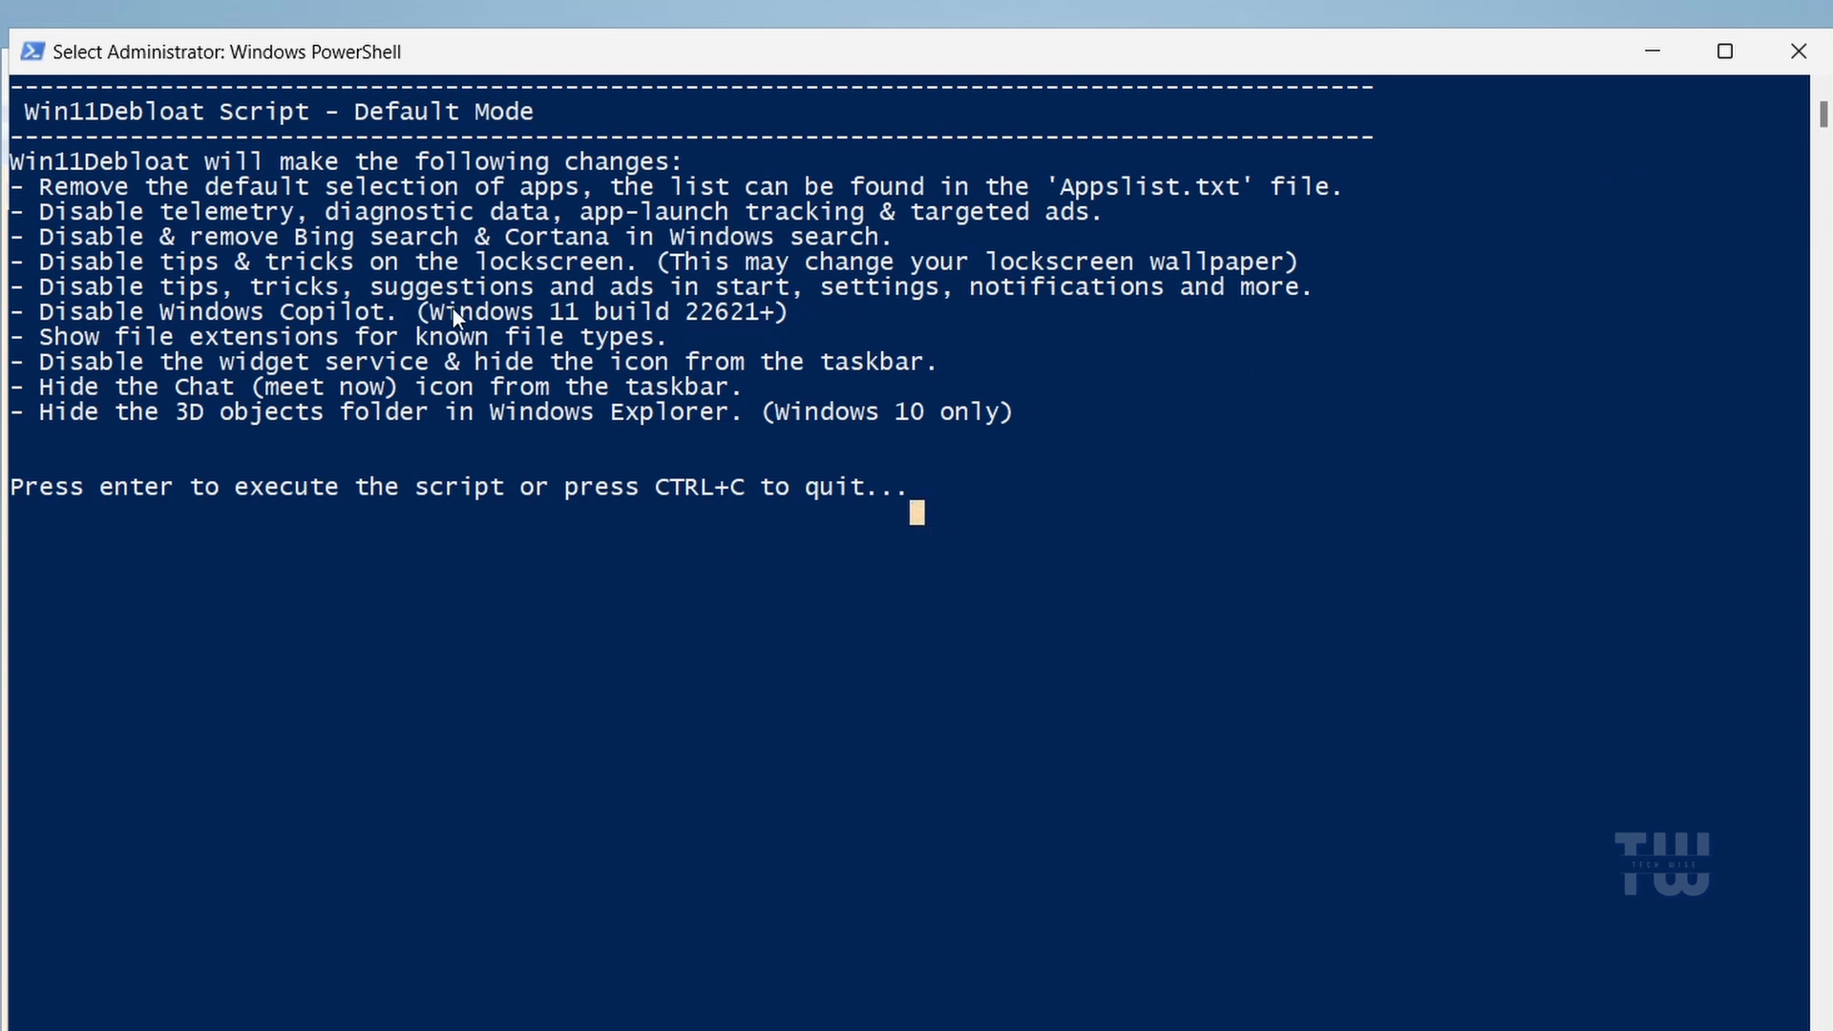
pyautogui.moveTo(853, 339)
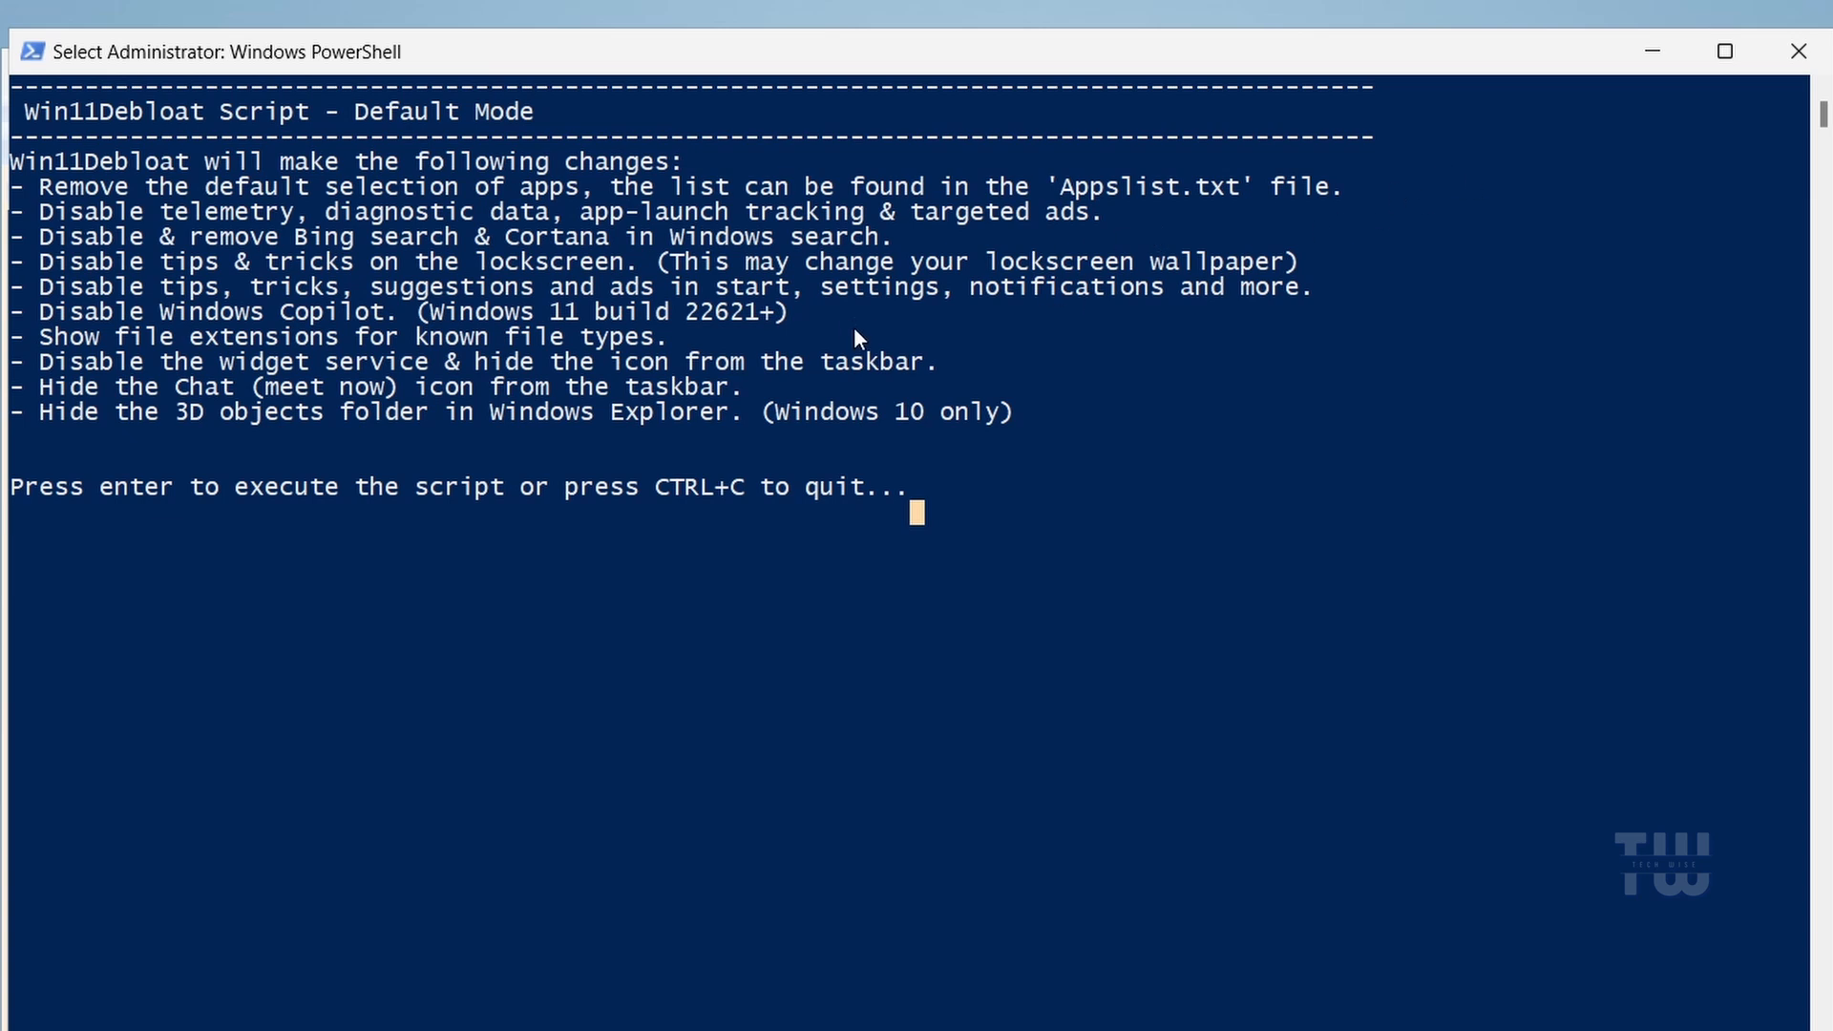
pyautogui.press('enter')
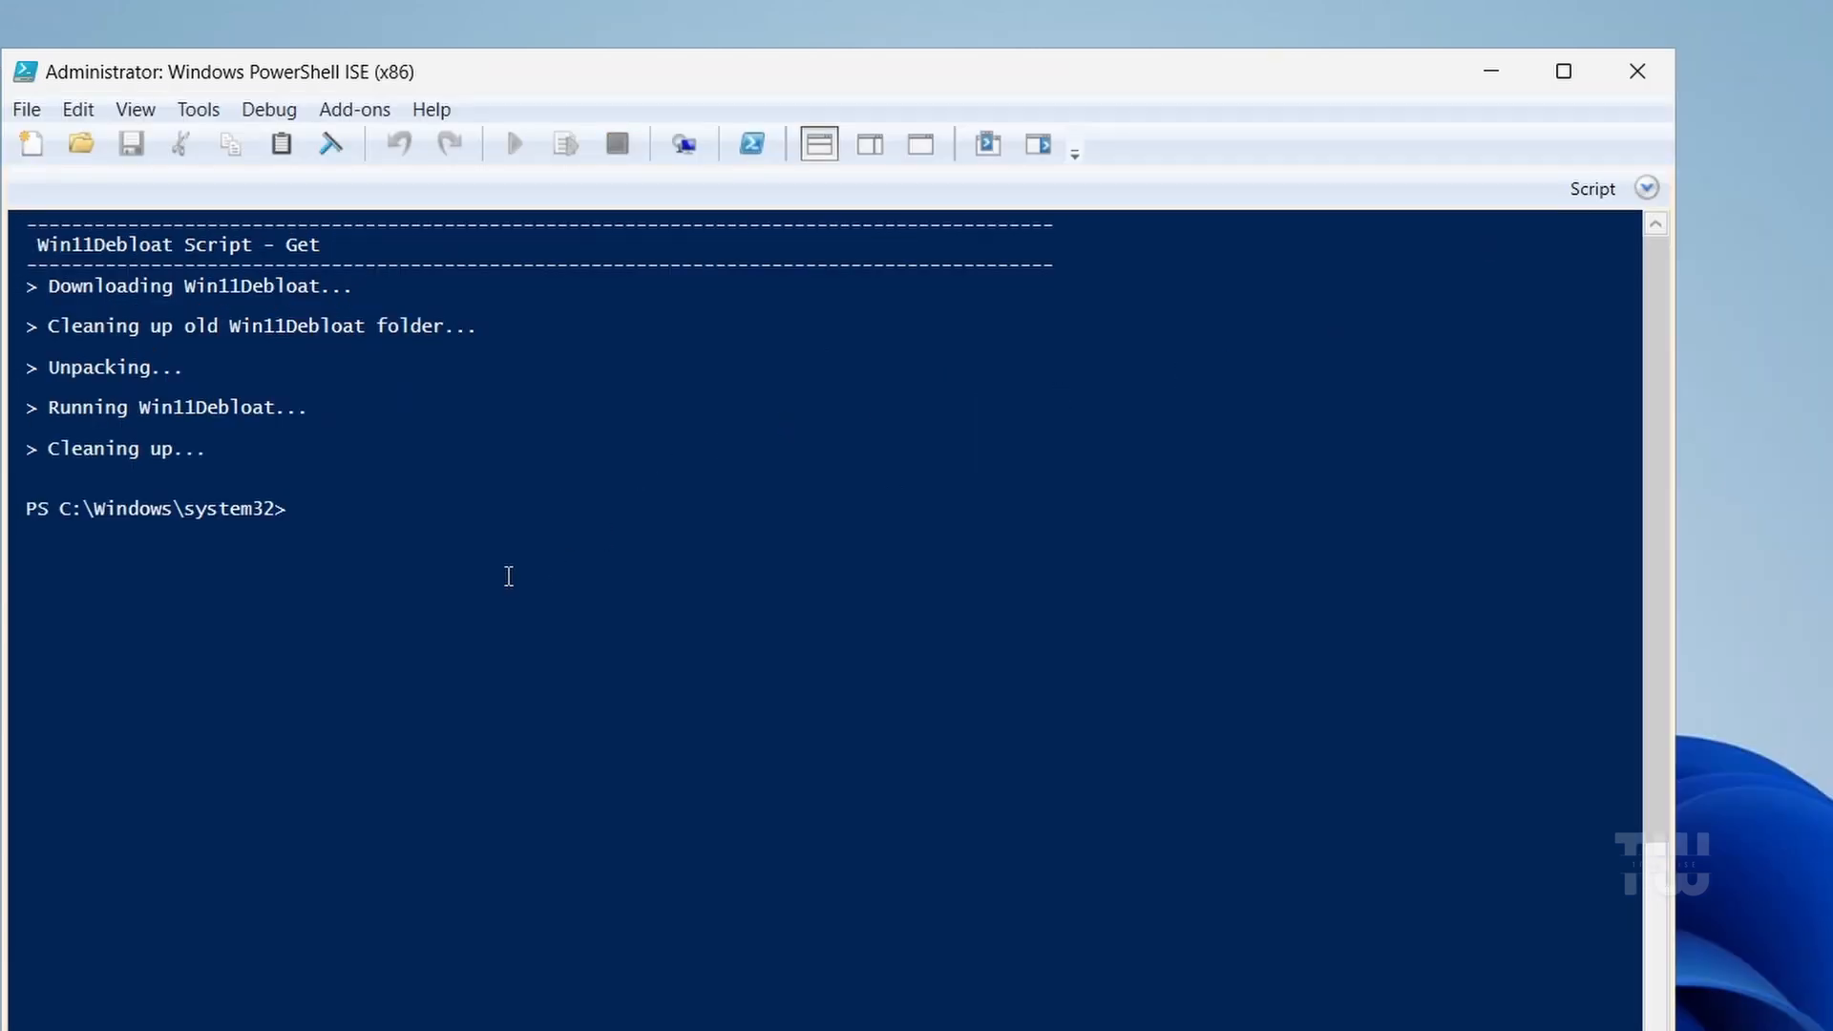
# - Rerun the Win11Debloat command in the ISE console and enter 3 for app removal
pyautogui.click(510, 144)
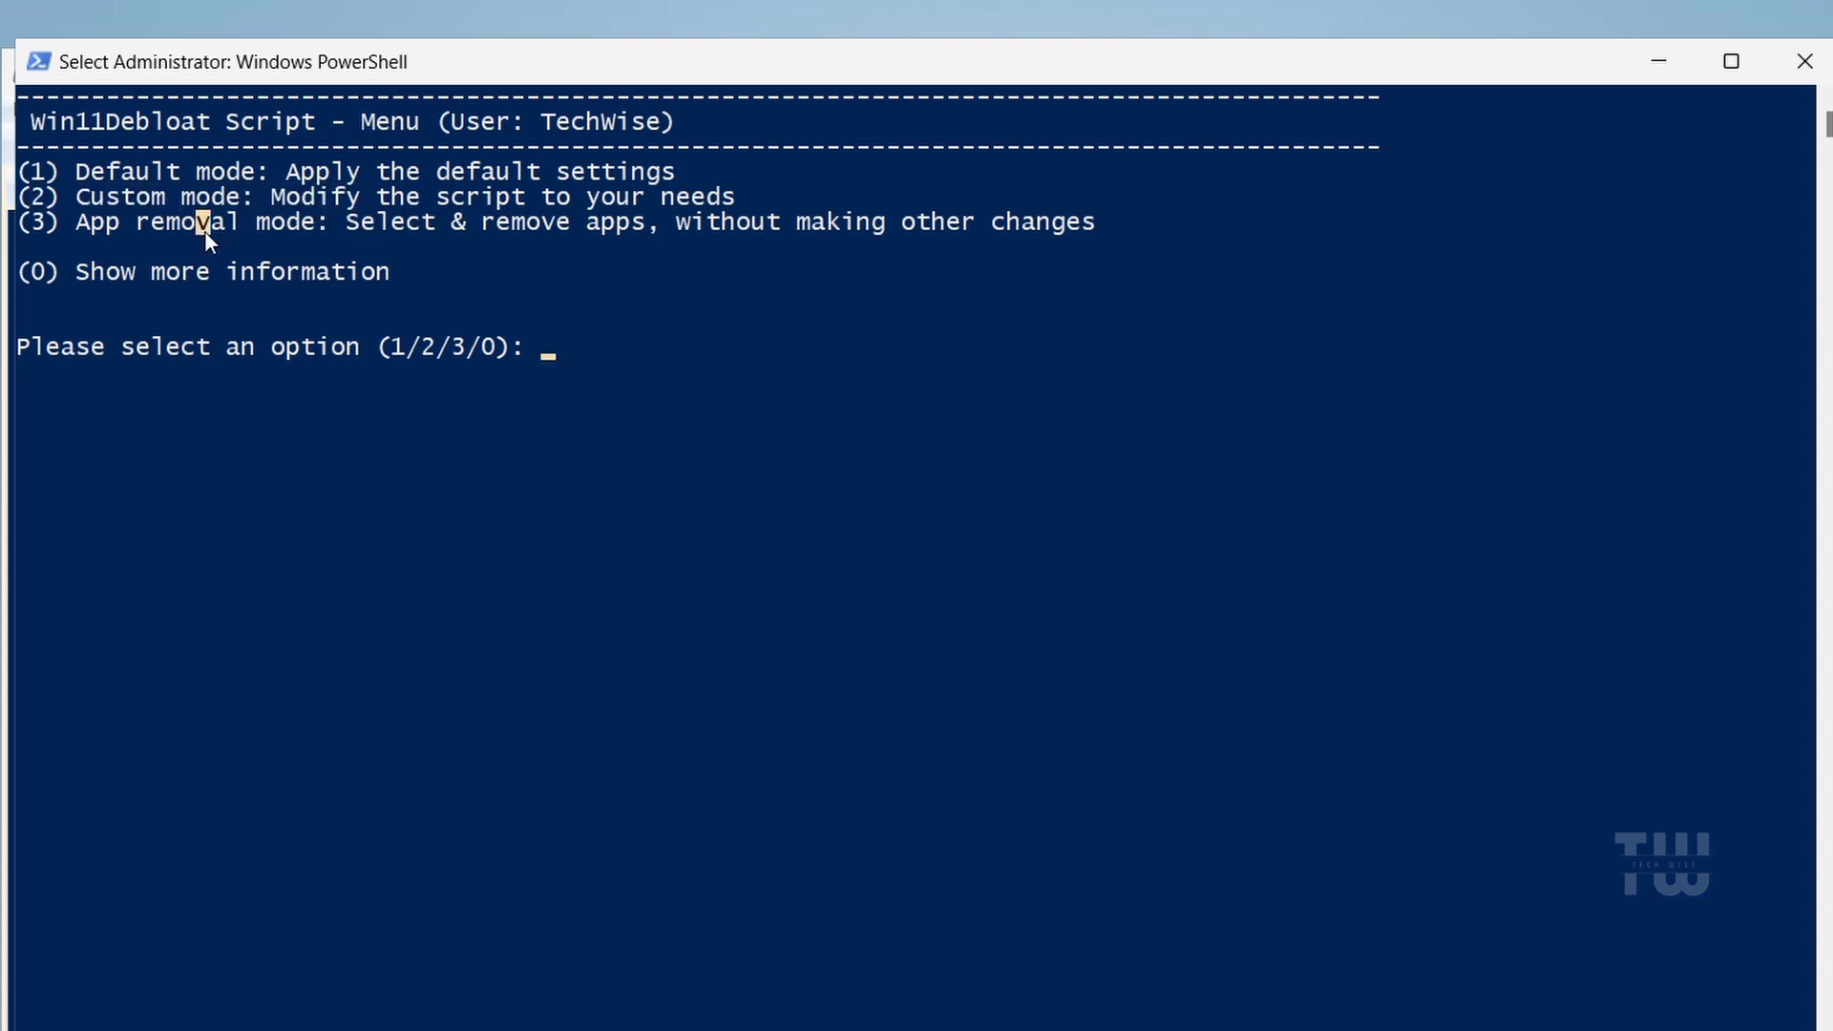
pyautogui.moveTo(225, 289)
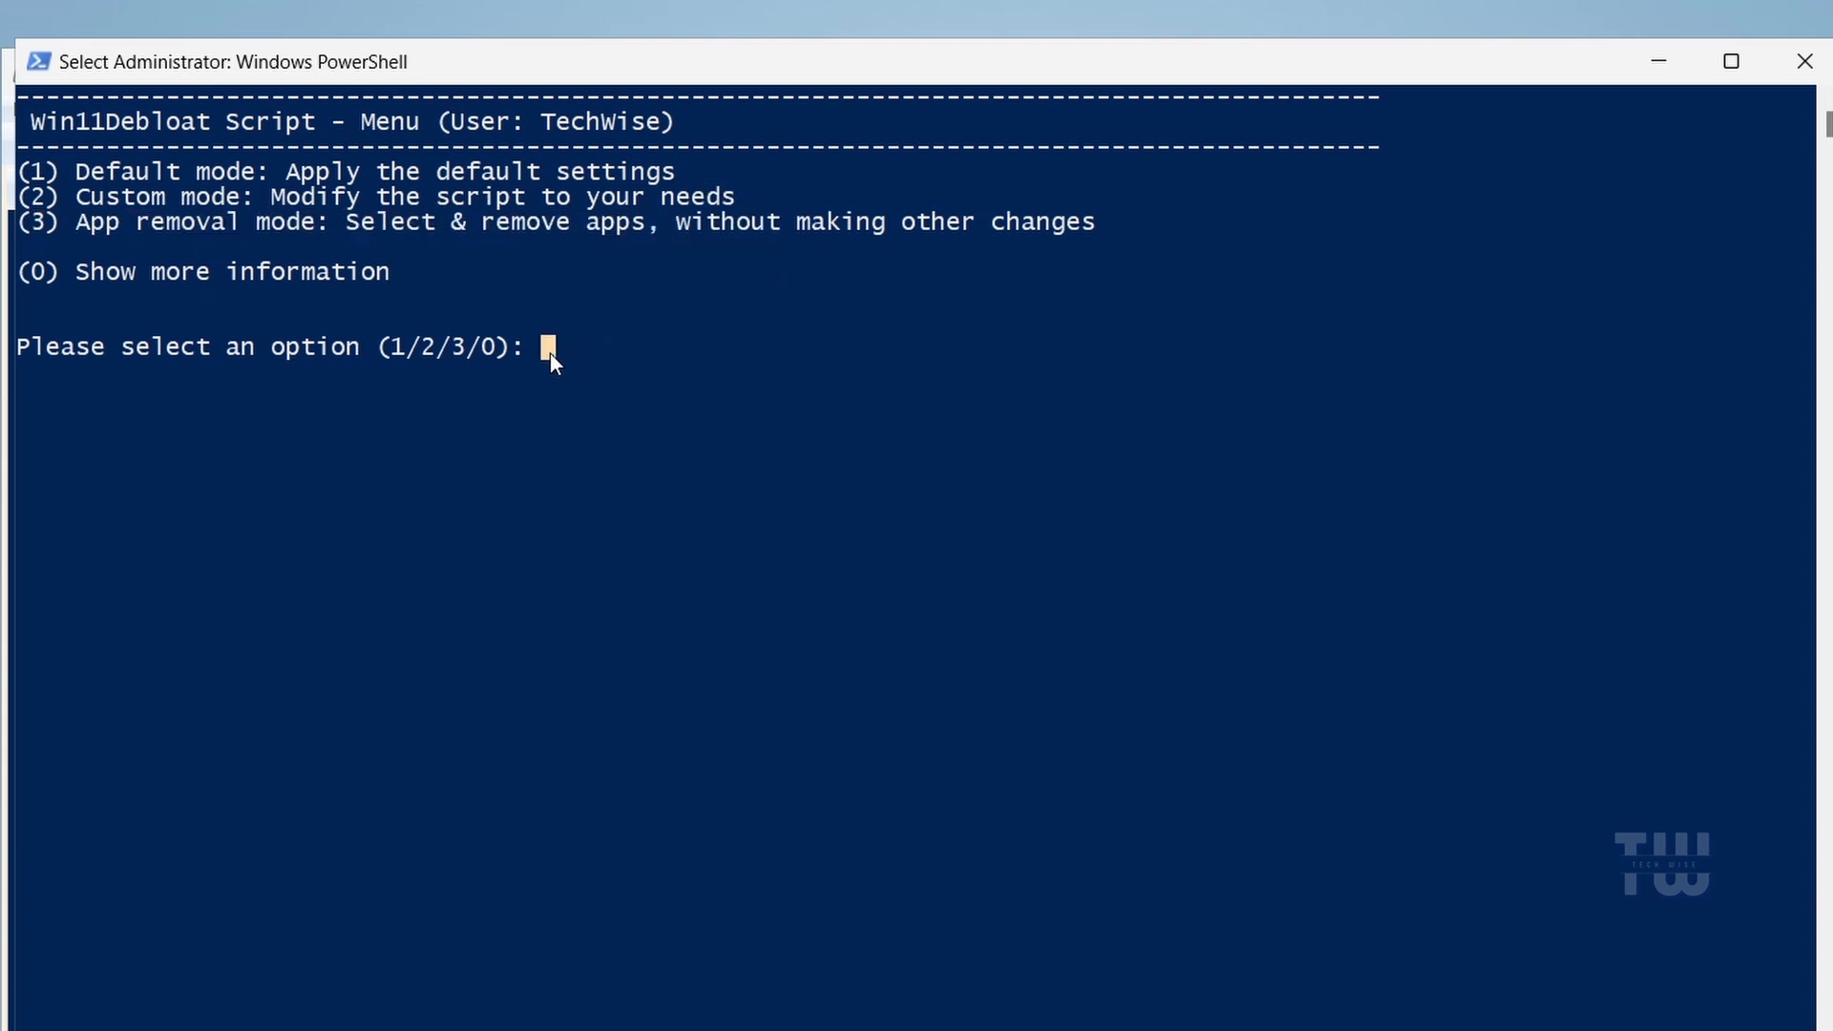
pyautogui.write('3')
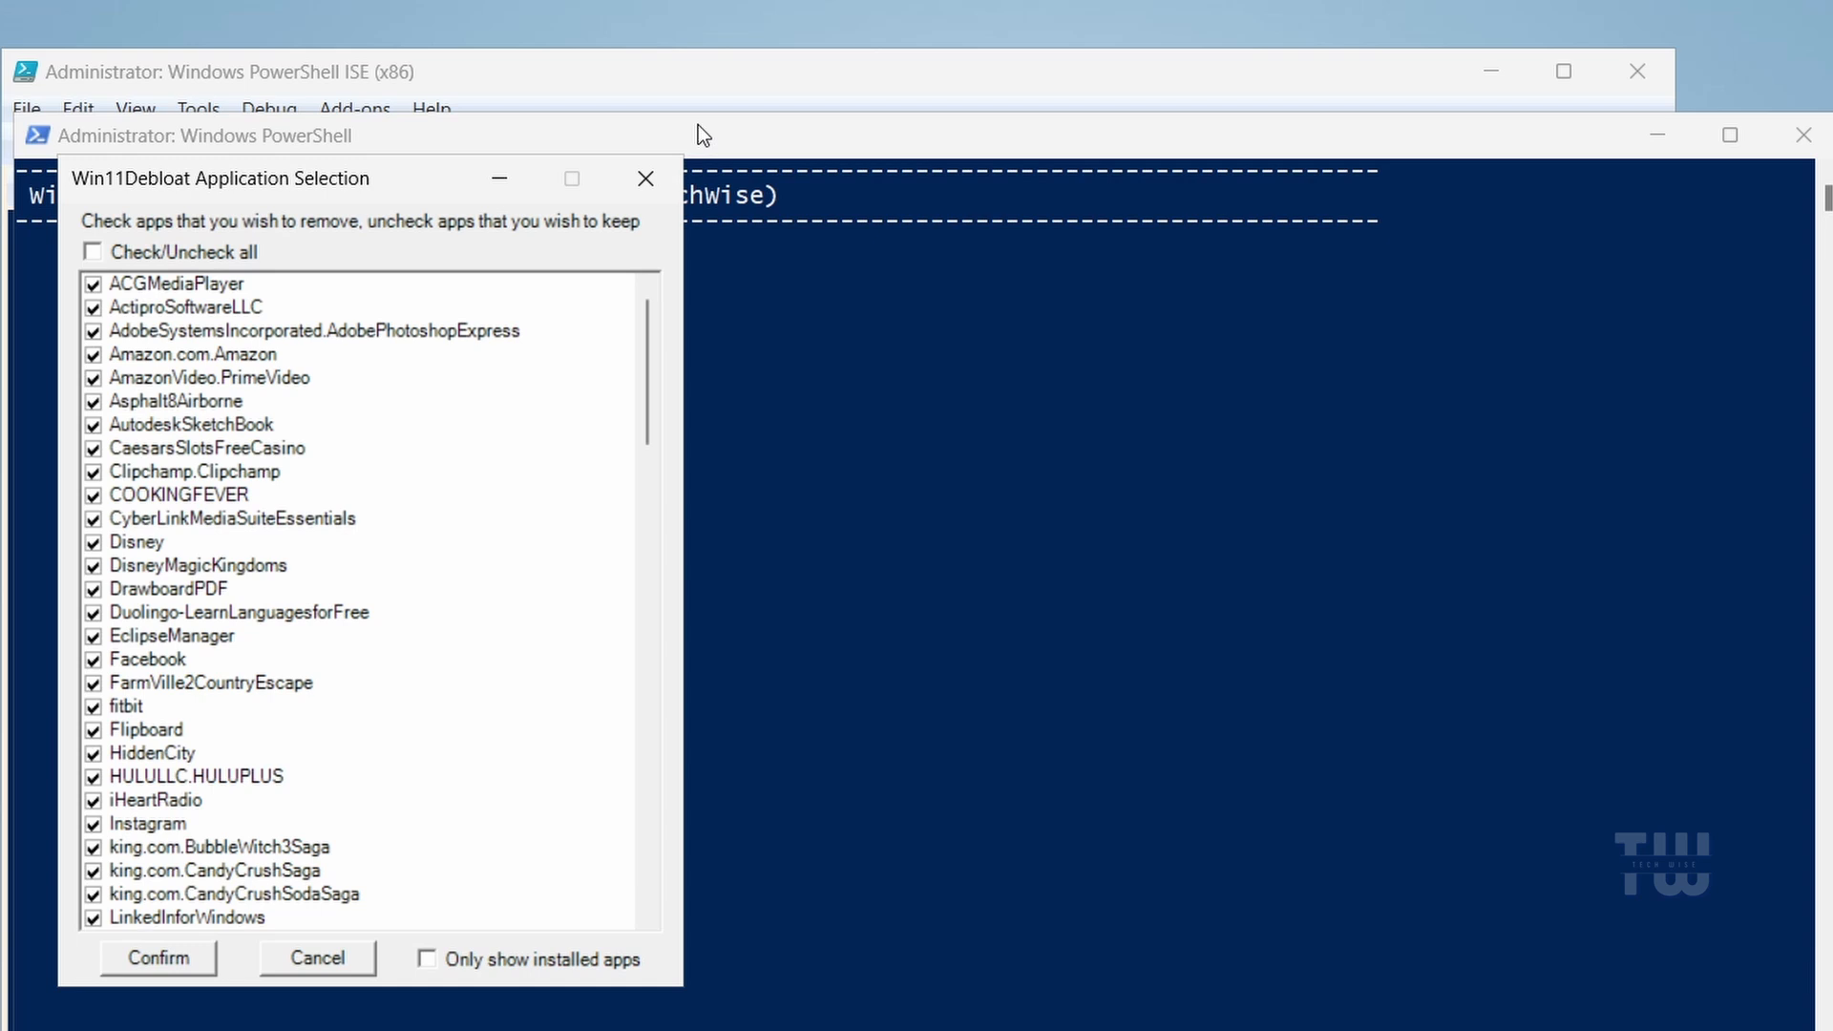
pyautogui.moveTo(410, 835)
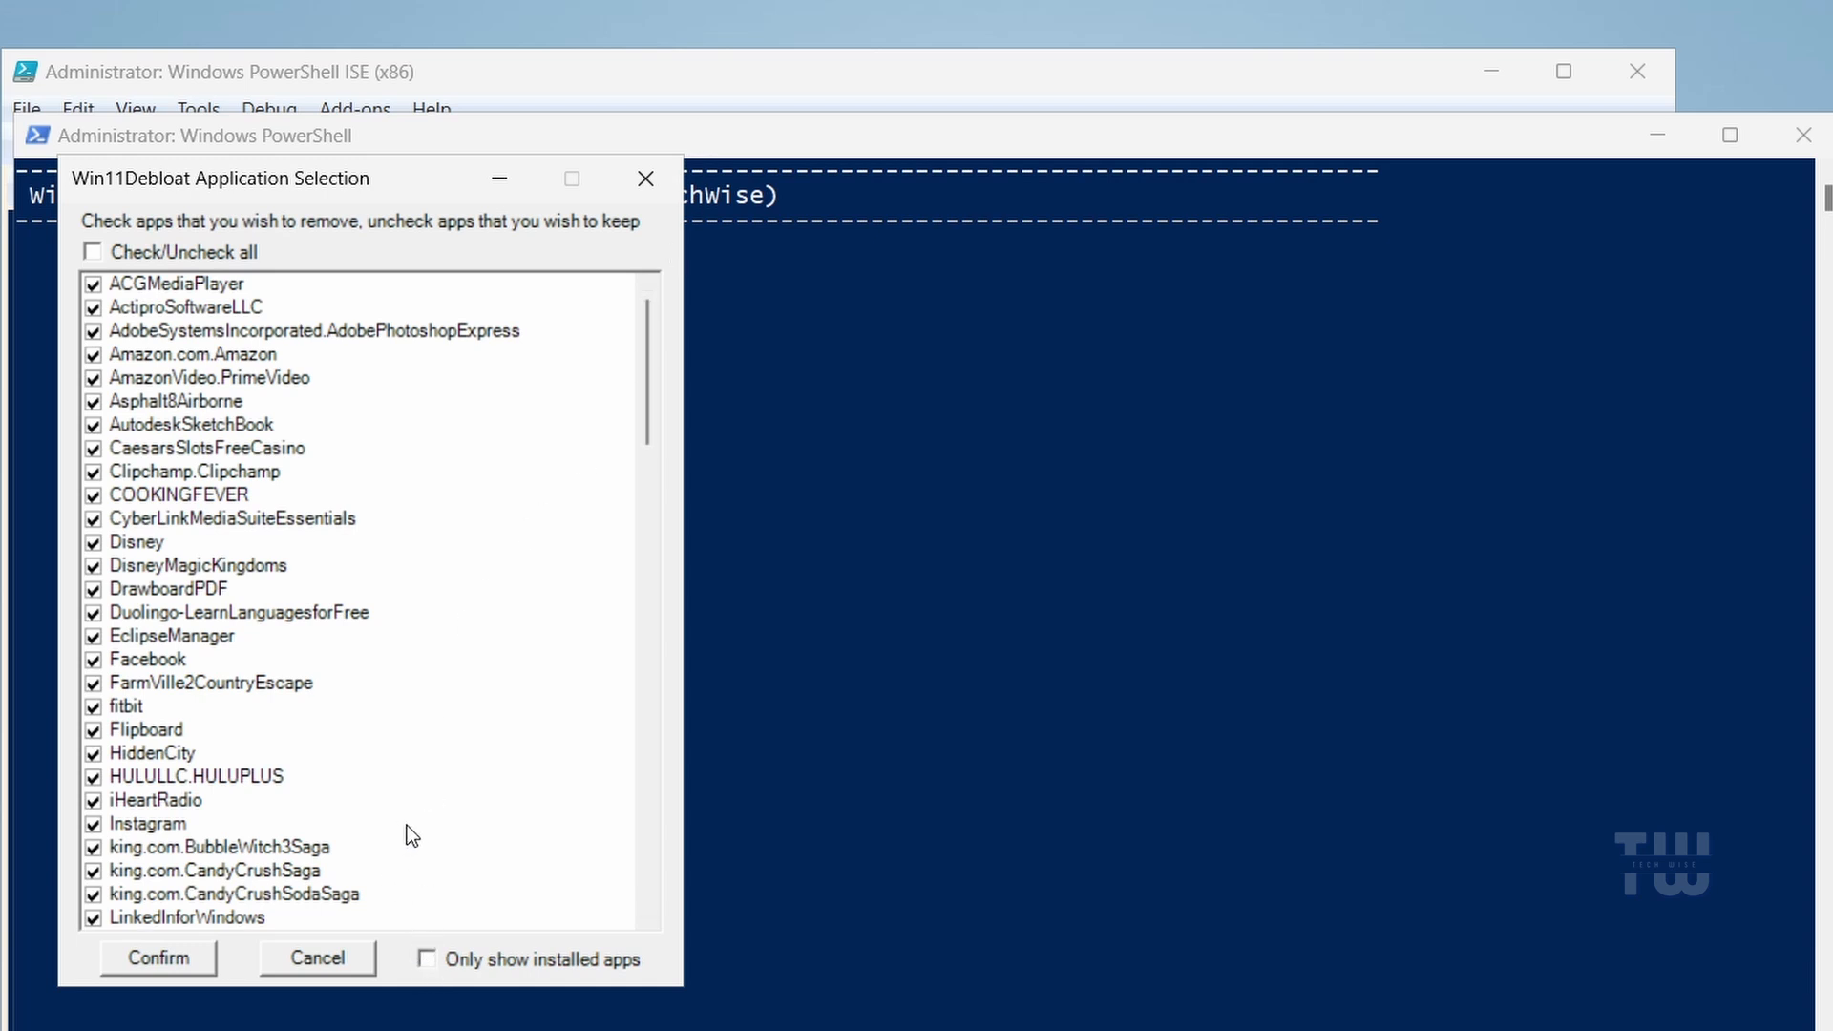
# - Show only installed apps and untick Microsoft.BingWeather and Microsoft.BingNews
pyautogui.click(428, 959)
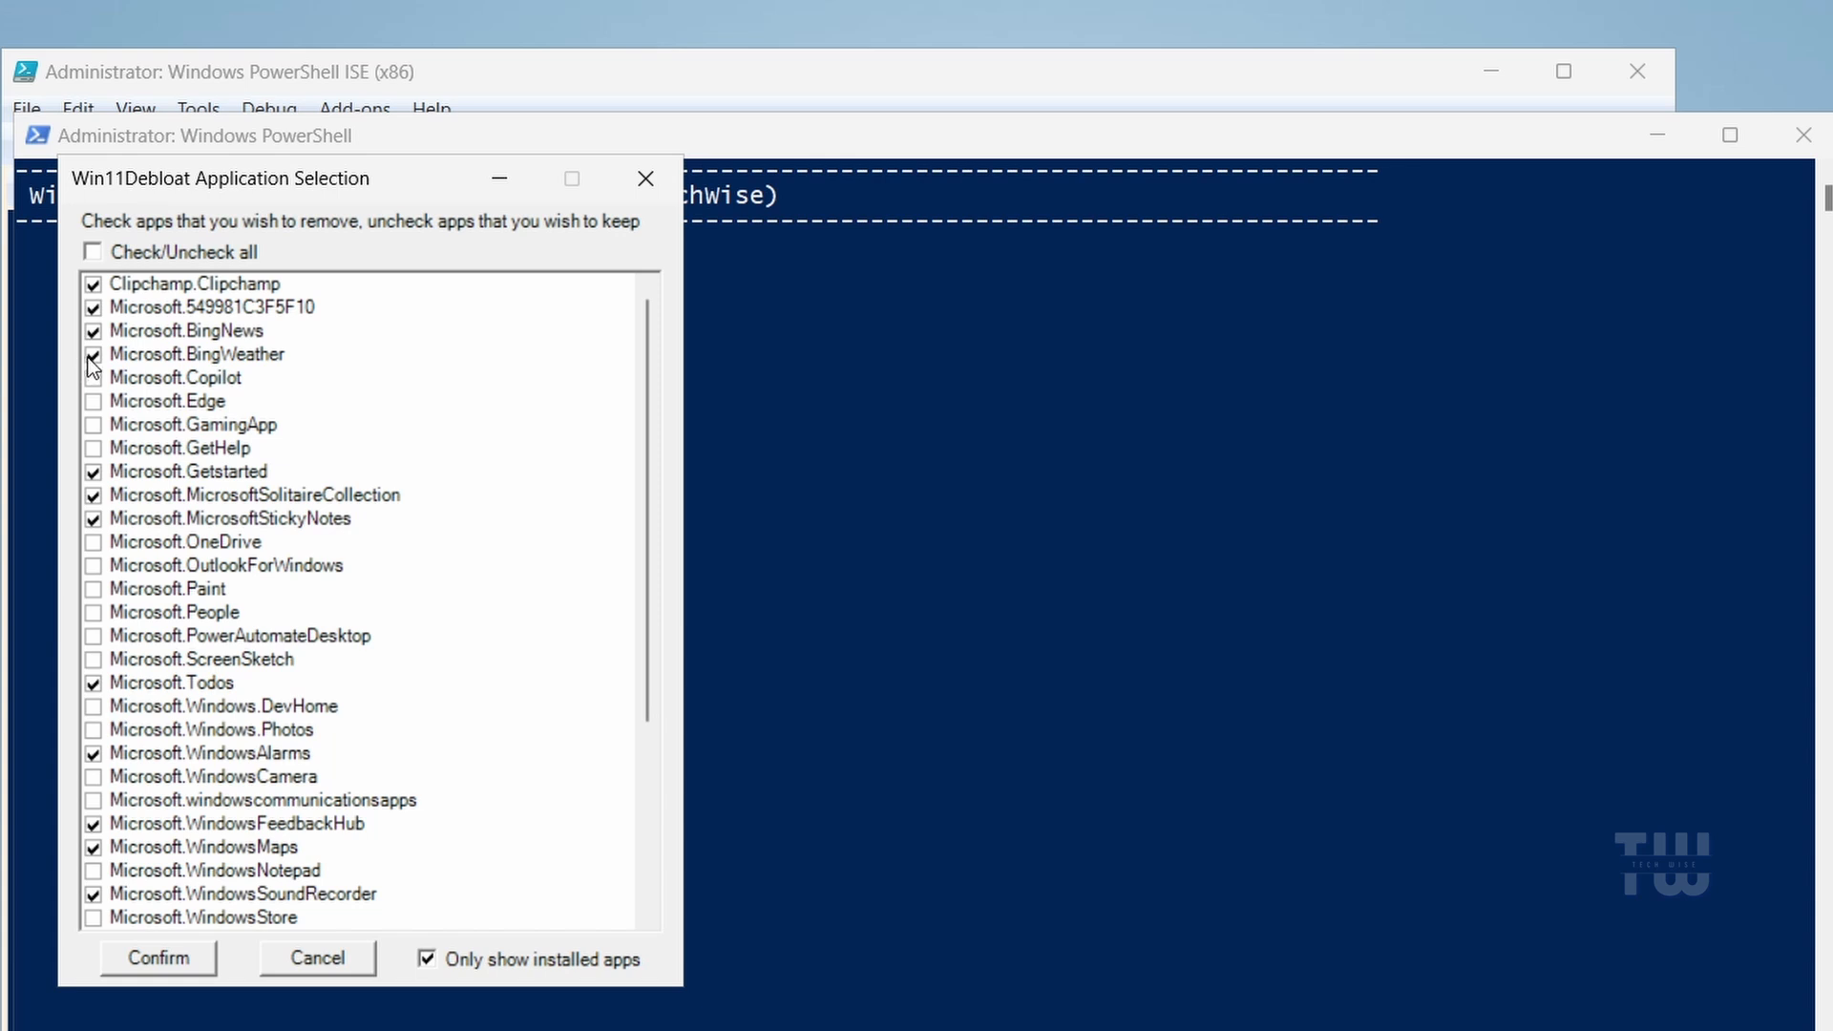
pyautogui.click(94, 332)
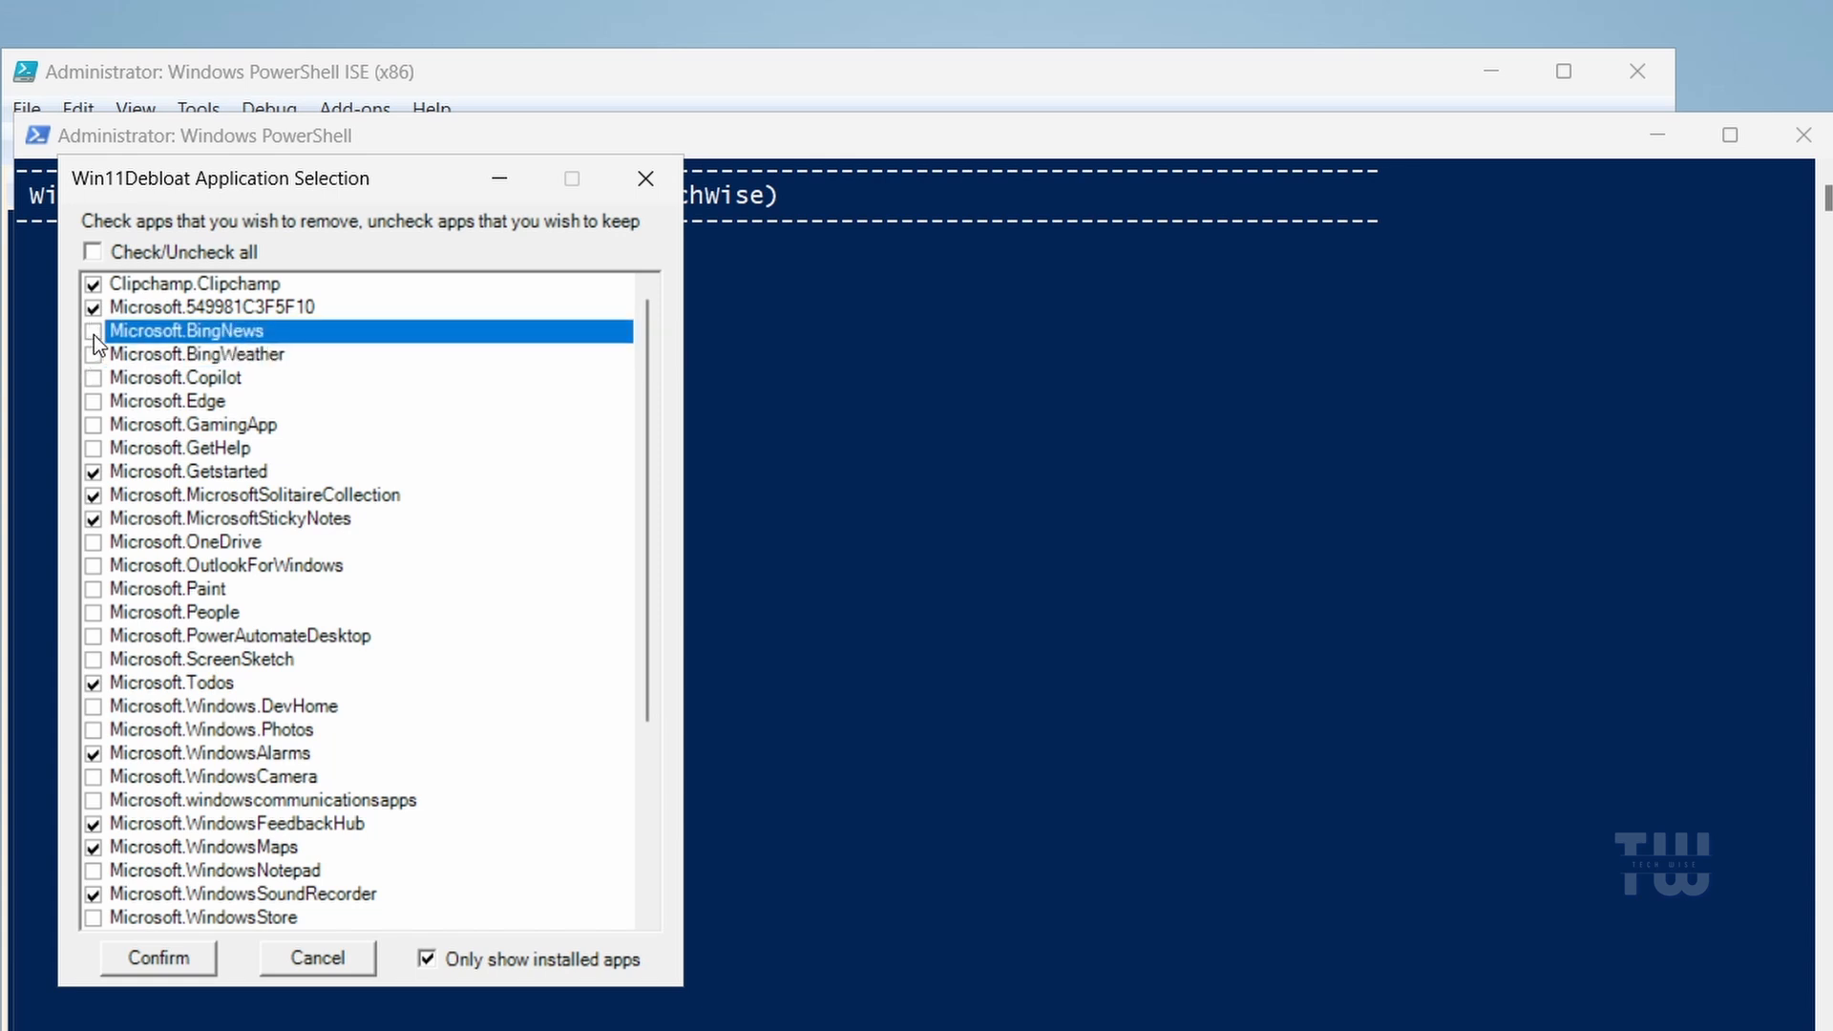
pyautogui.click(93, 401)
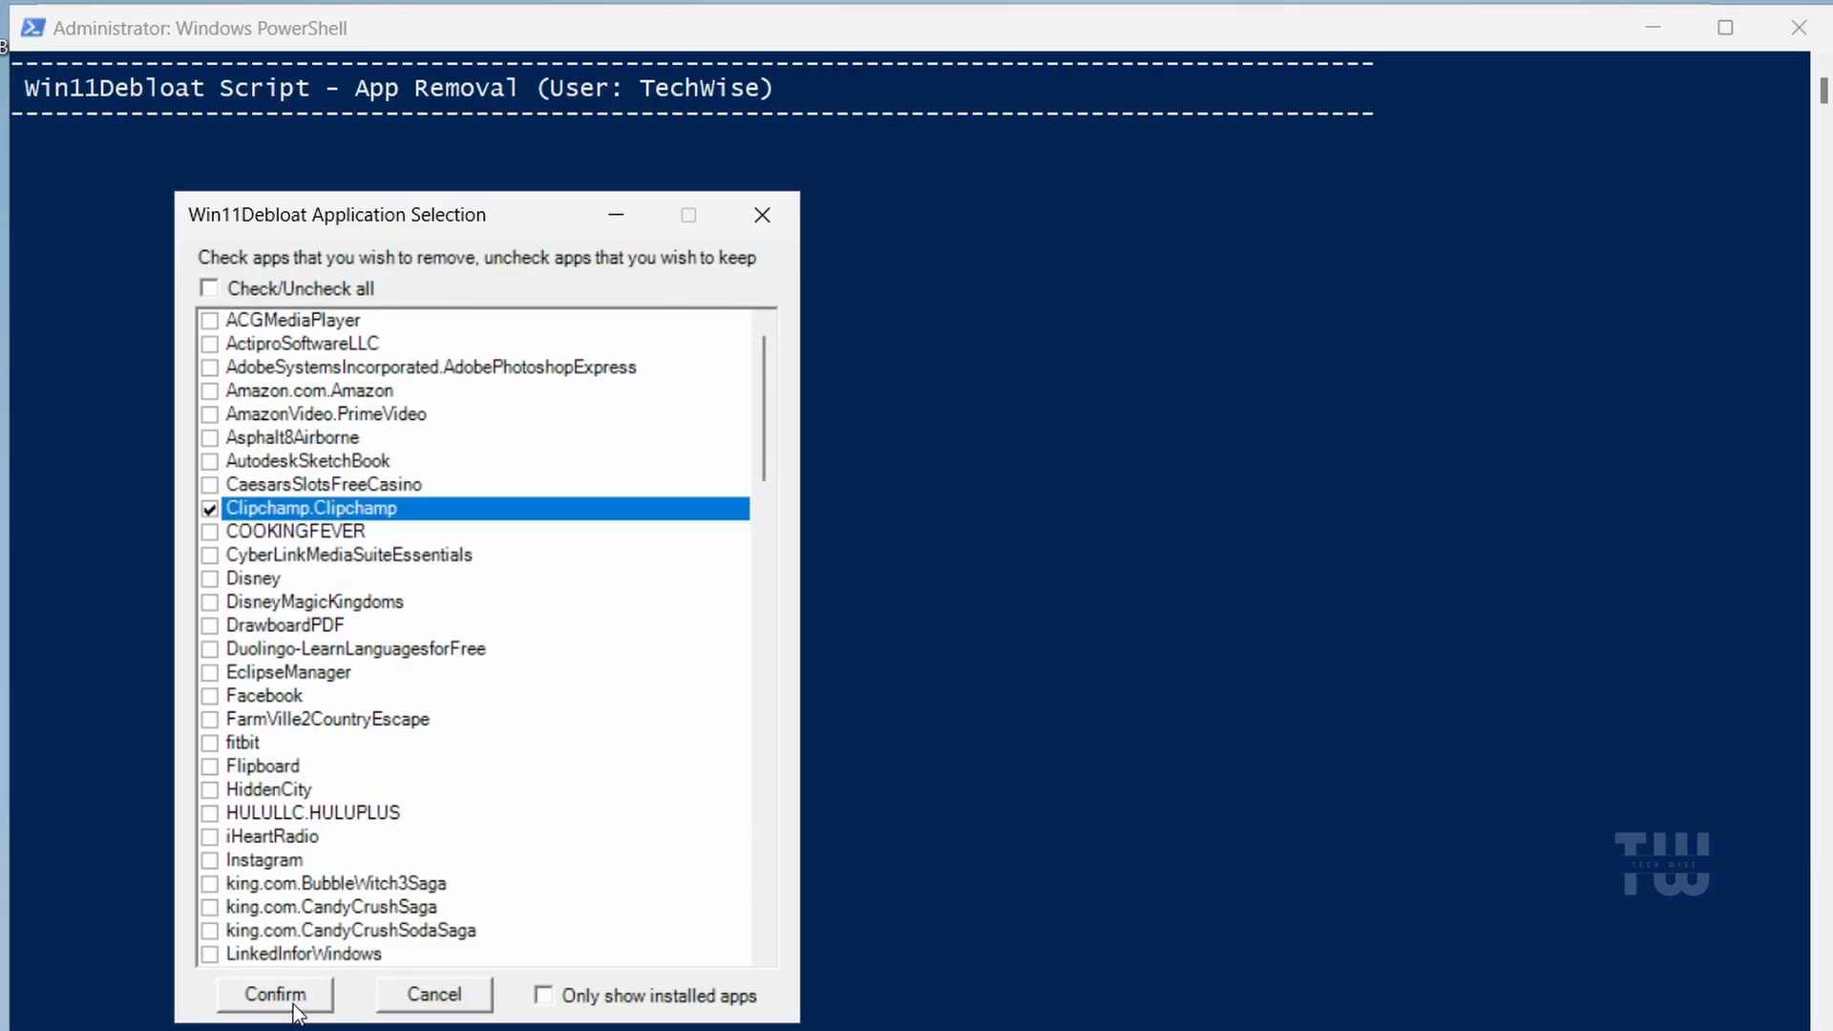
# - Confirm the selected apps in Application Selection so Win11Debloat removes them and exits
pyautogui.click(275, 995)
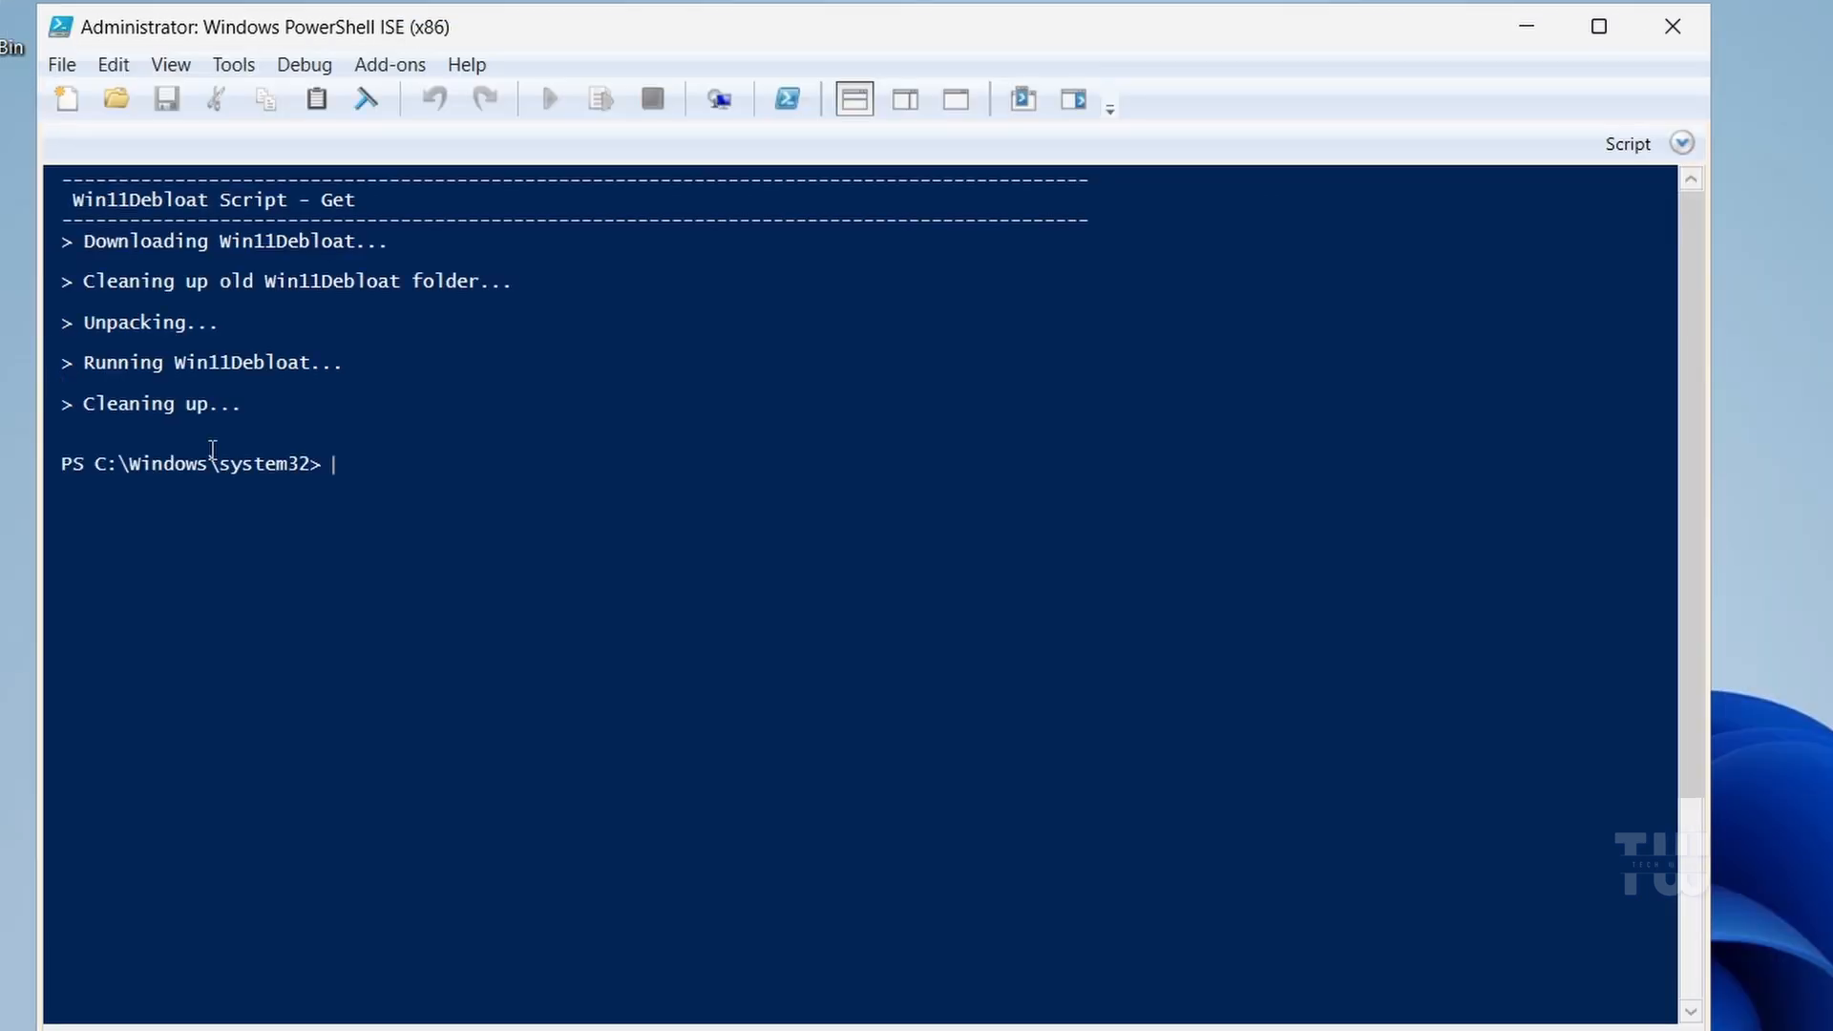
# - Restore down and minimize the PowerShell ISE window to reveal the empty desktop
pyautogui.click(1598, 26)
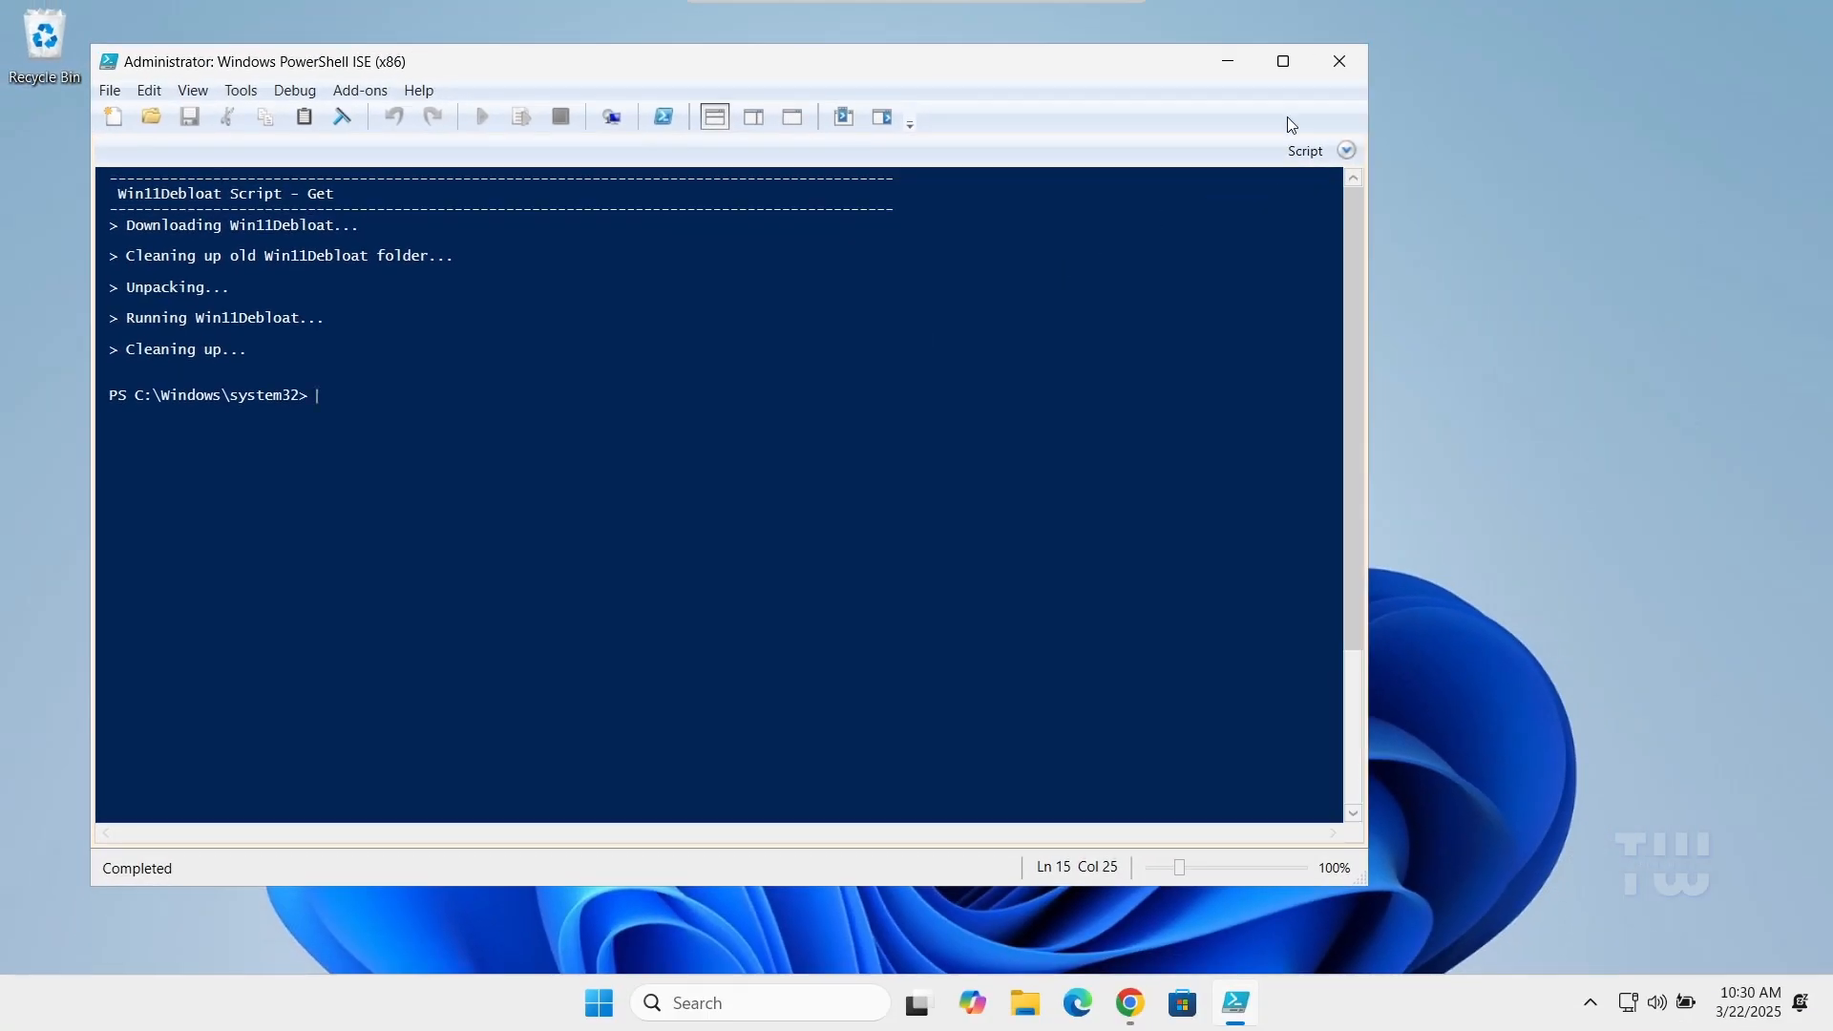
pyautogui.click(1337, 61)
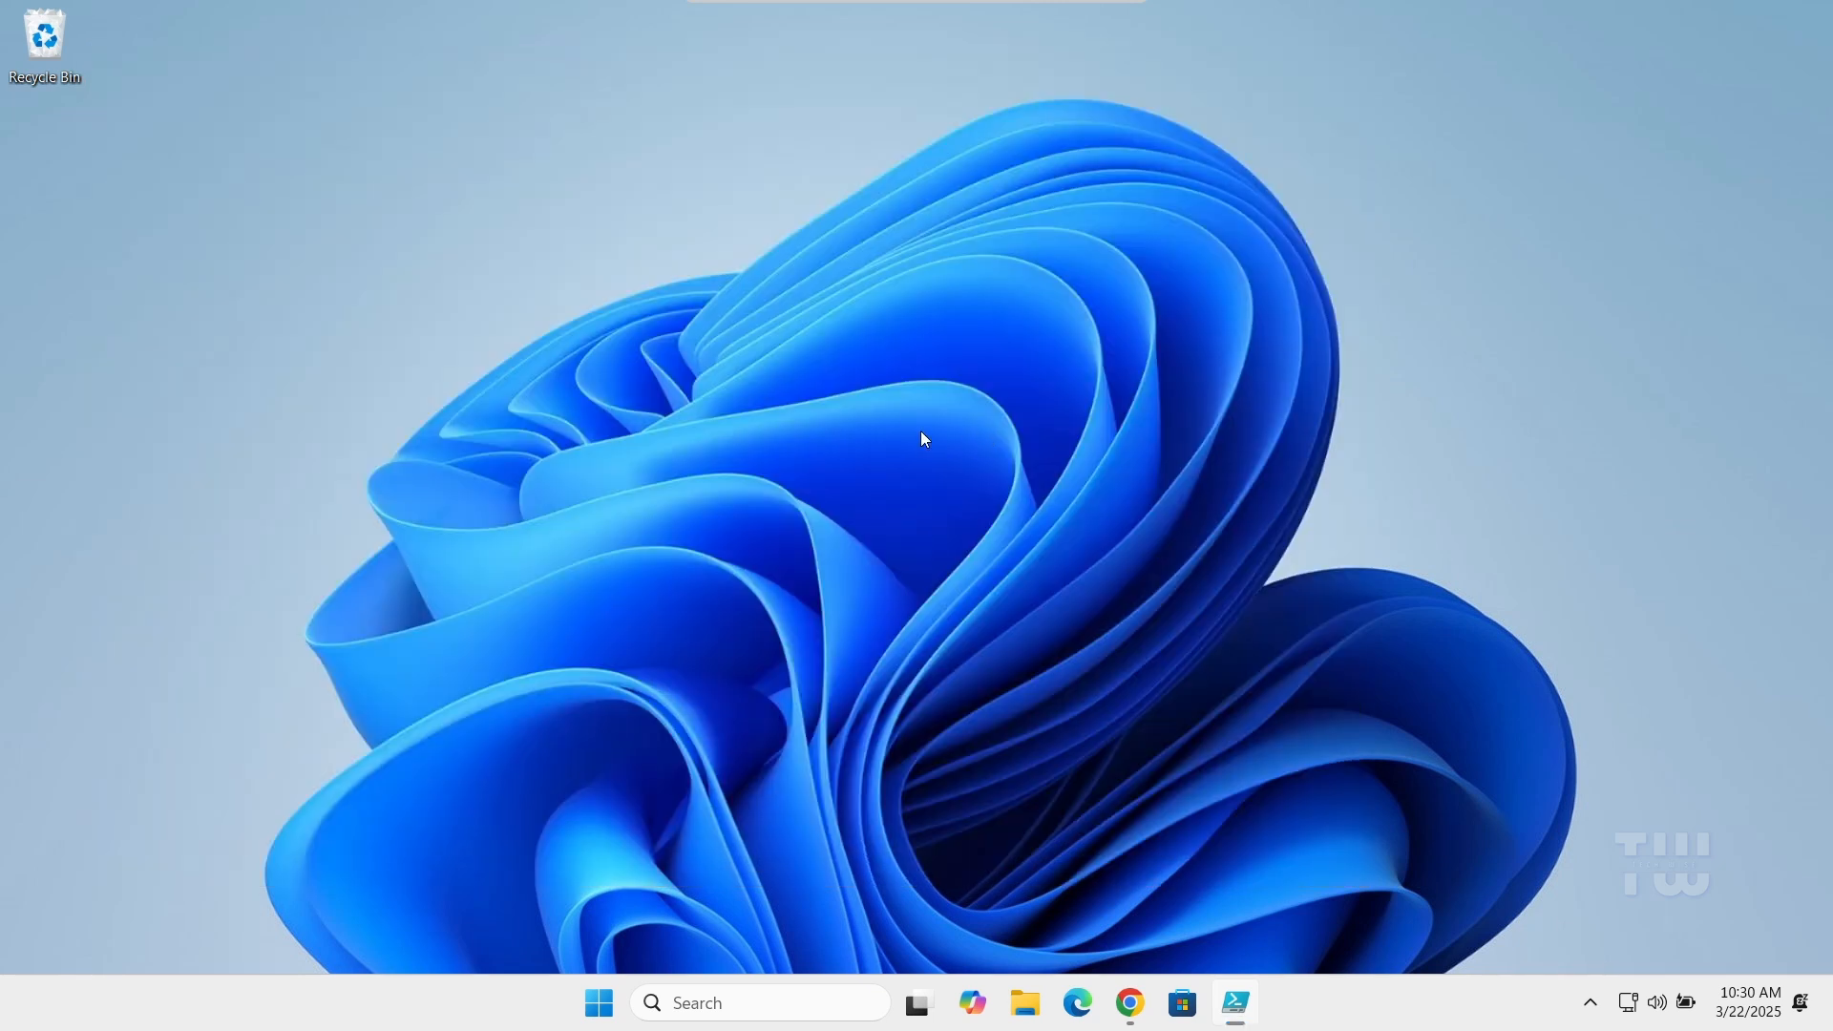